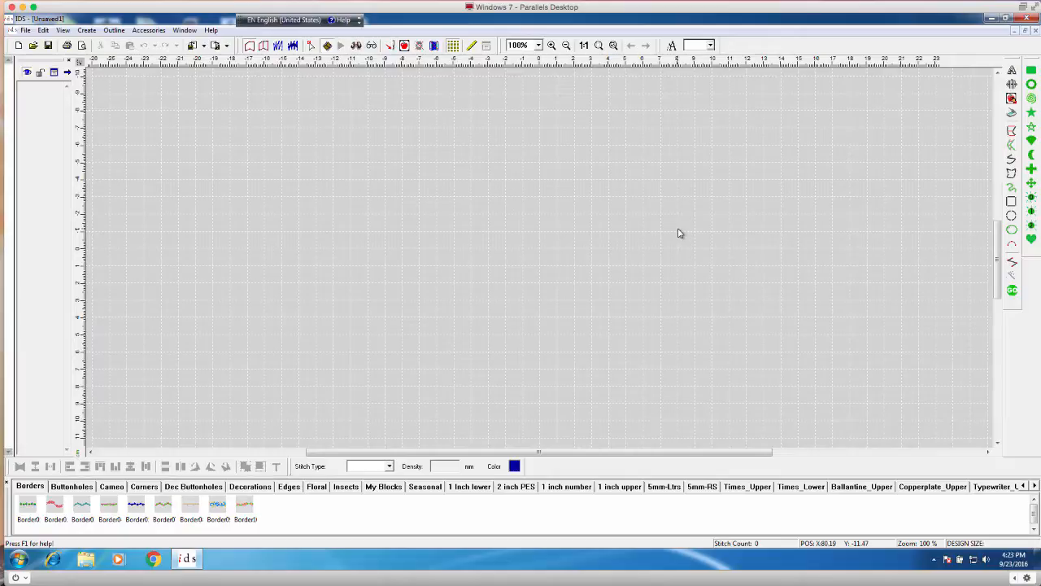
mouse_move(663, 51)
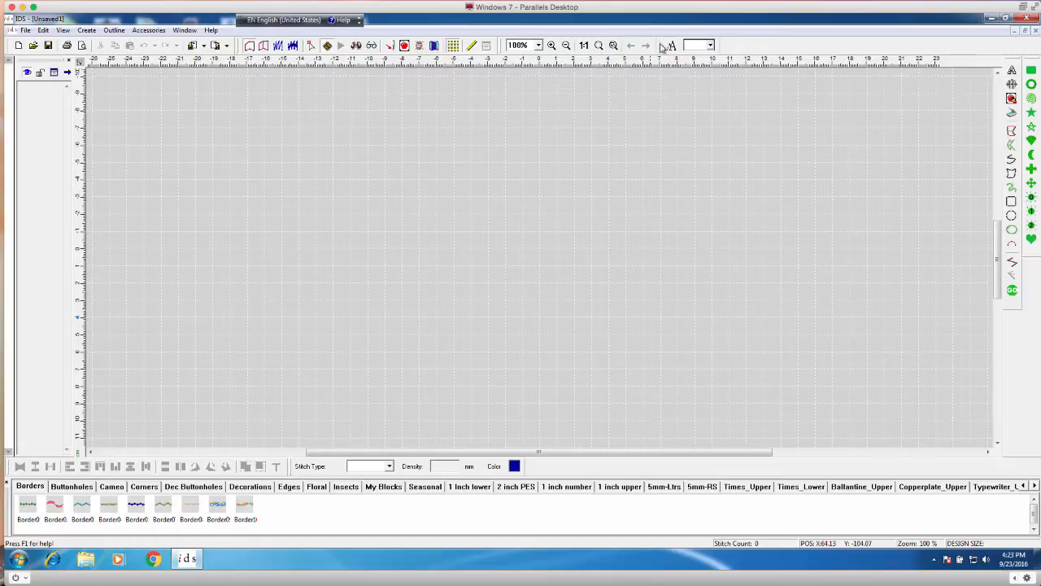
mouse_move(670, 47)
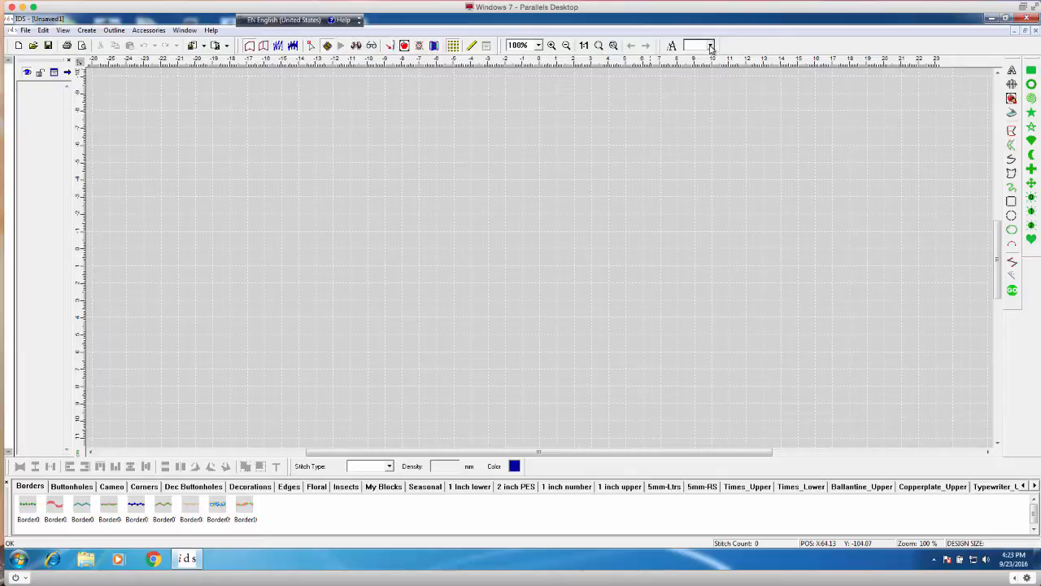
mouse_move(698, 50)
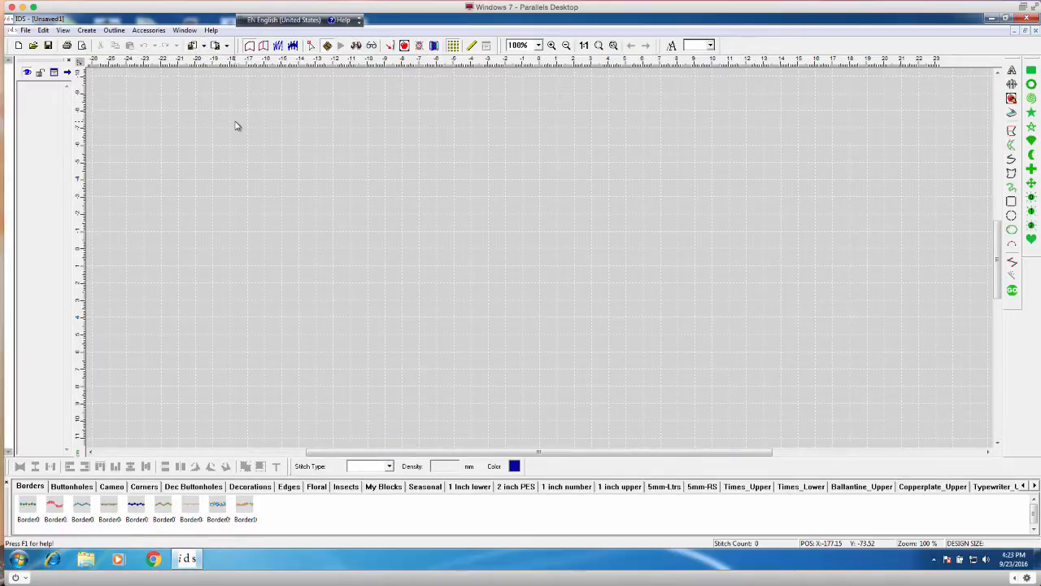
mouse_move(228, 161)
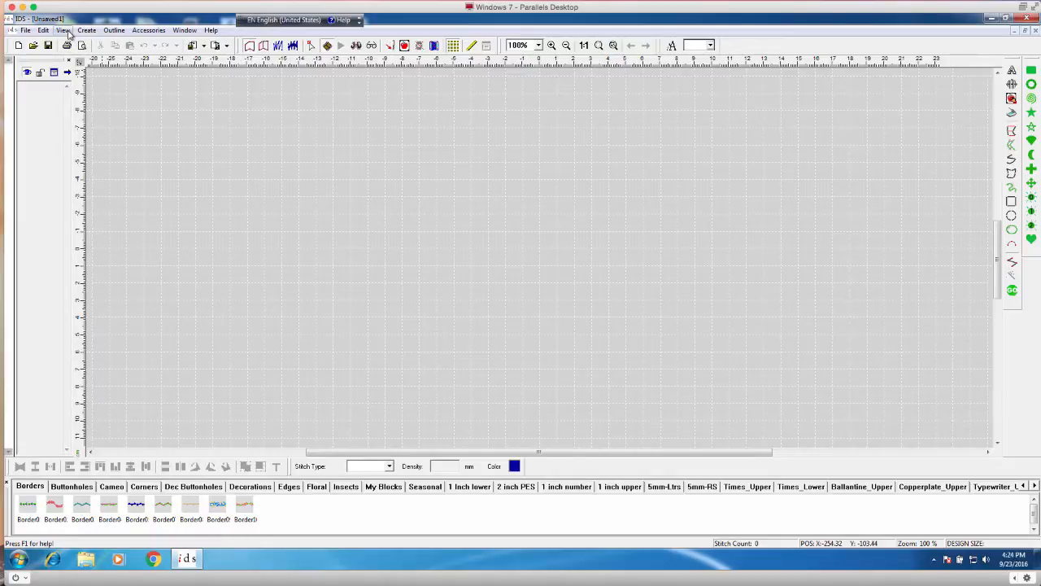
Bring up the Name Drop table dialog with its empty sections A, B and C.
left_click(62, 29)
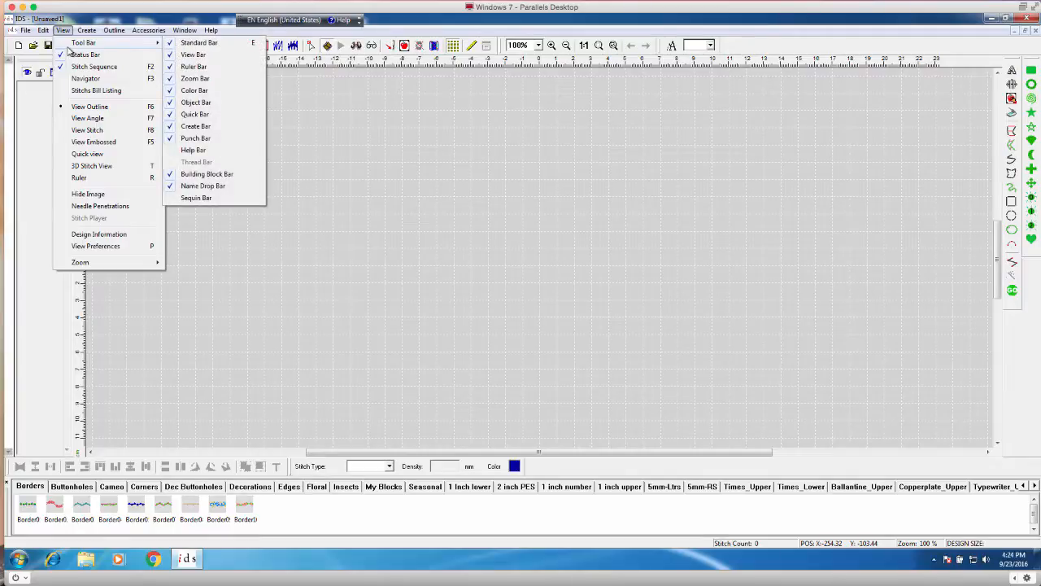
mouse_move(206, 175)
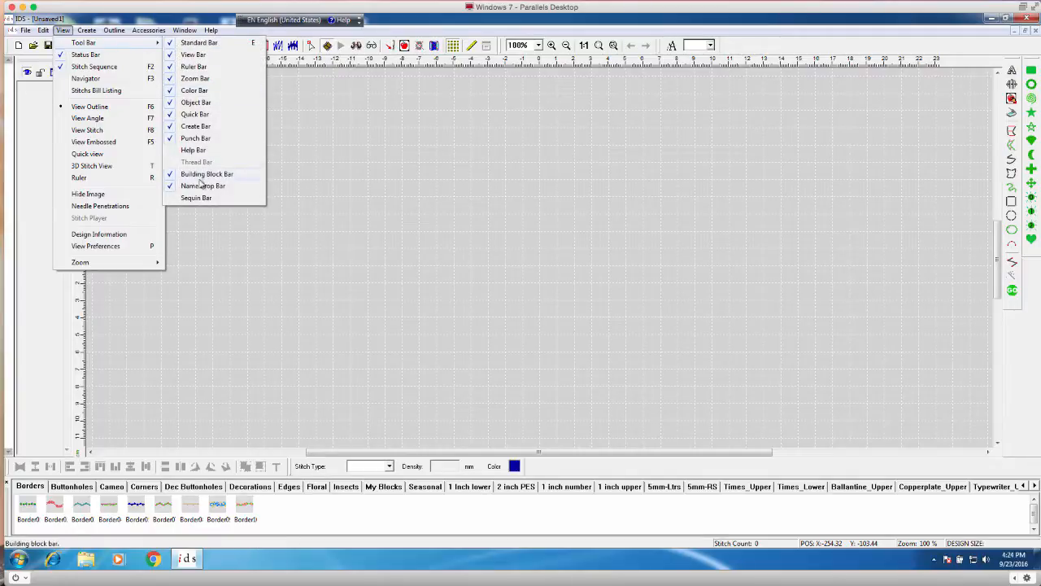
mouse_move(203, 186)
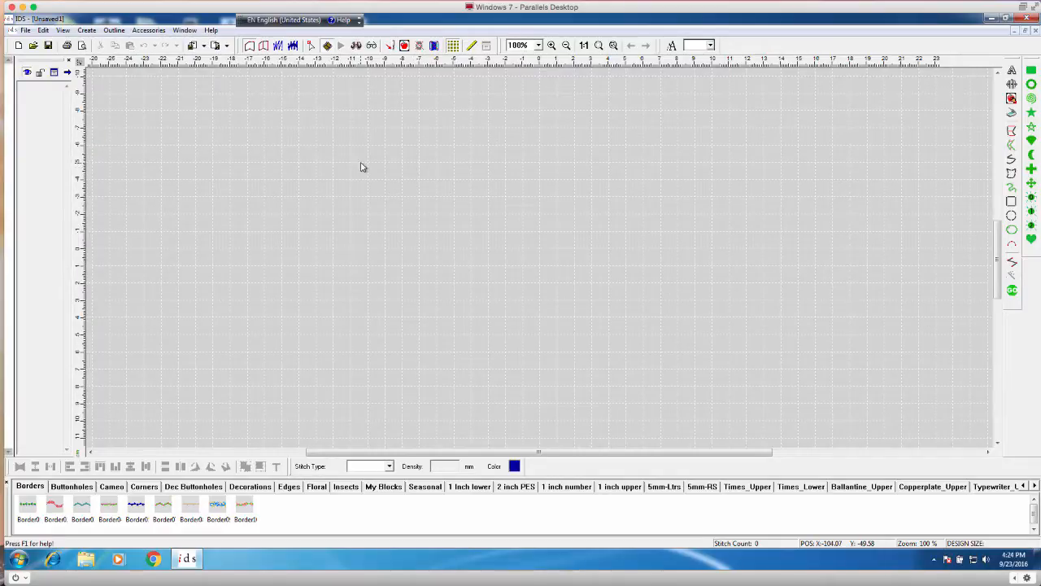
mouse_move(695, 123)
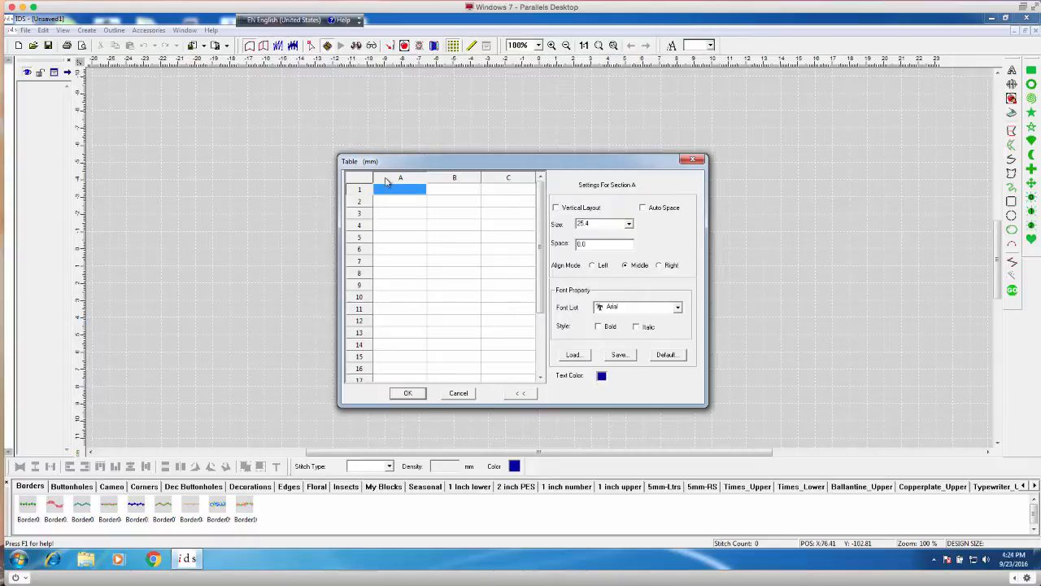
mouse_move(501, 177)
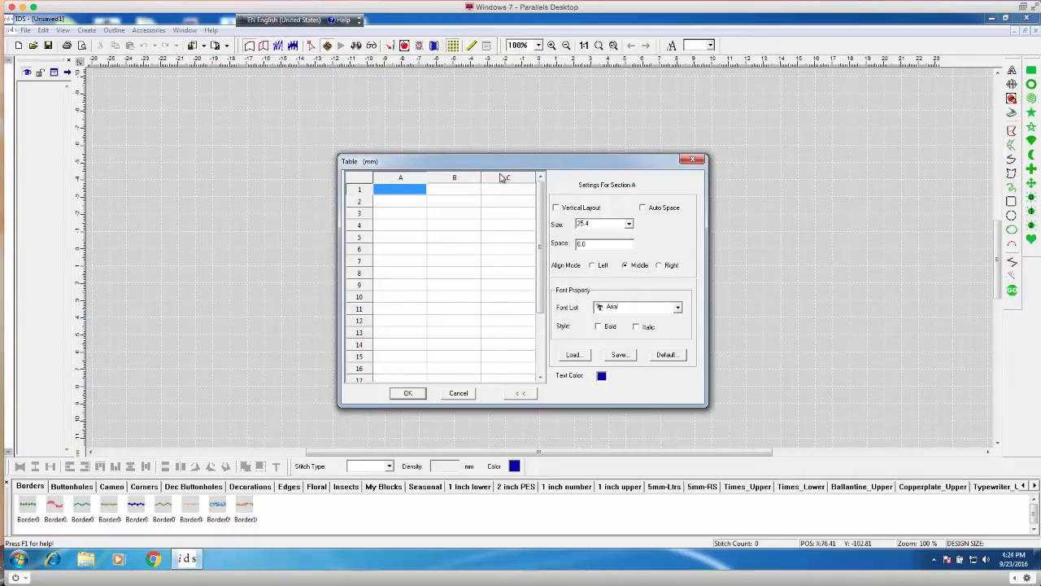
mouse_move(361, 358)
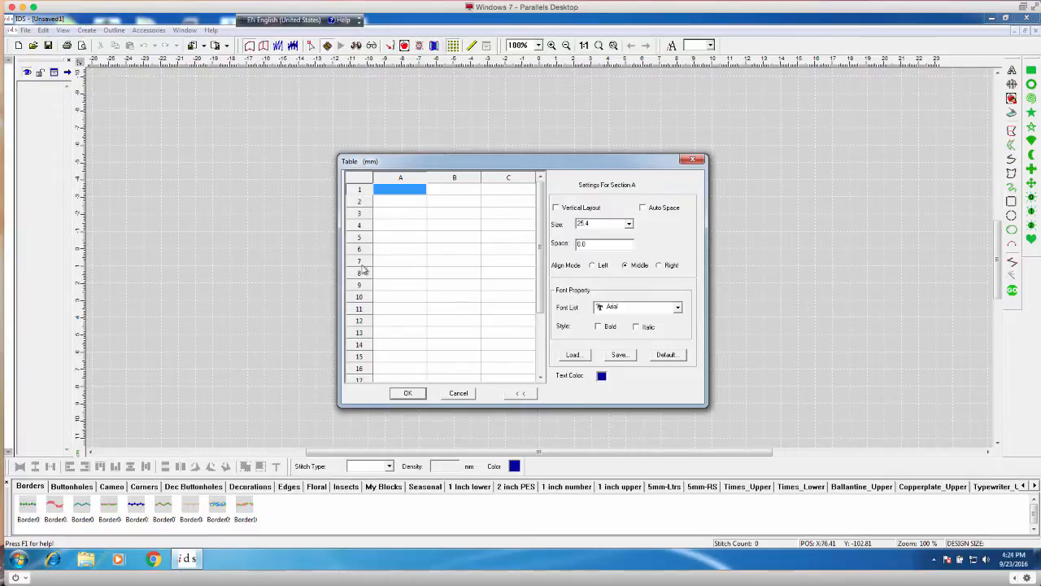
mouse_move(348, 316)
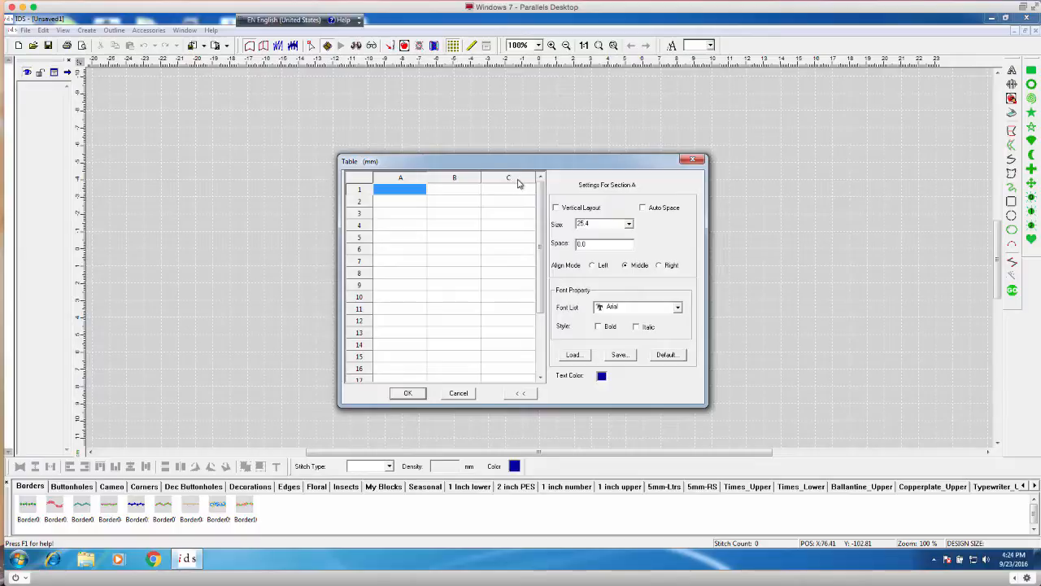
mouse_move(522, 179)
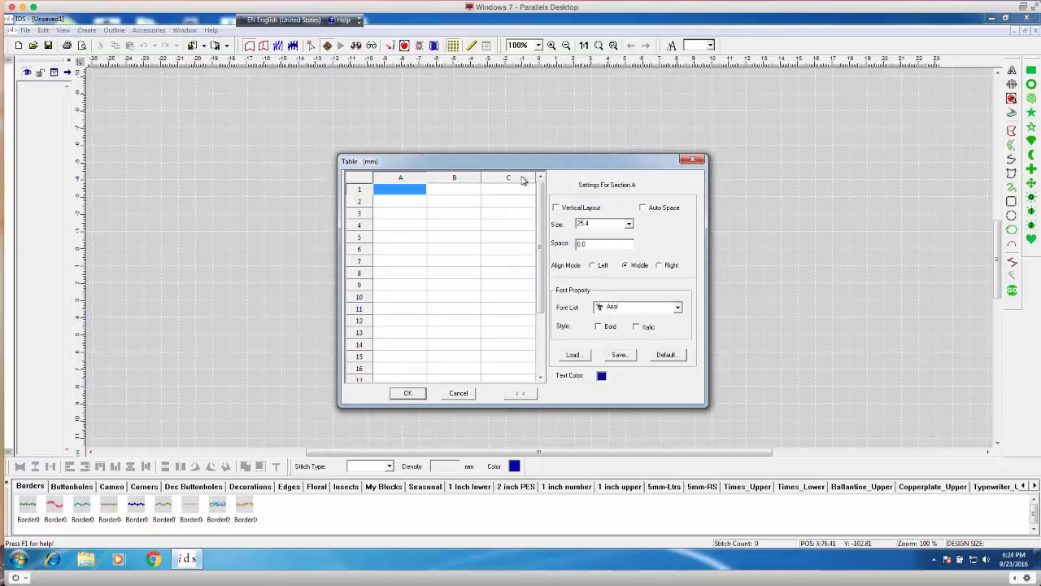
mouse_move(452, 179)
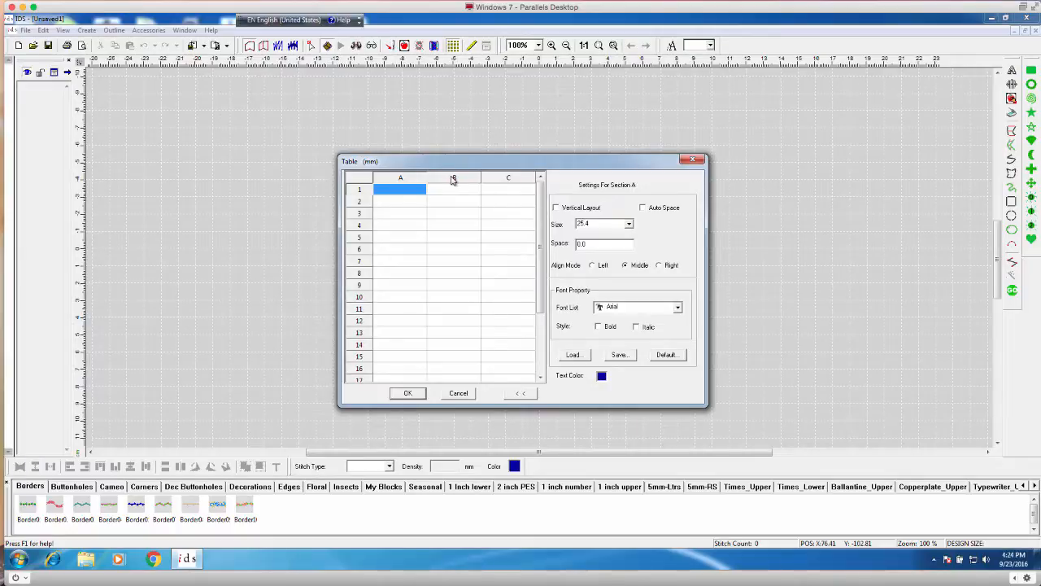
mouse_move(437, 189)
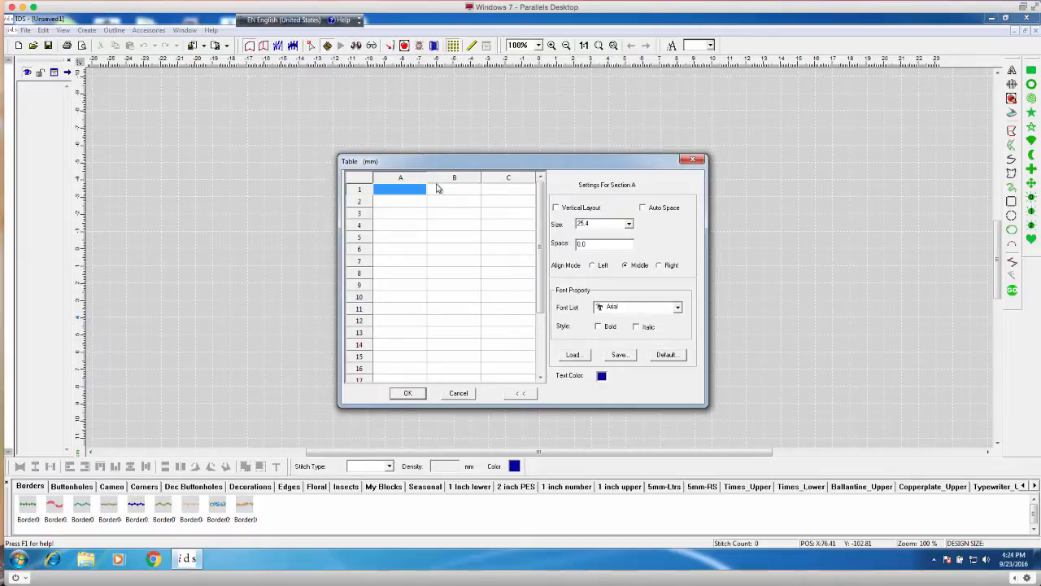
mouse_move(449, 188)
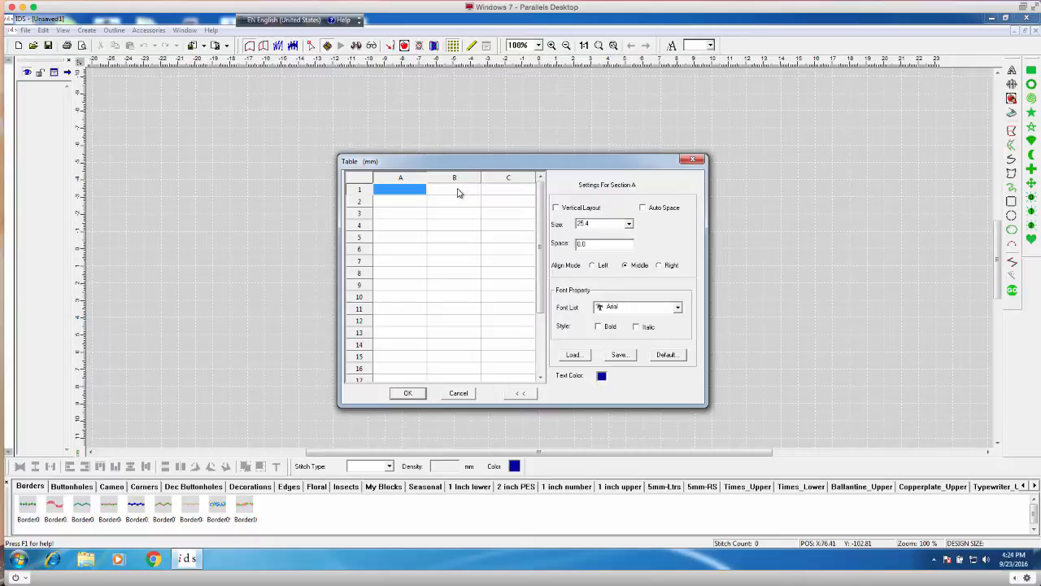
mouse_move(436, 205)
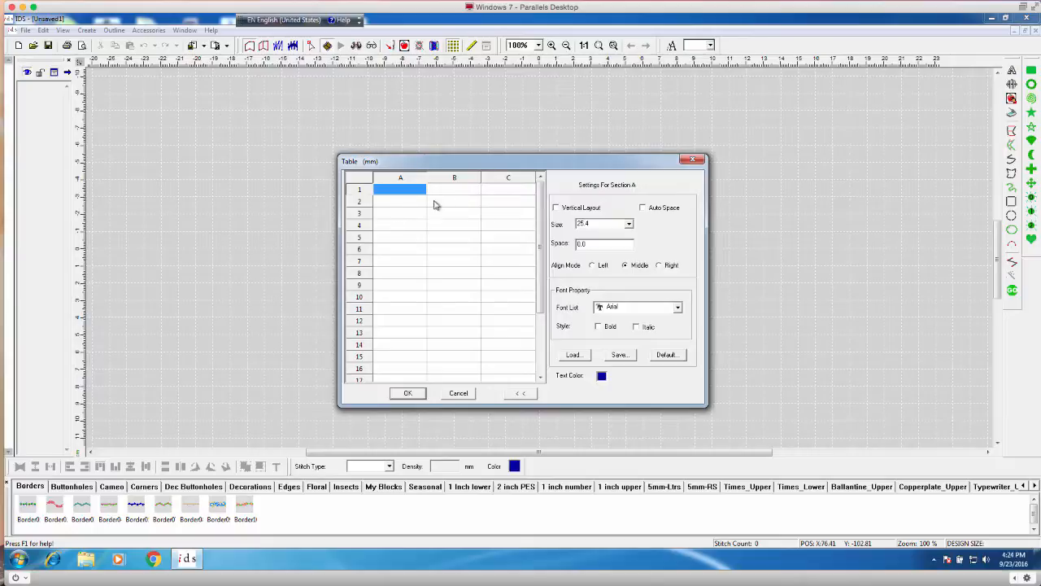
mouse_move(469, 213)
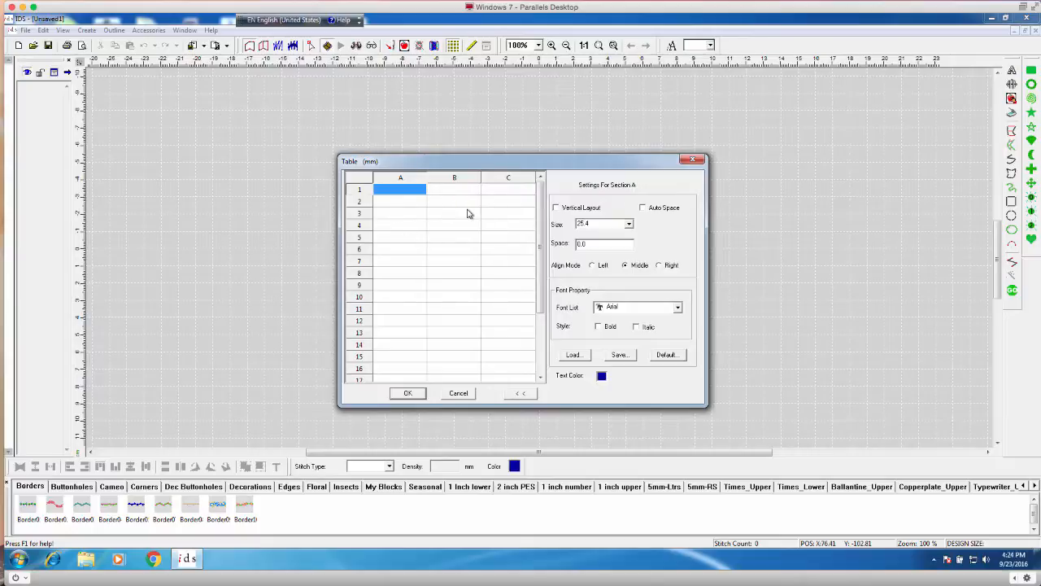
mouse_move(485, 189)
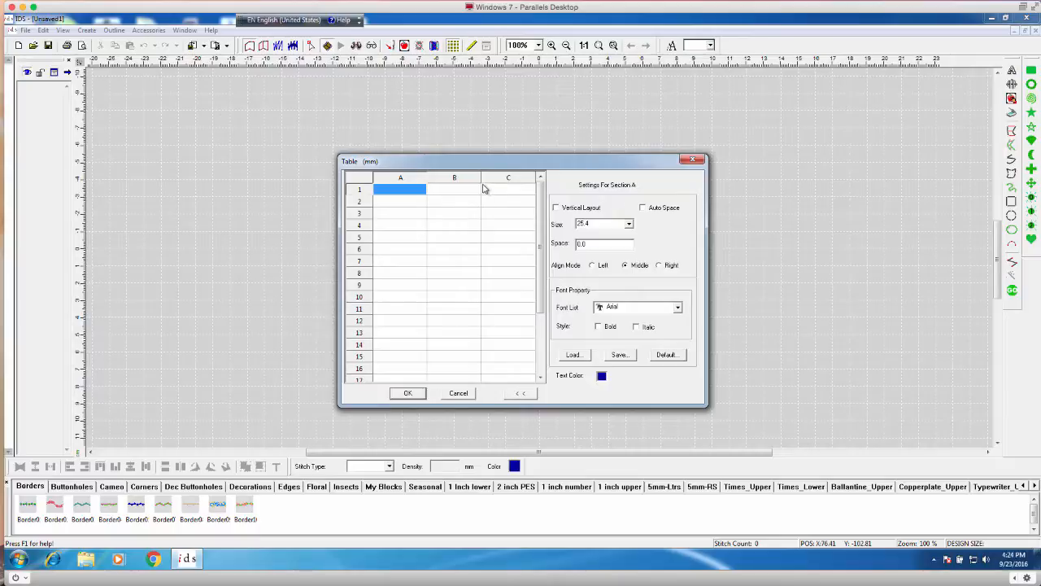
mouse_move(468, 182)
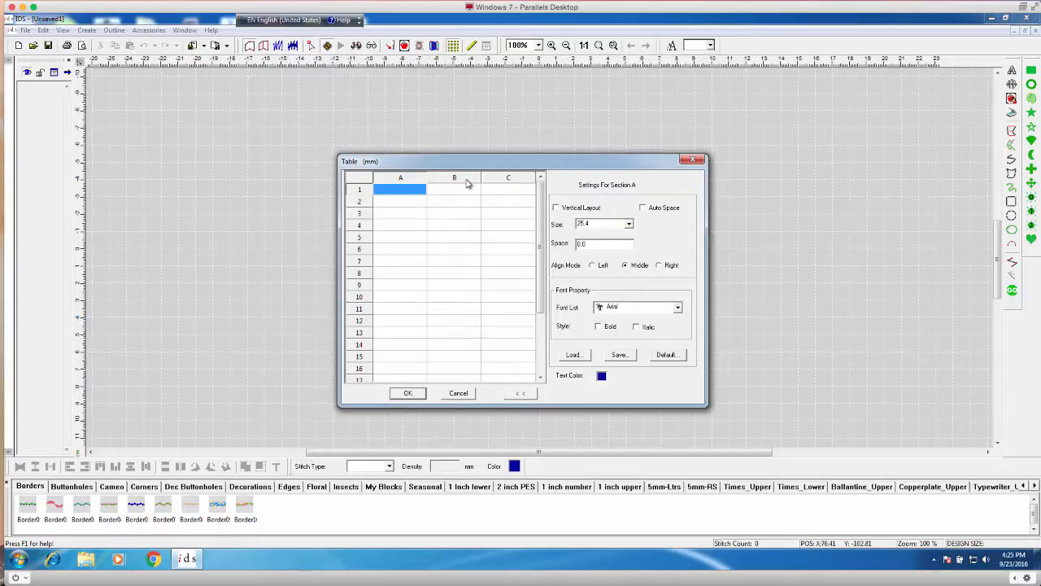
mouse_move(511, 176)
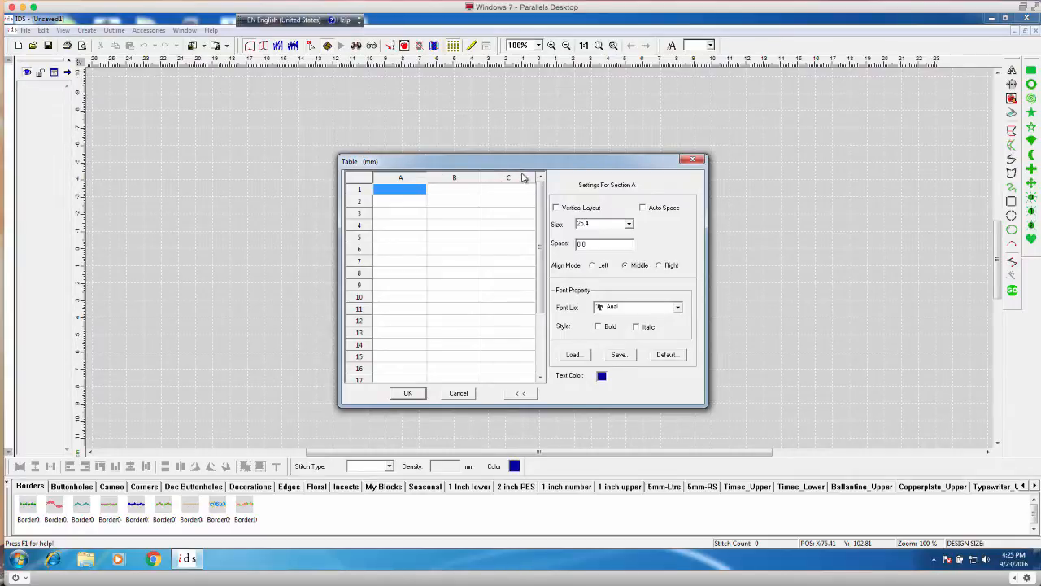
mouse_move(521, 179)
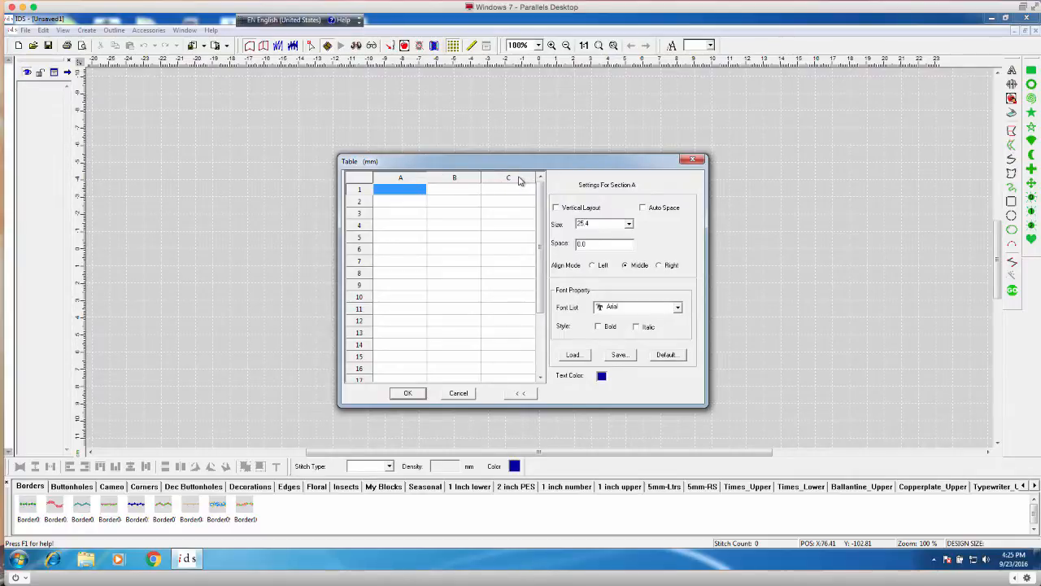
right_click(508, 177)
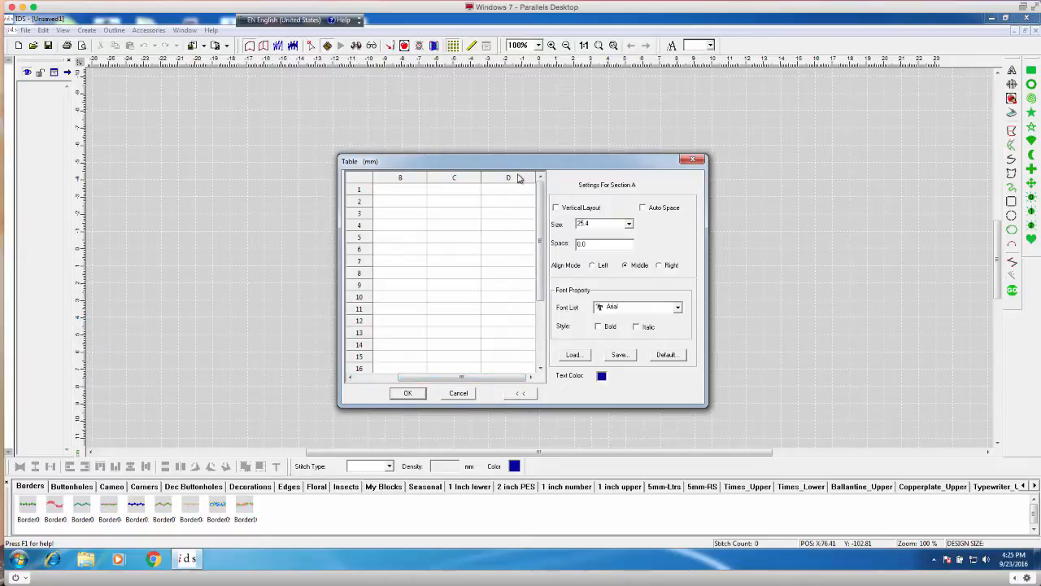
mouse_move(514, 179)
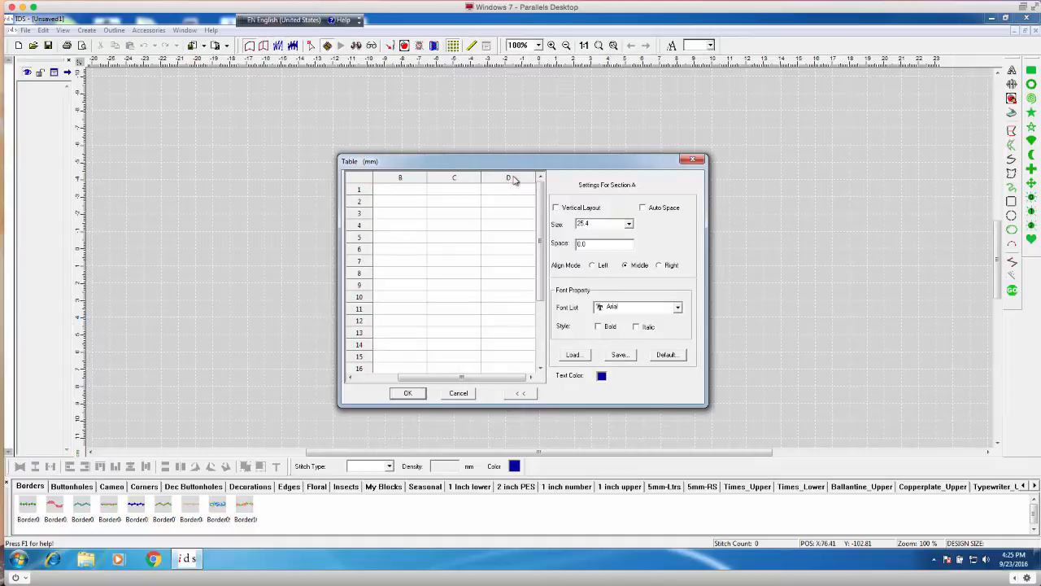
right_click(507, 177)
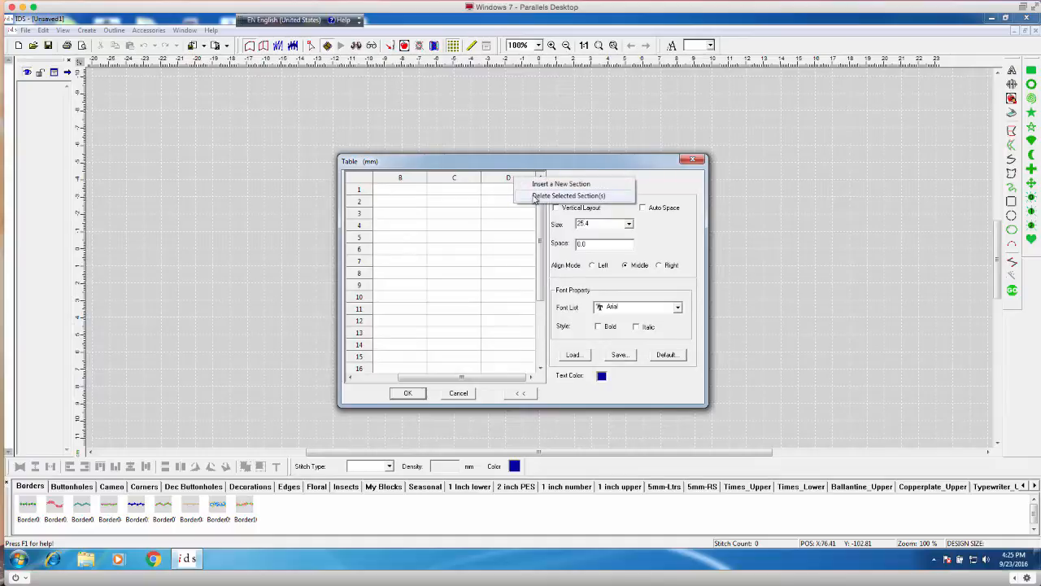
left_click(566, 195)
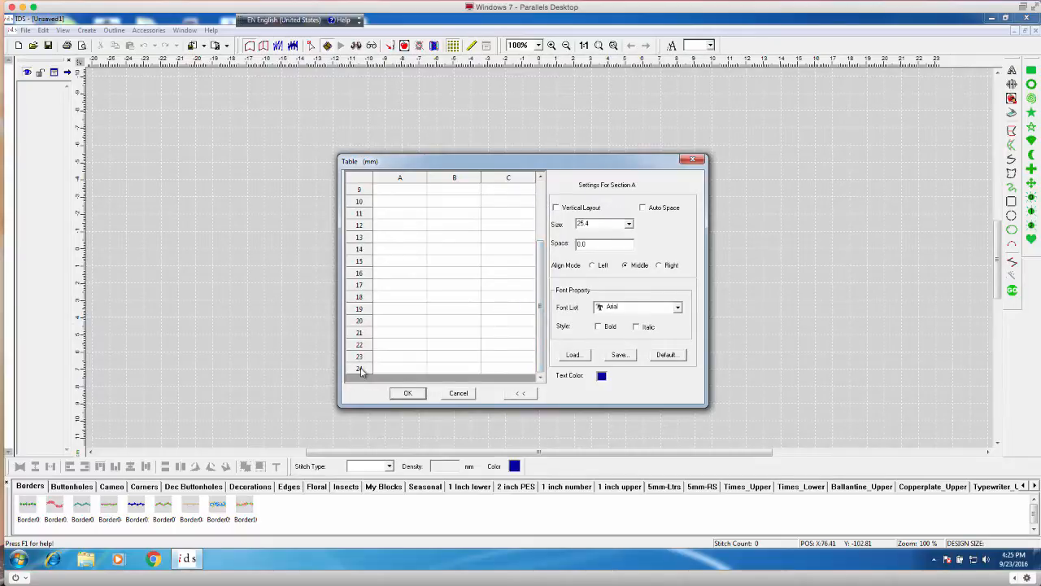
right_click(361, 371)
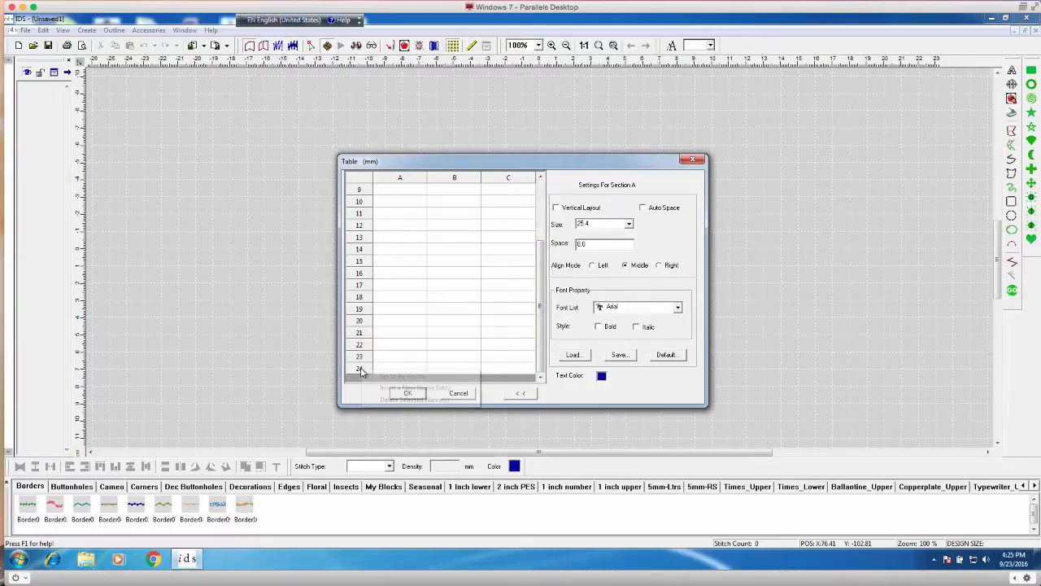
right_click(361, 367)
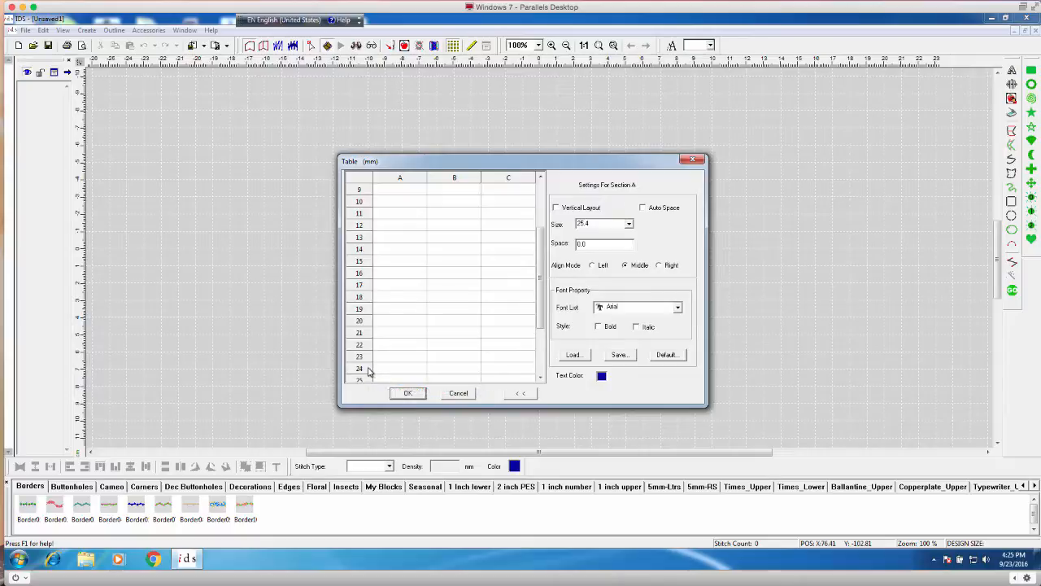
mouse_move(362, 379)
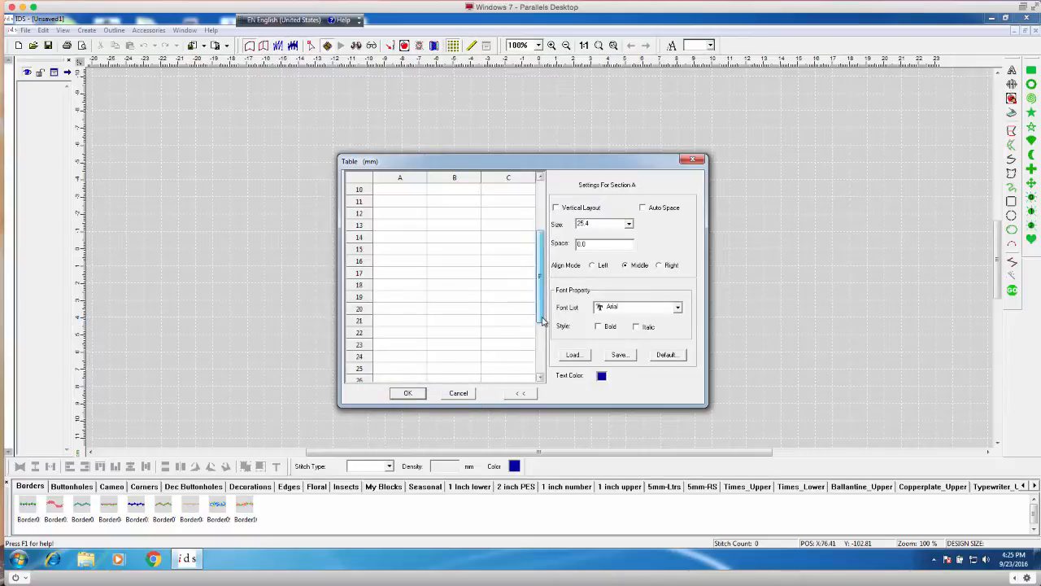
right_click(431, 350)
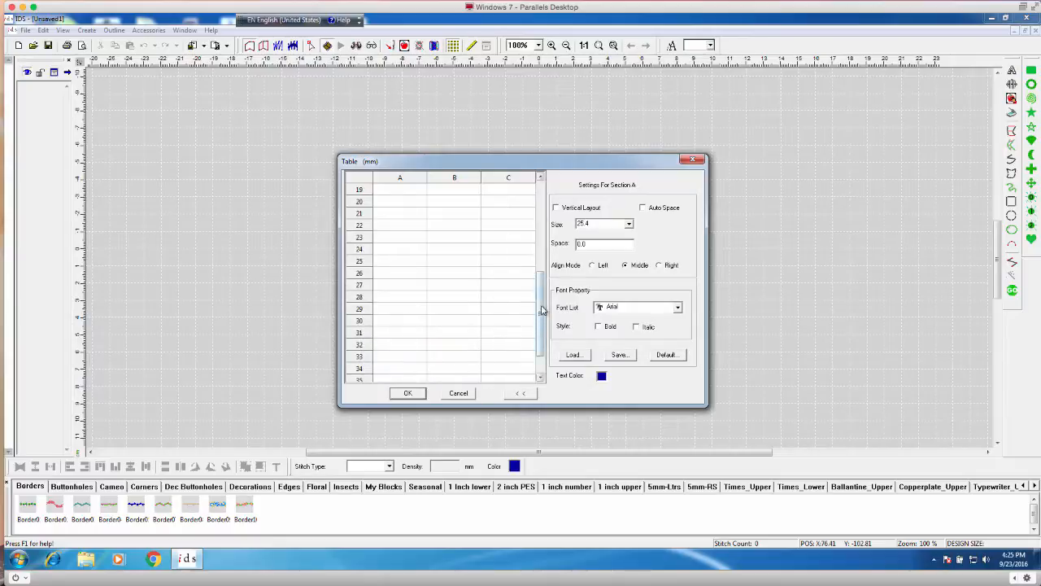
right_click(374, 382)
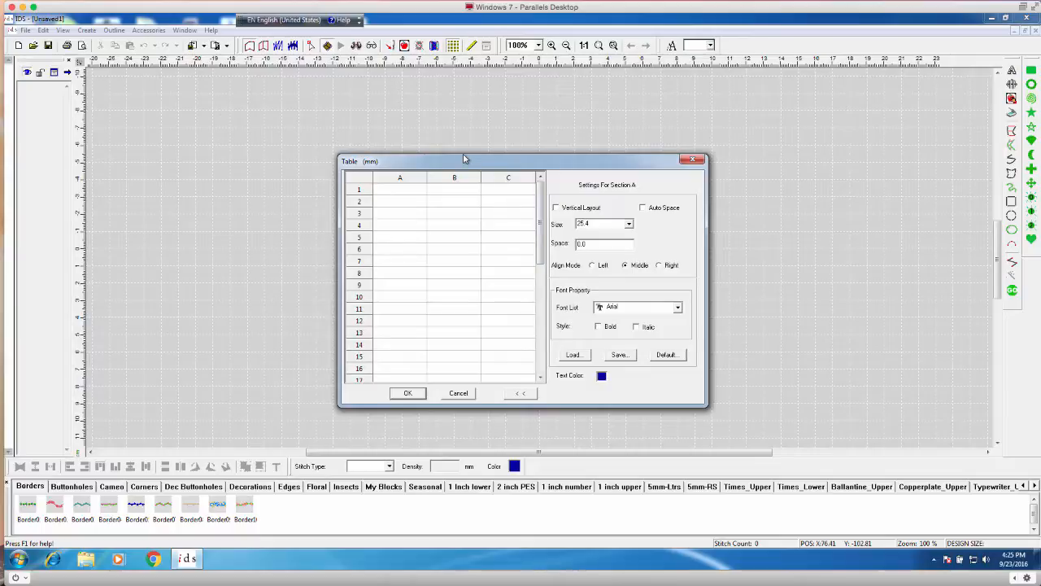
Enter the first names Susan, Michael, Harold, Nancy, Andrea and Stephanie down column A.
left_click(400, 189)
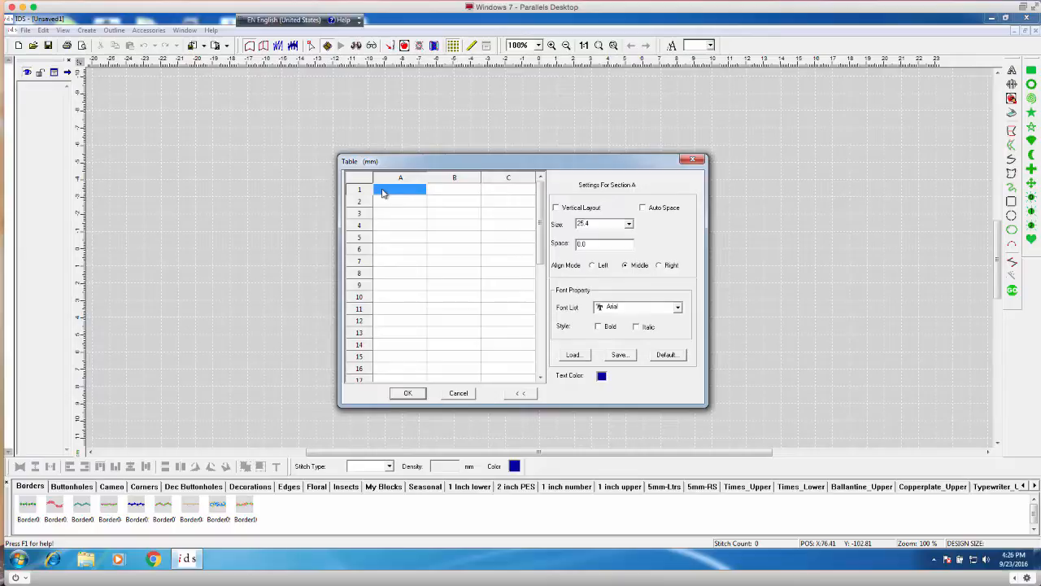
type("Susan")
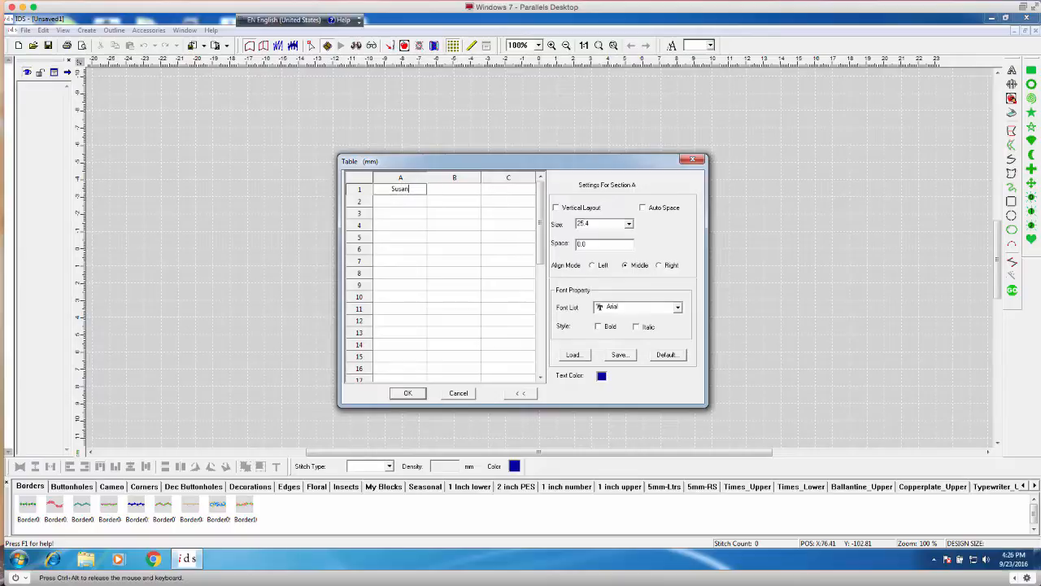
left_click(454, 189)
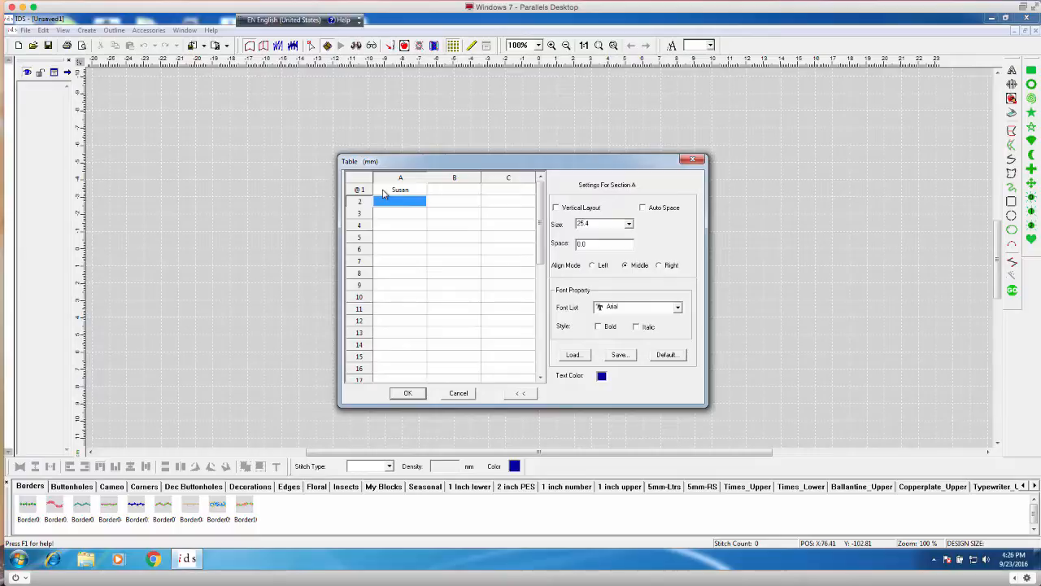
type("Michal")
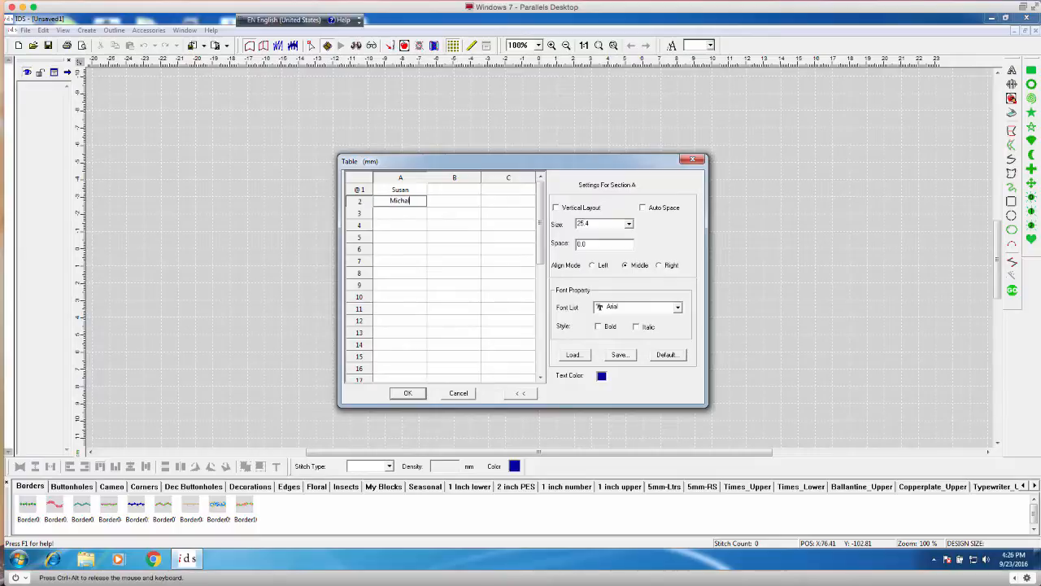
key("Backspace")
type("e")
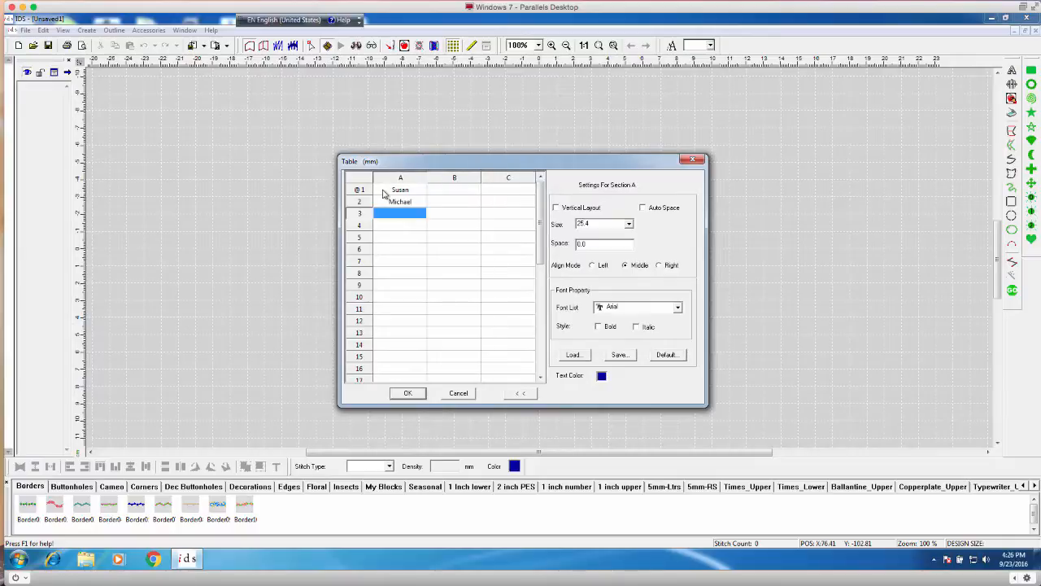
type("Harold")
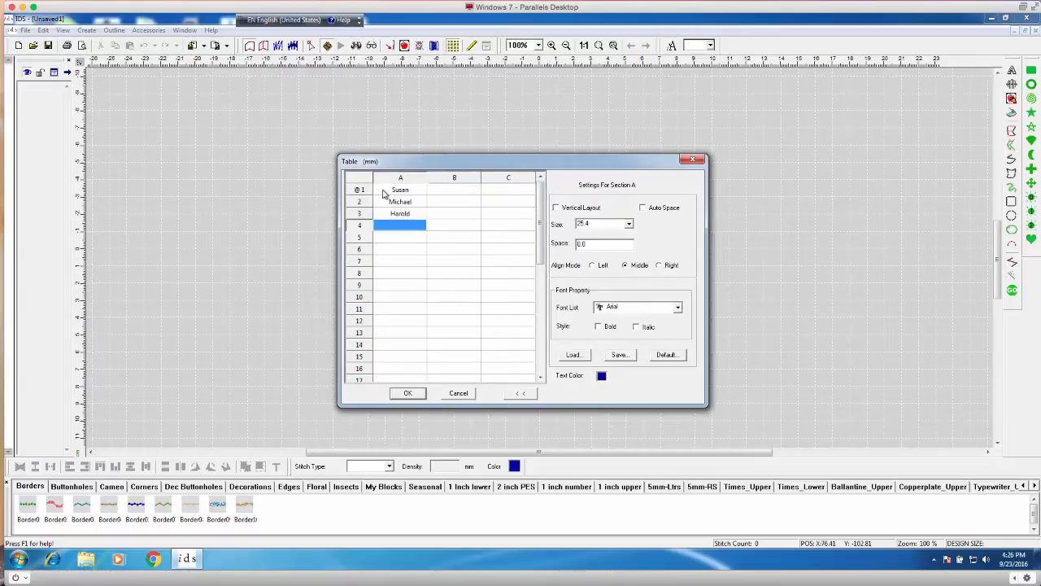
type("Nancy")
left_click(400, 235)
type("Andrea")
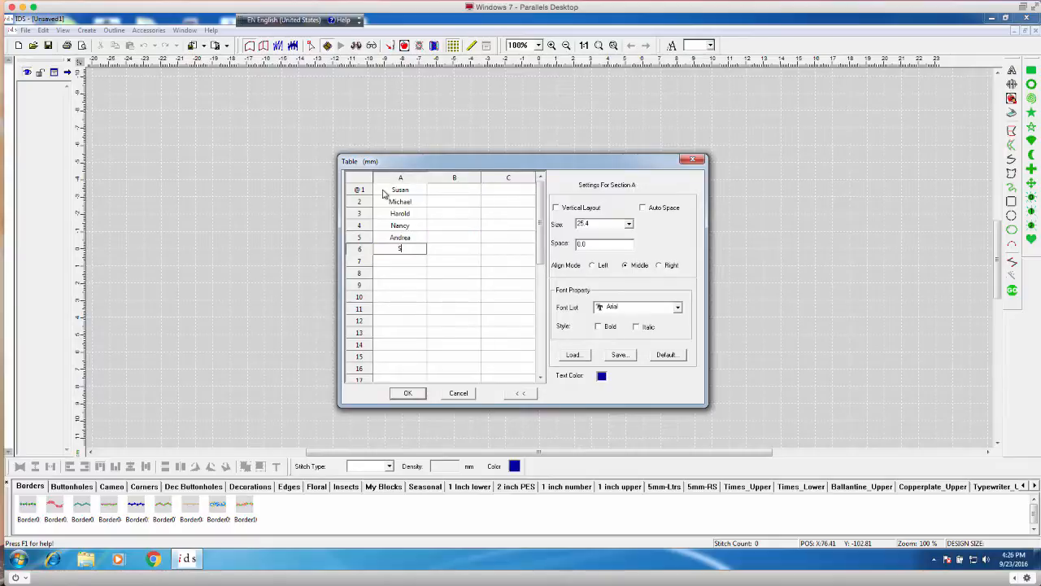
type("tephanie")
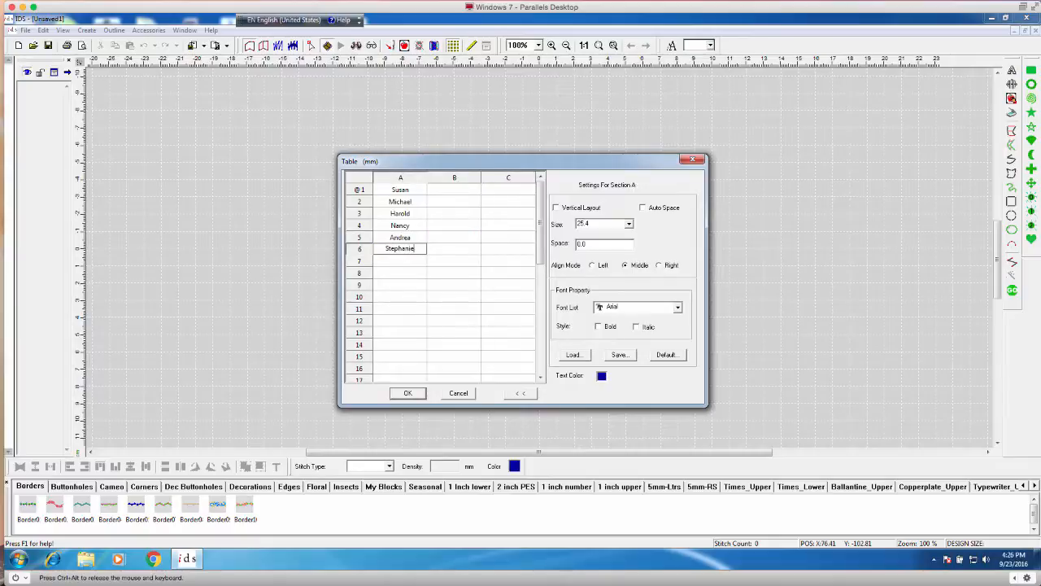
Continue column A with Orlando, Nick, Jason and Martin.
left_click(400, 260)
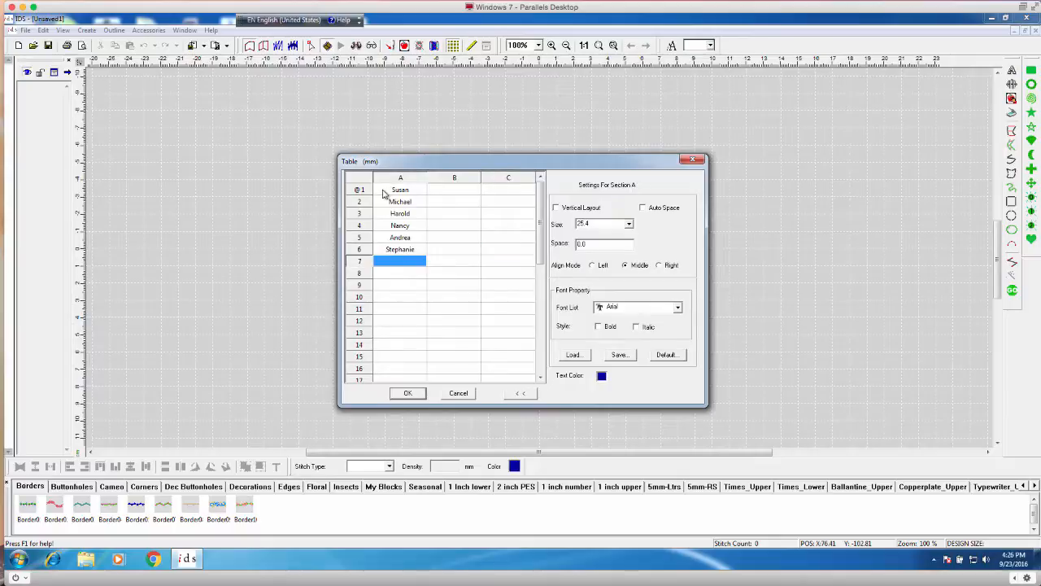
type("O")
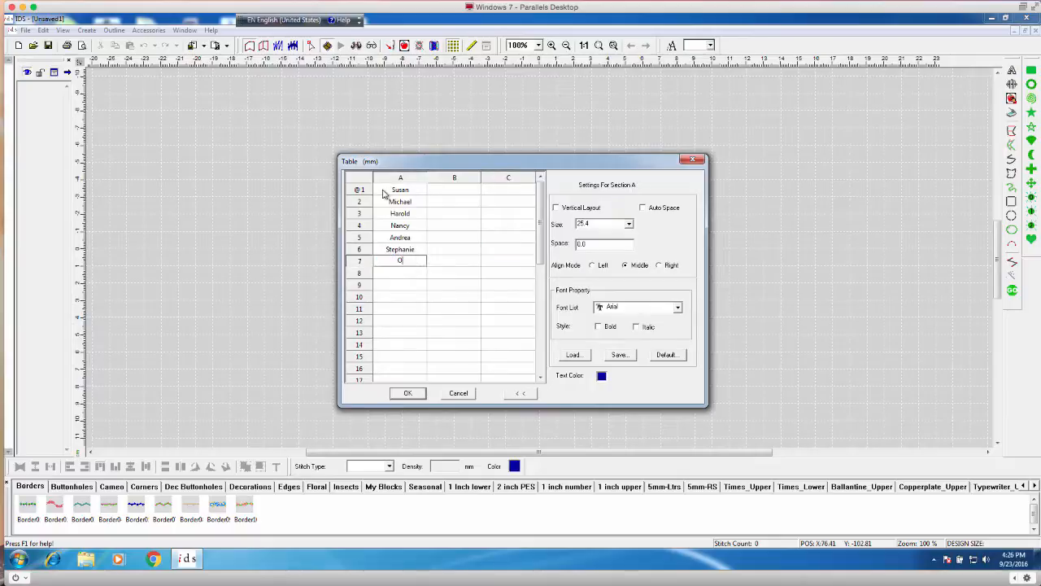
type("rlando")
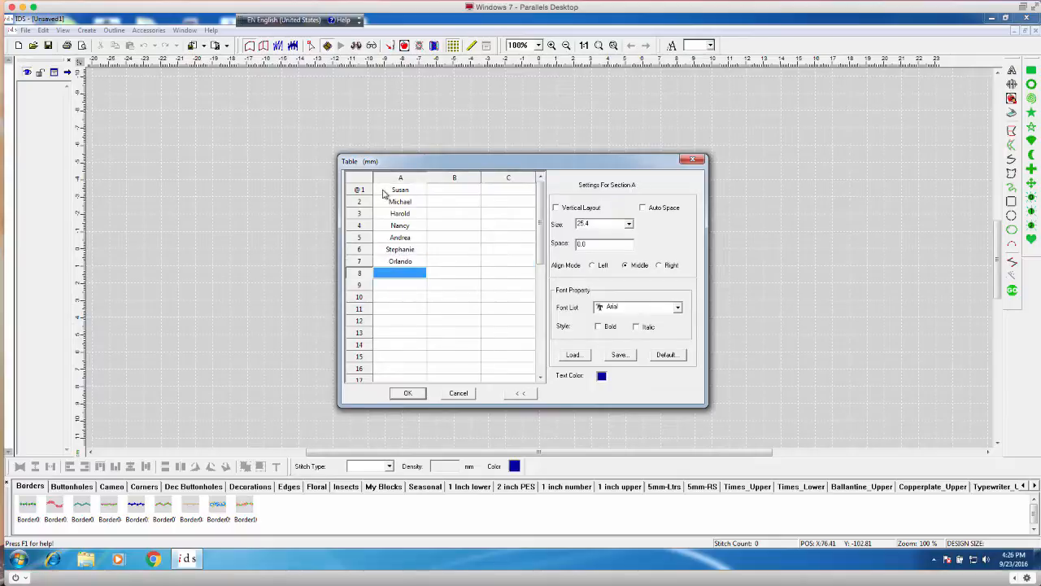
type("Nick")
left_click(401, 285)
type("Jason")
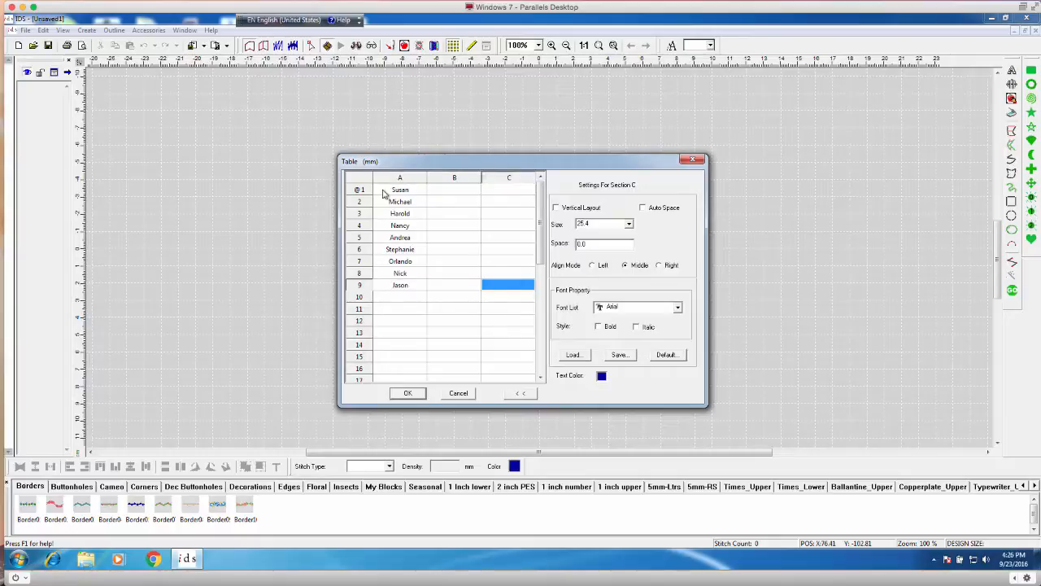
type("Martin")
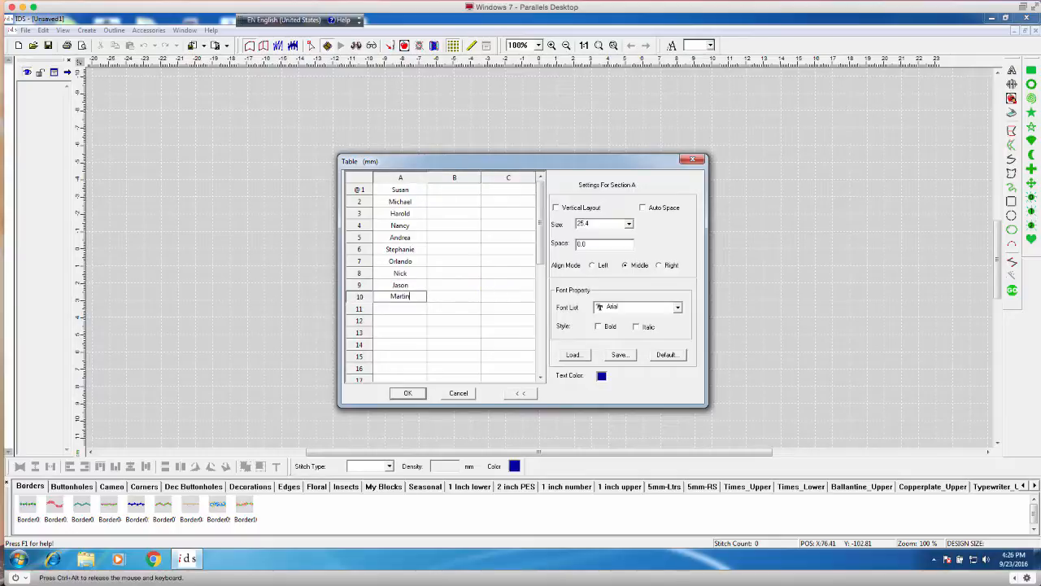
Fill the remaining rows of column A with numbers counting up from 1.
left_click(400, 309)
type("1")
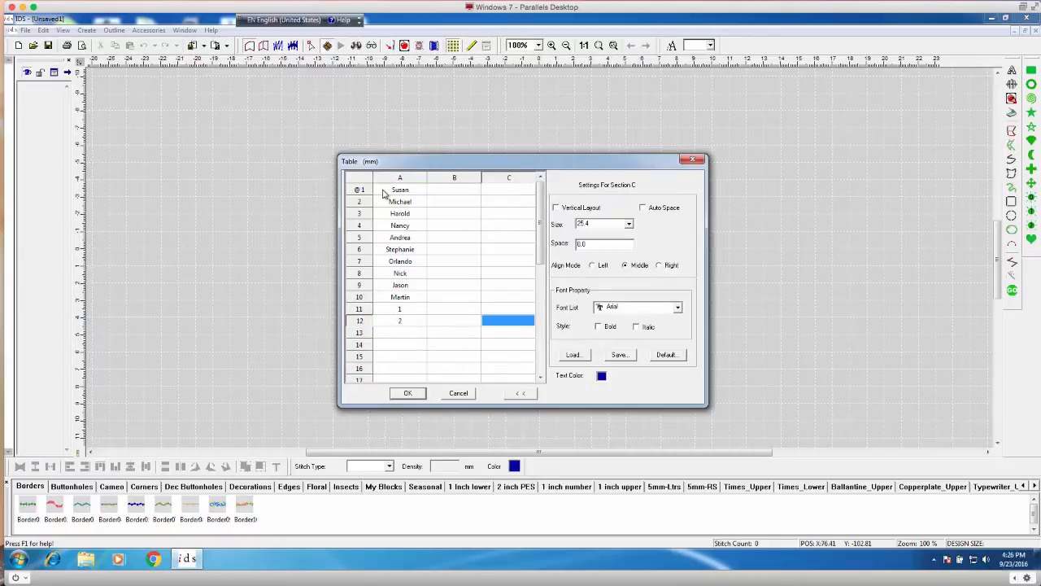
left_click(400, 332)
type("3")
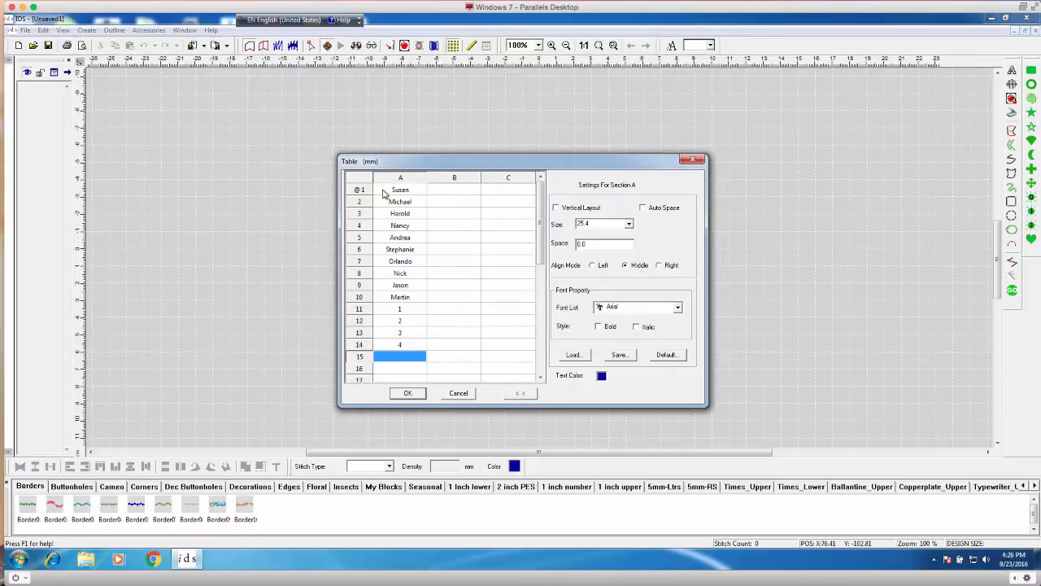
type("5")
left_click(400, 367)
type("6")
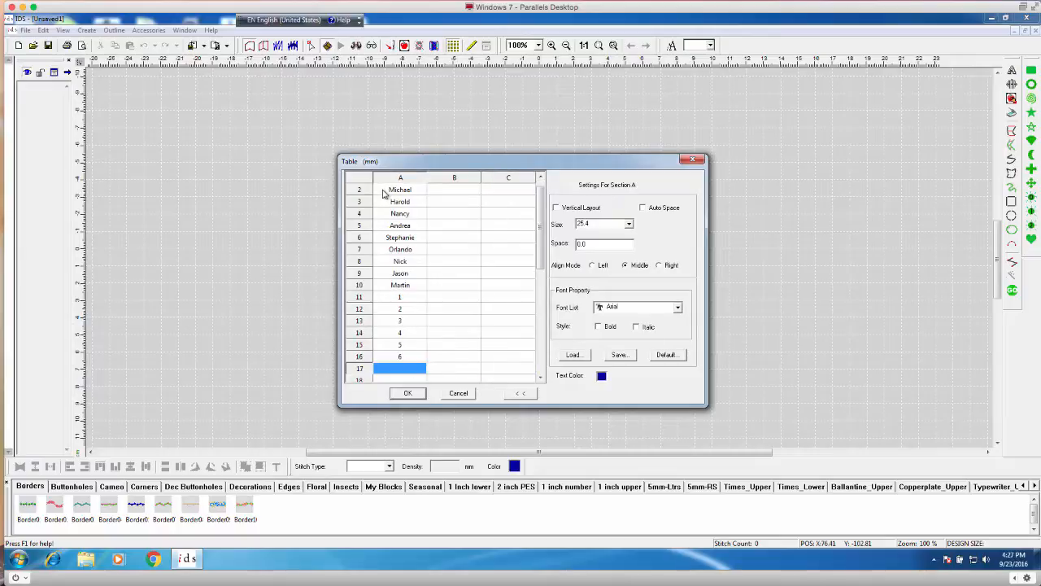
scroll("down", 3)
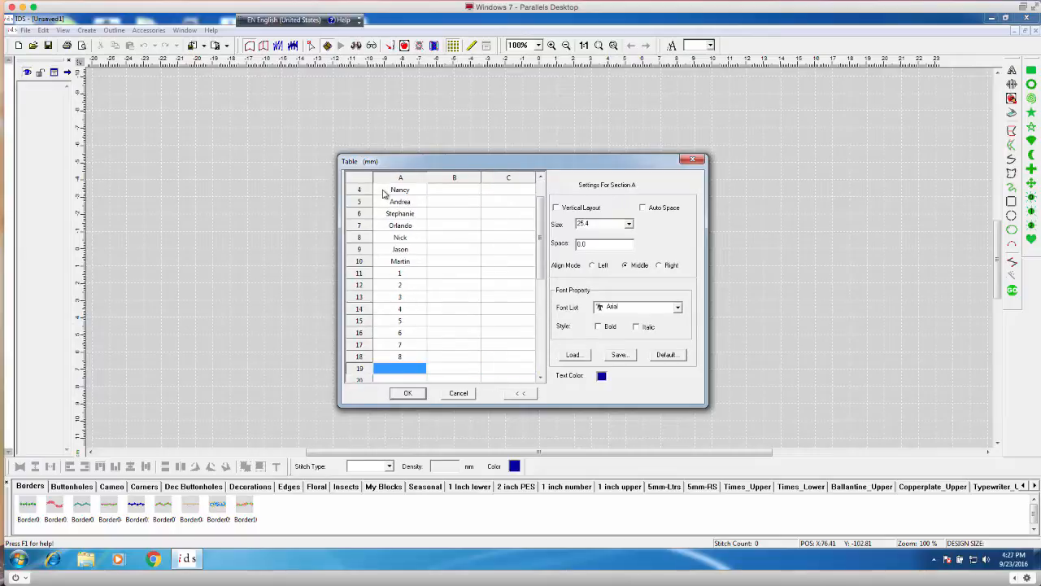
scroll("down", 3)
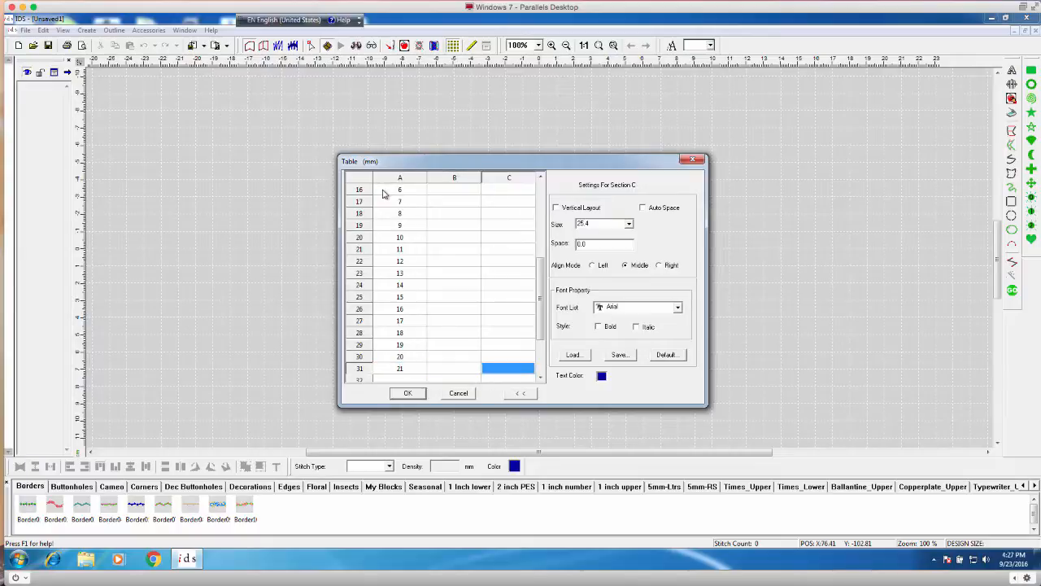
scroll("down", 3)
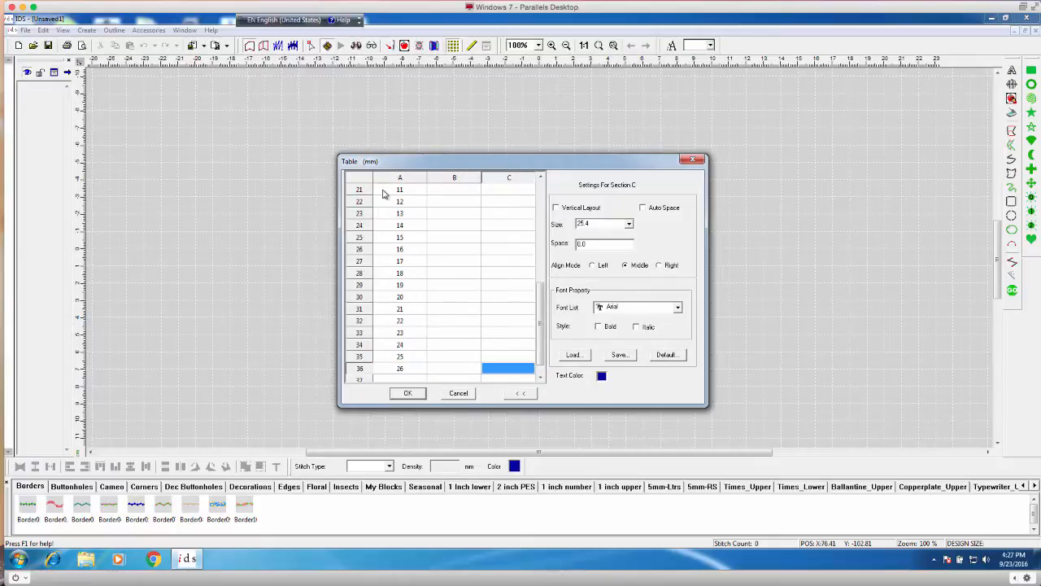
scroll("down", 3)
type("28")
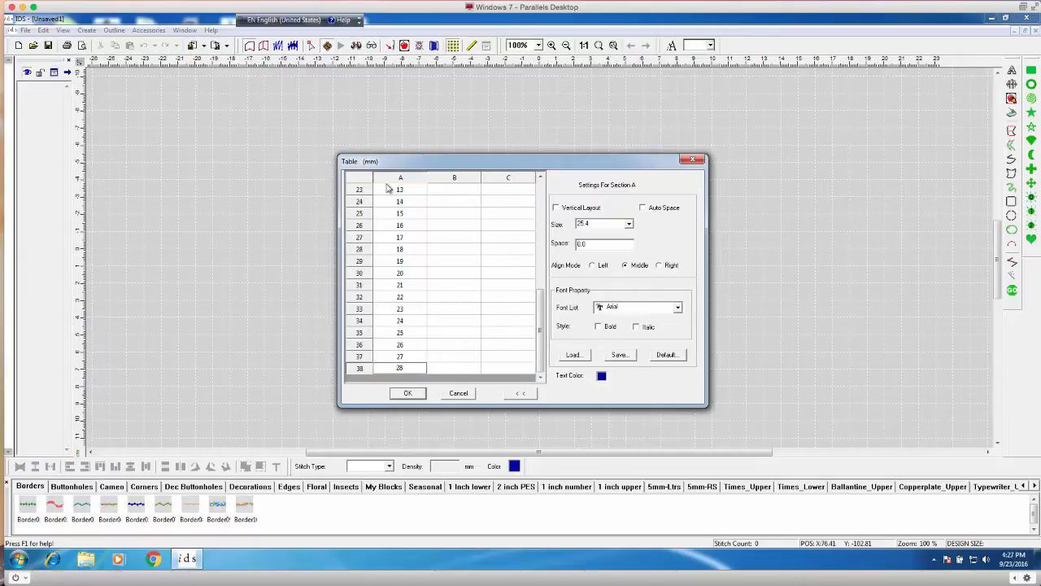
mouse_move(413, 182)
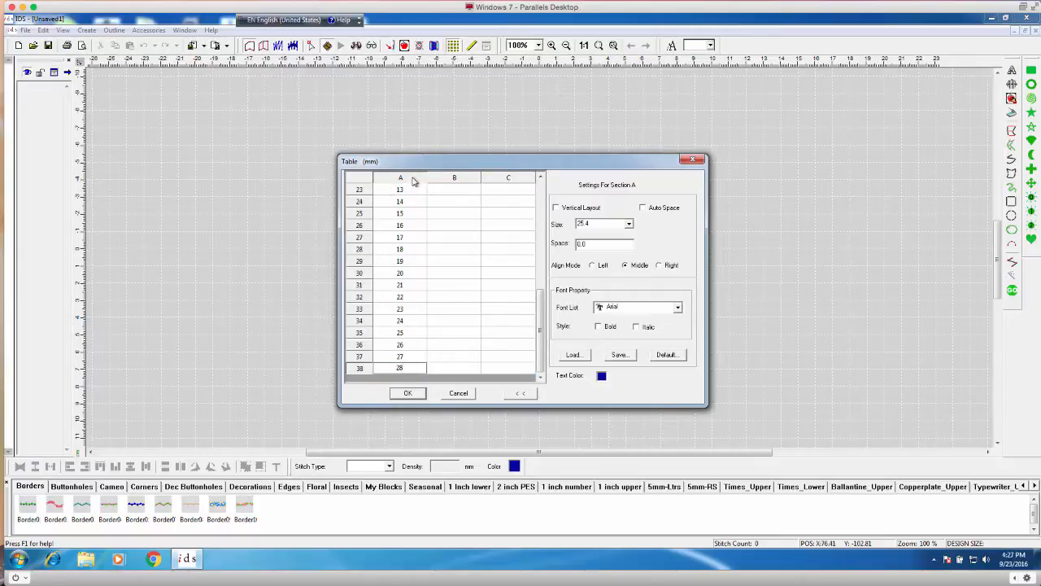
Highlight all of column A's entries, names through numbers, via its header.
left_click(401, 177)
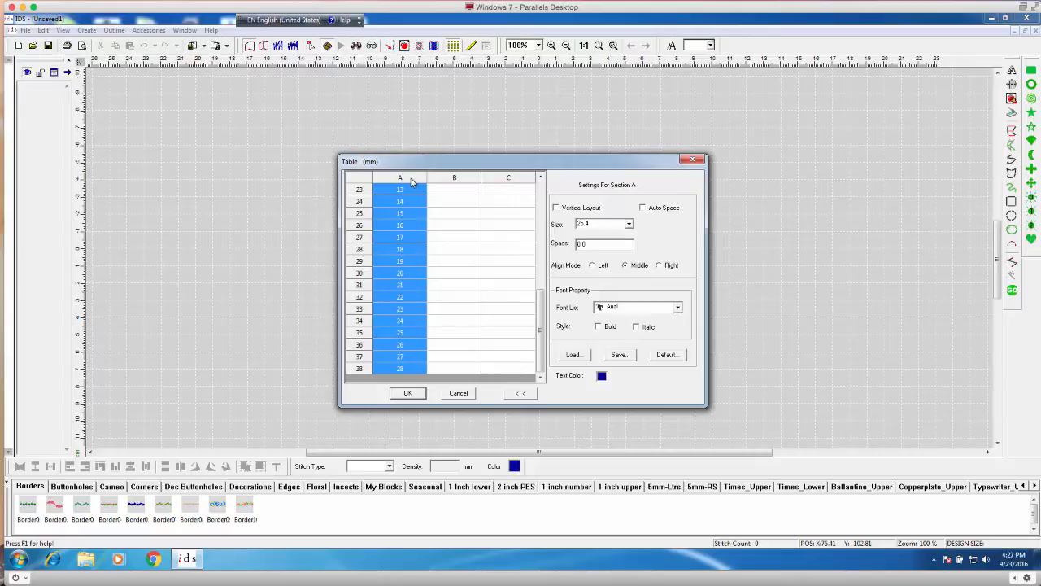
mouse_move(659, 187)
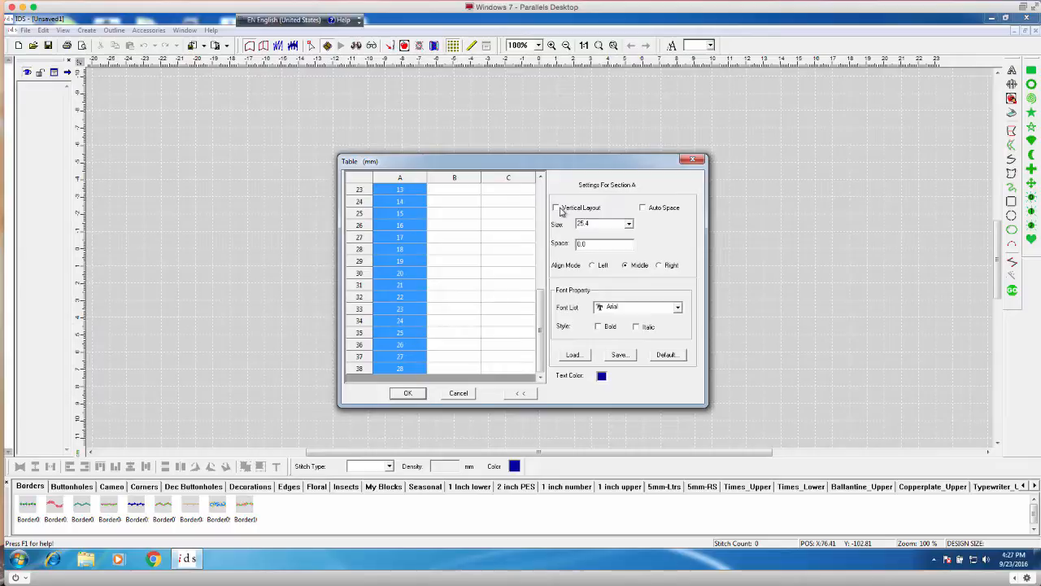
left_click(540, 177)
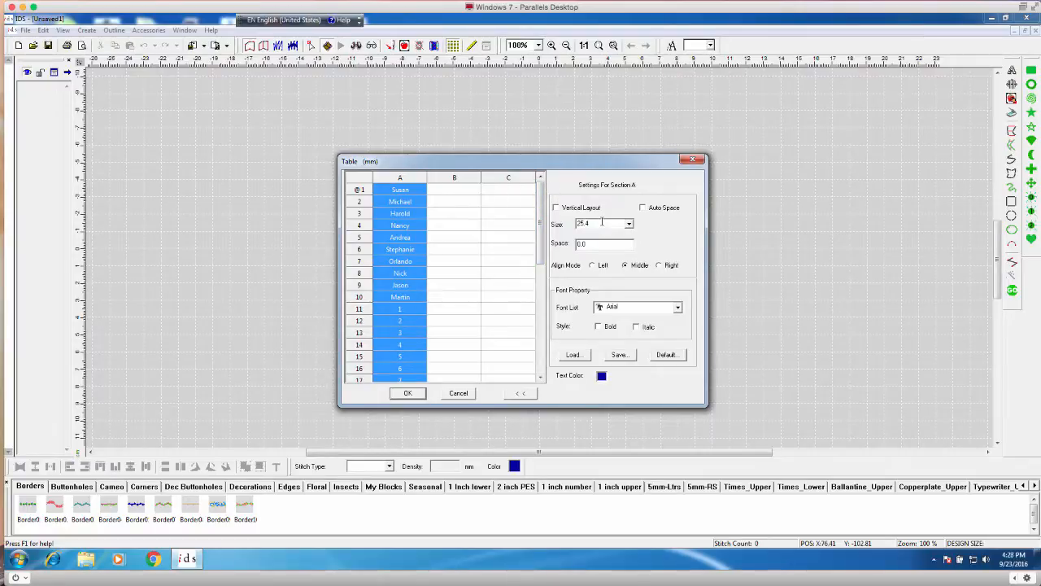
mouse_move(592, 210)
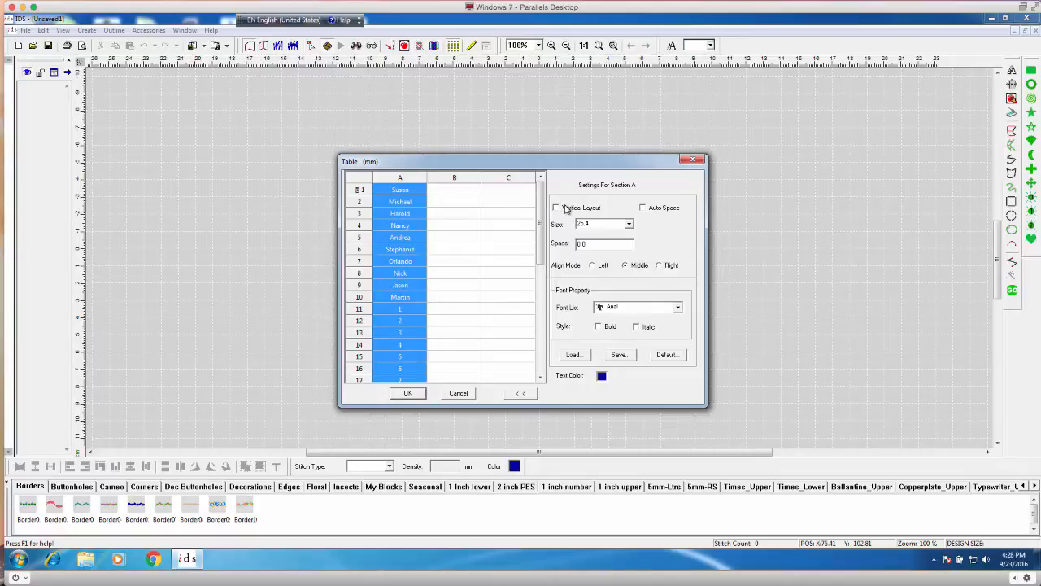
mouse_move(644, 211)
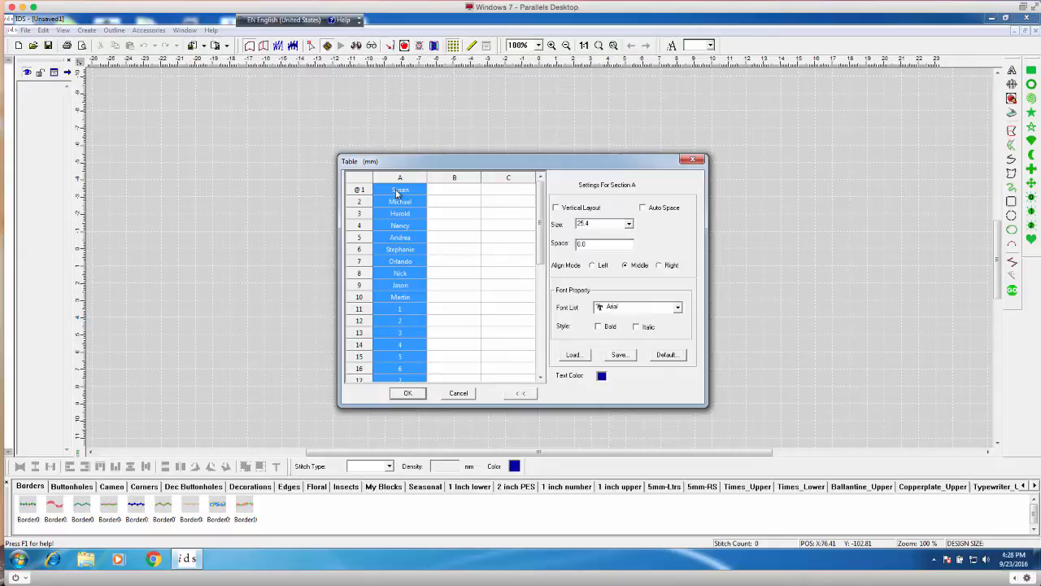
mouse_move(641, 215)
type("1")
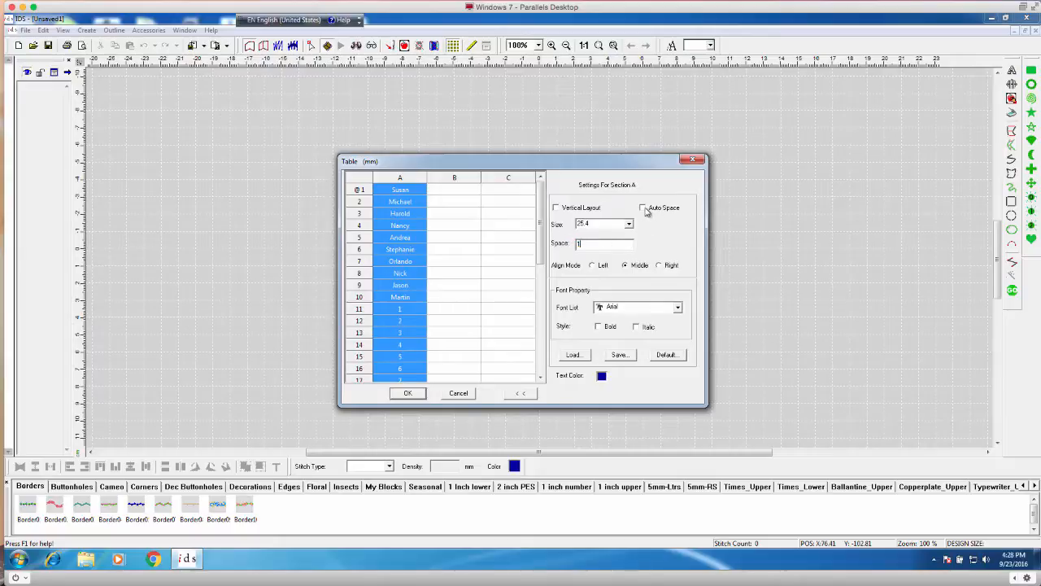
Tick Auto Space in Settings For Section A so letters are spaced automatically.
left_click(644, 208)
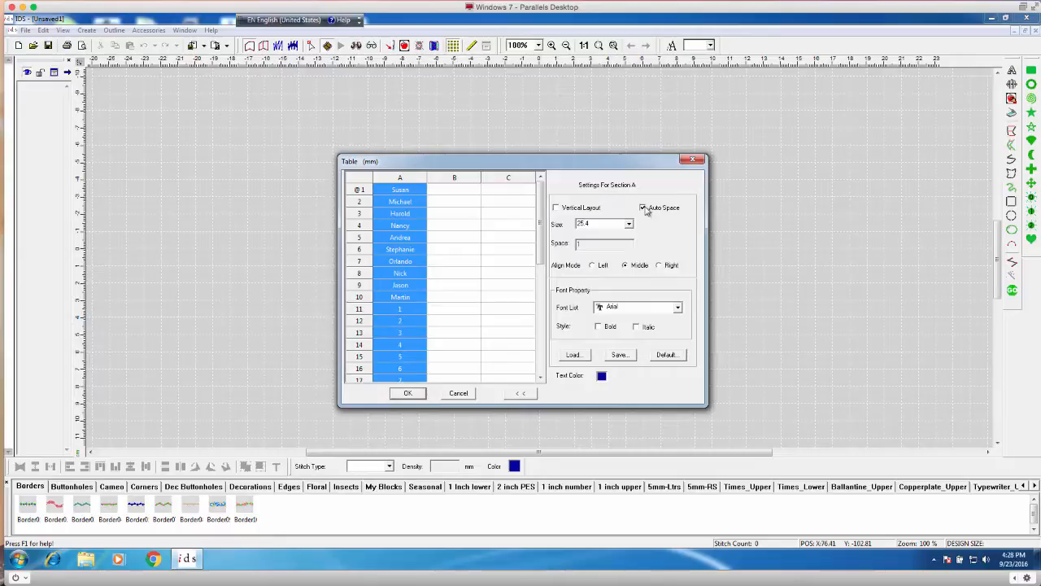
left_click(643, 208)
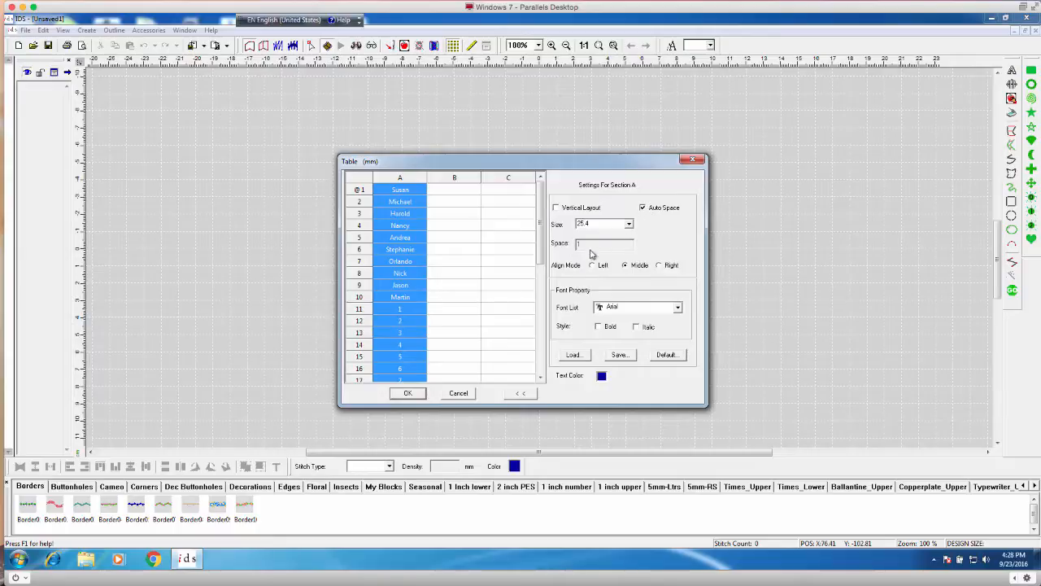
mouse_move(589, 250)
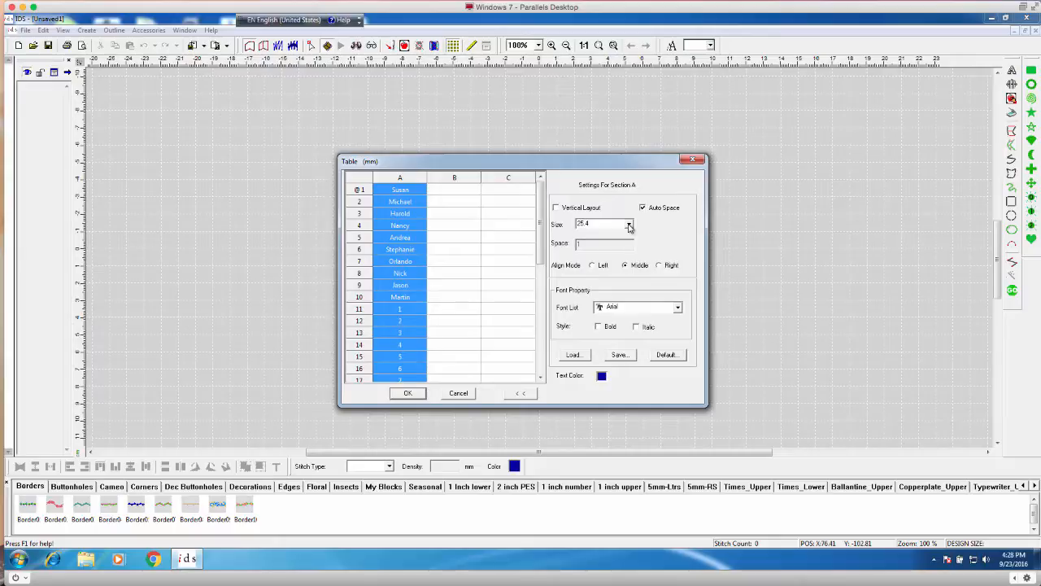
Set section A's lettering size to 18, replacing 25.4.
left_click(628, 225)
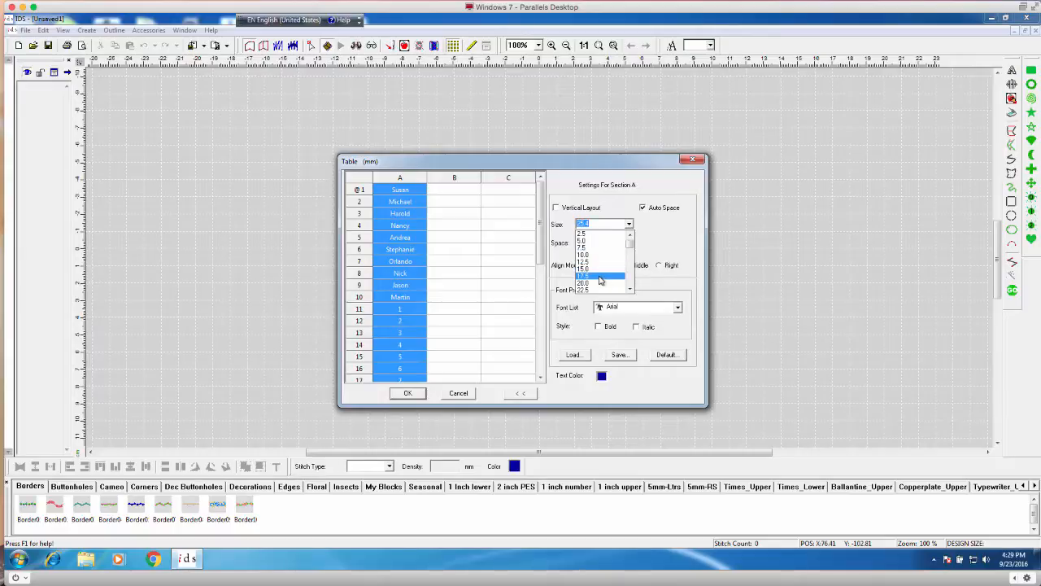
mouse_move(599, 280)
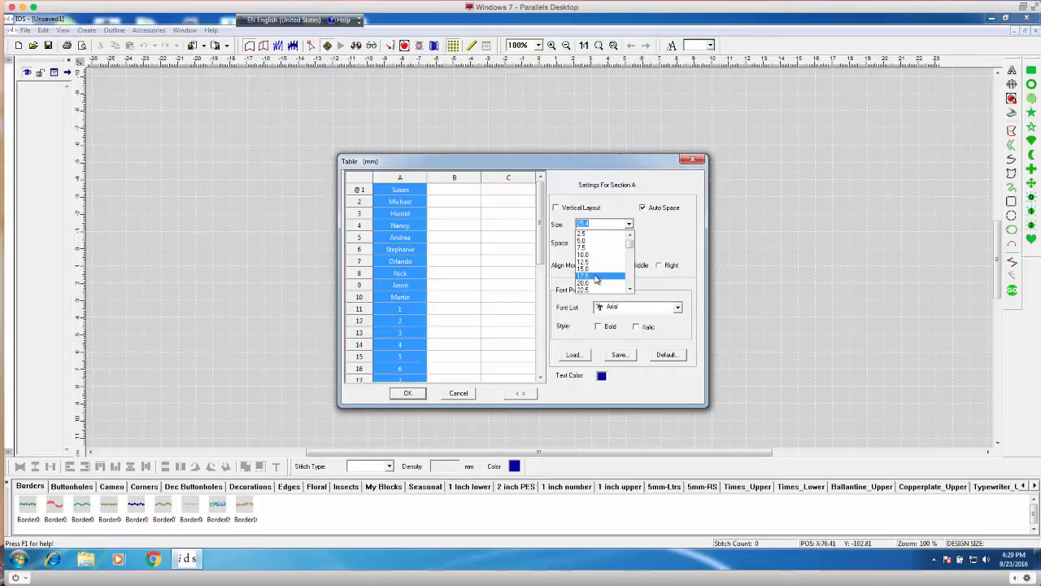
left_click(585, 277)
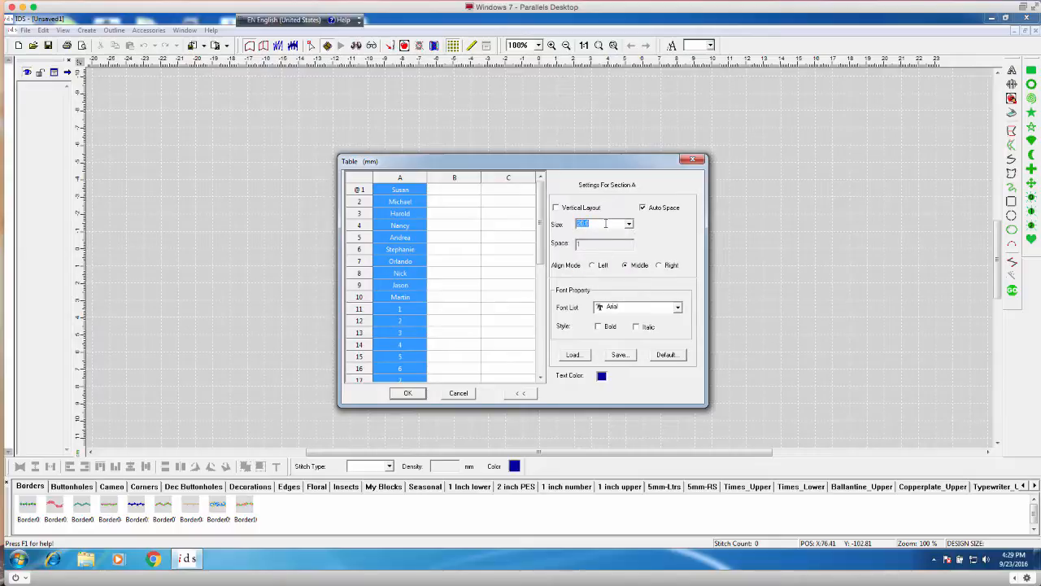
type("20.0")
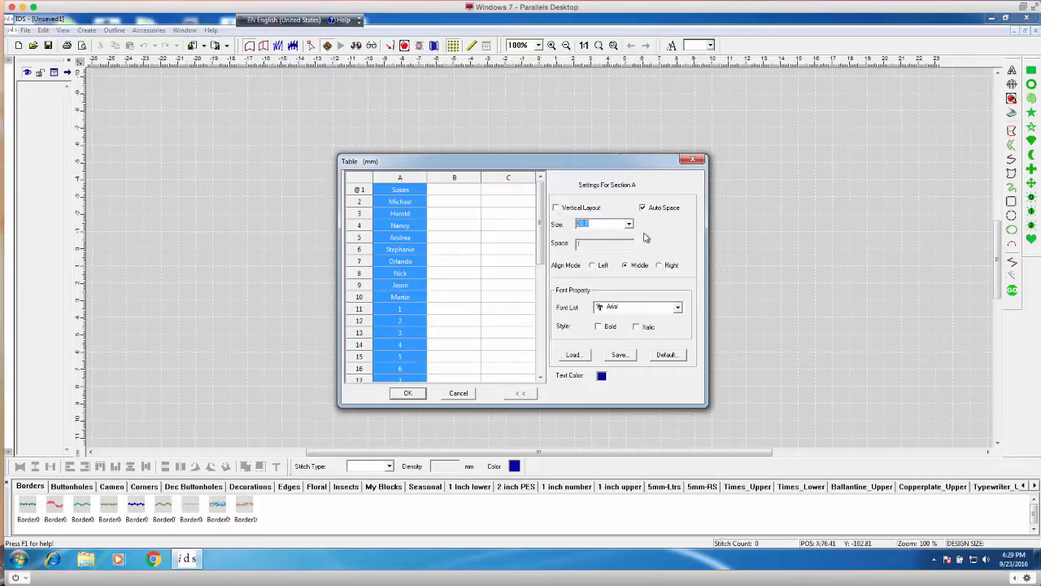
type("18")
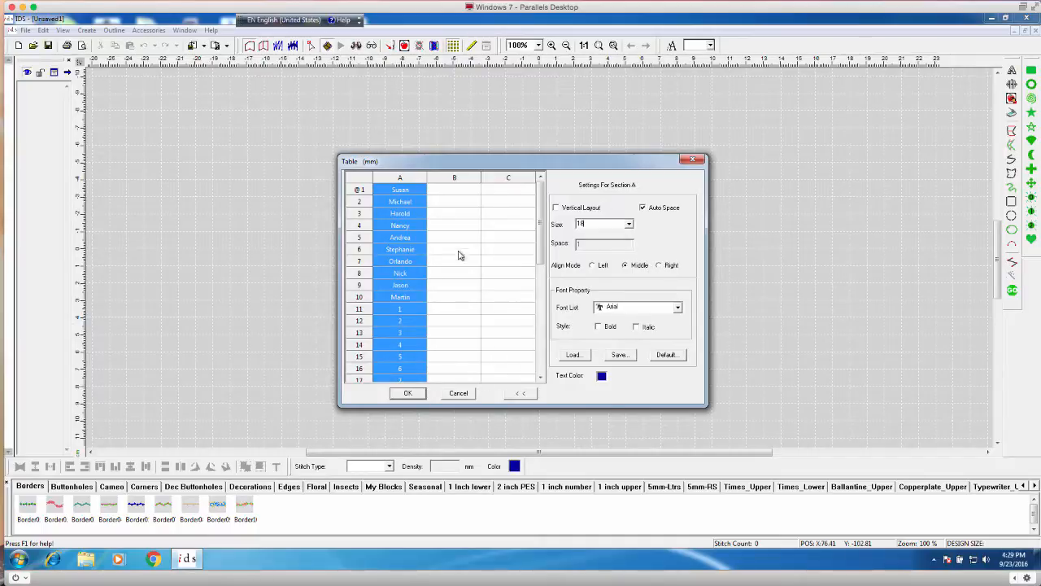
mouse_move(410, 179)
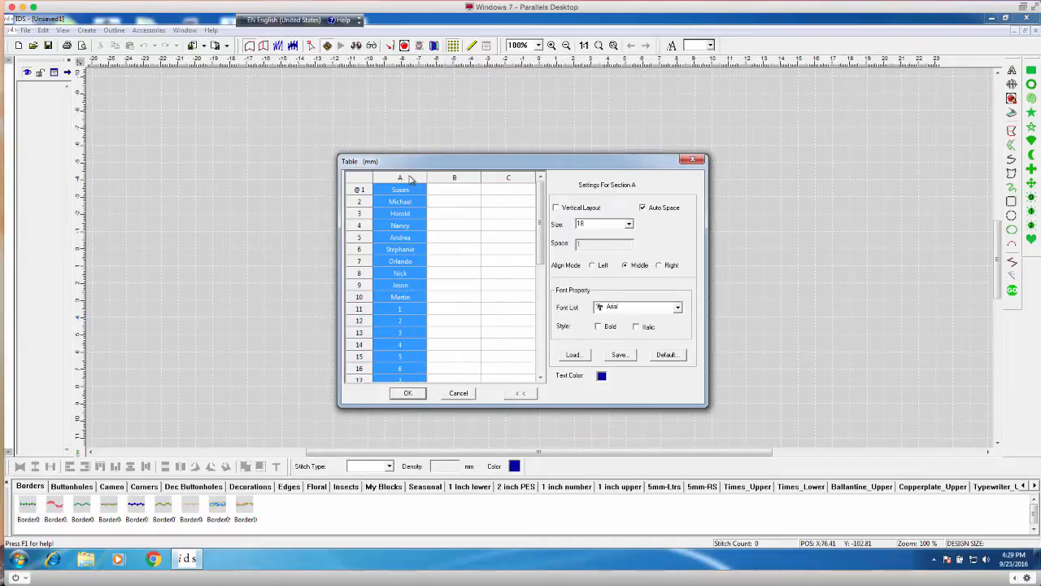
mouse_move(514, 251)
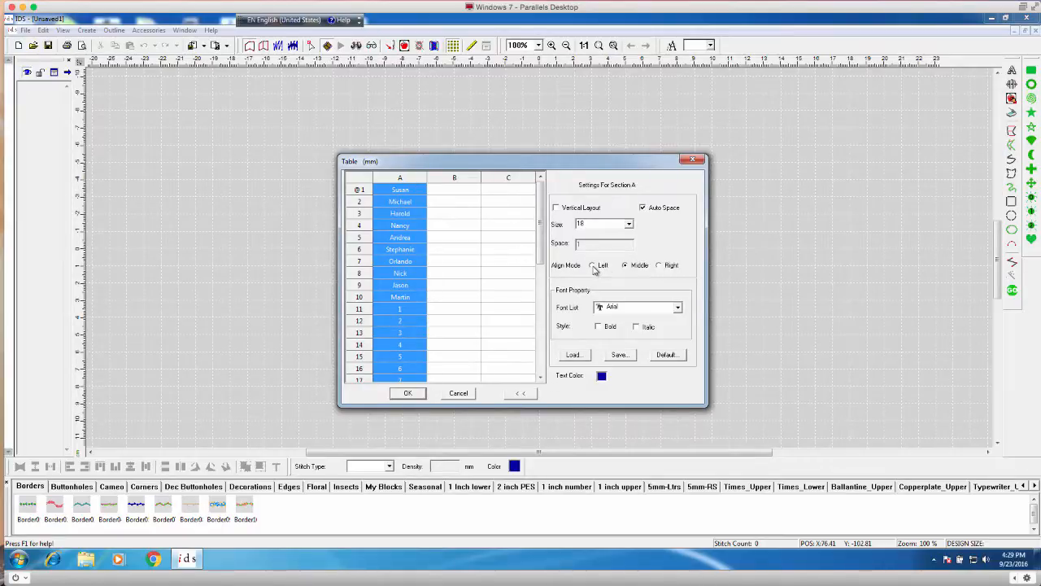
left_click(624, 265)
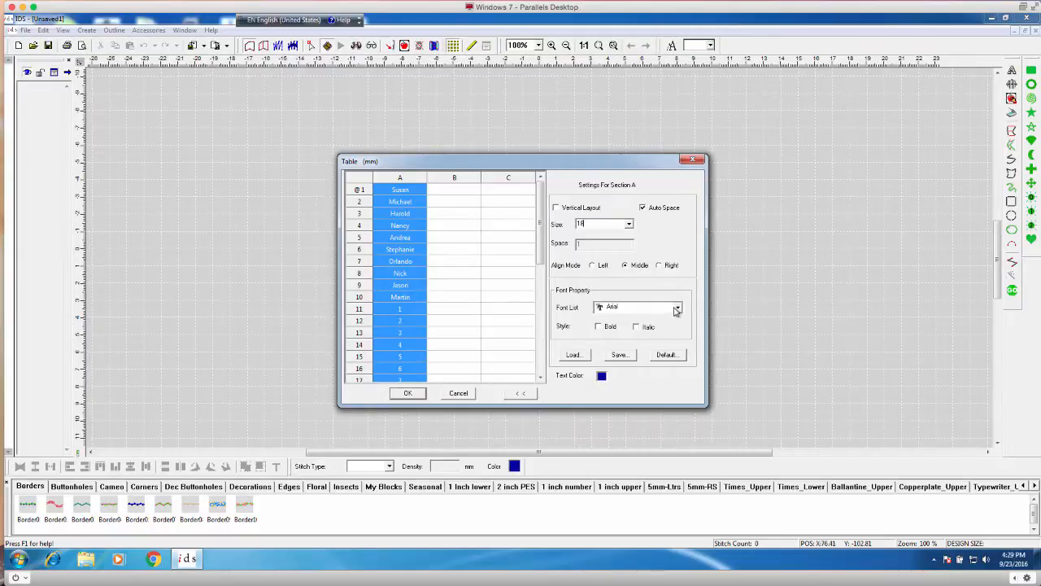
Pick a different font than Arial for section A, trying Bold and leaving it off.
left_click(677, 306)
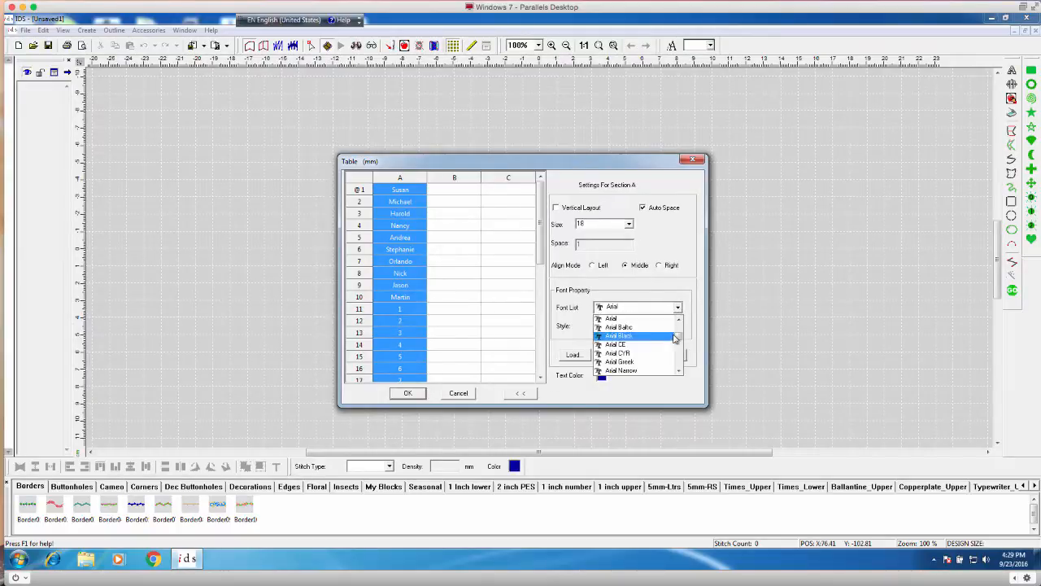
scroll("down", 3)
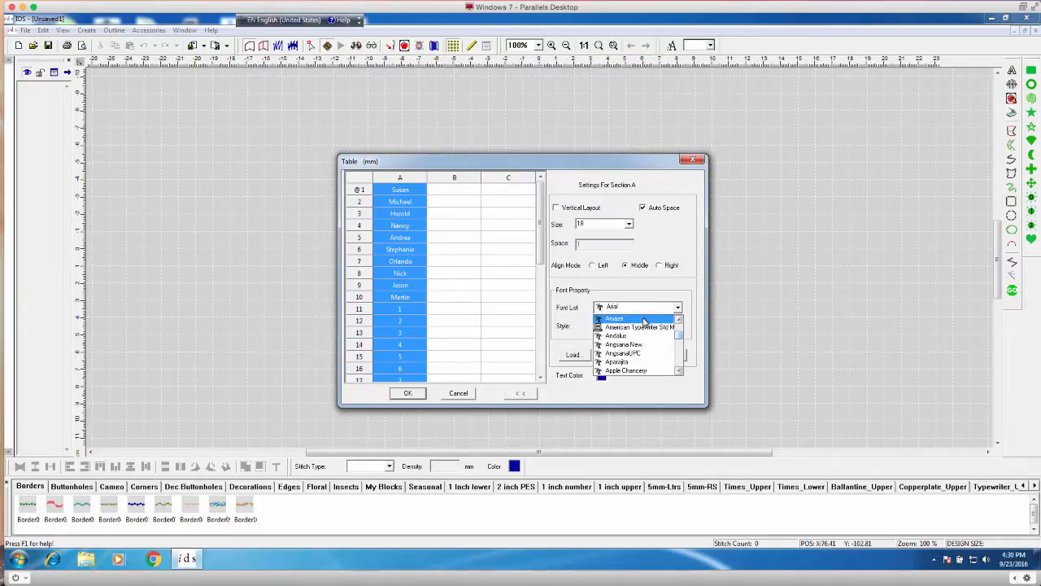
left_click(613, 317)
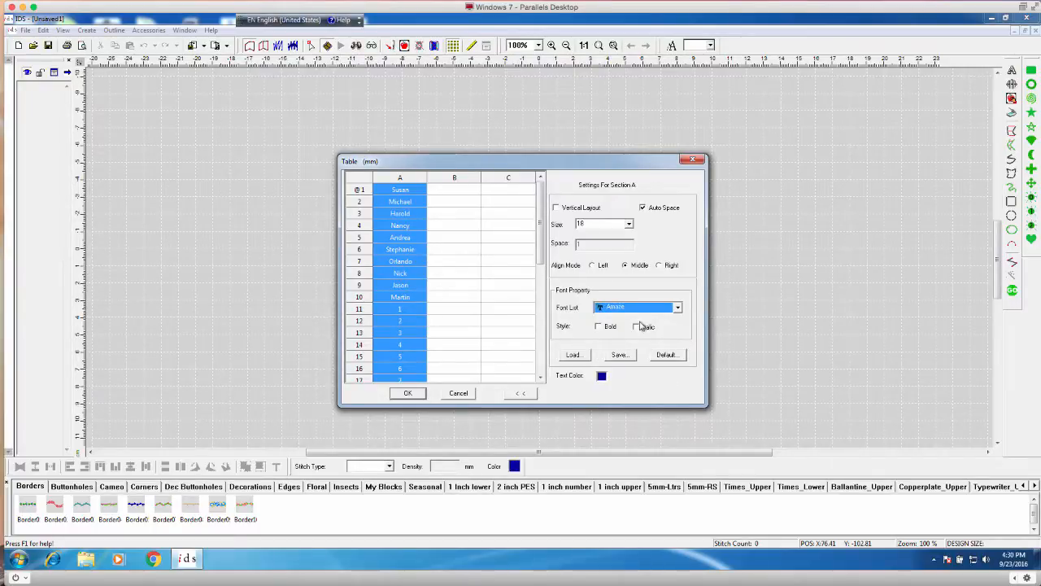
left_click(599, 325)
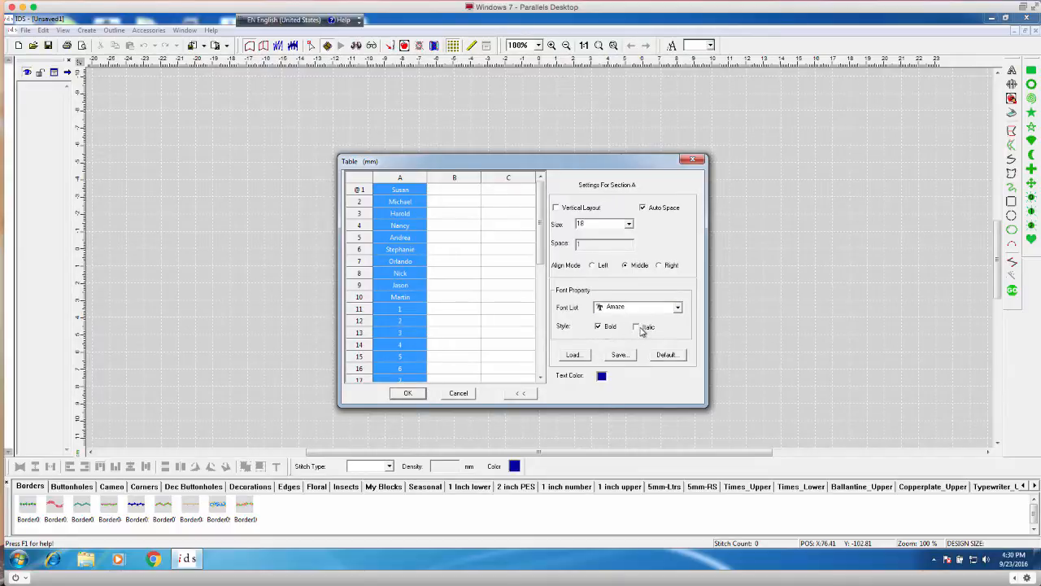
left_click(598, 325)
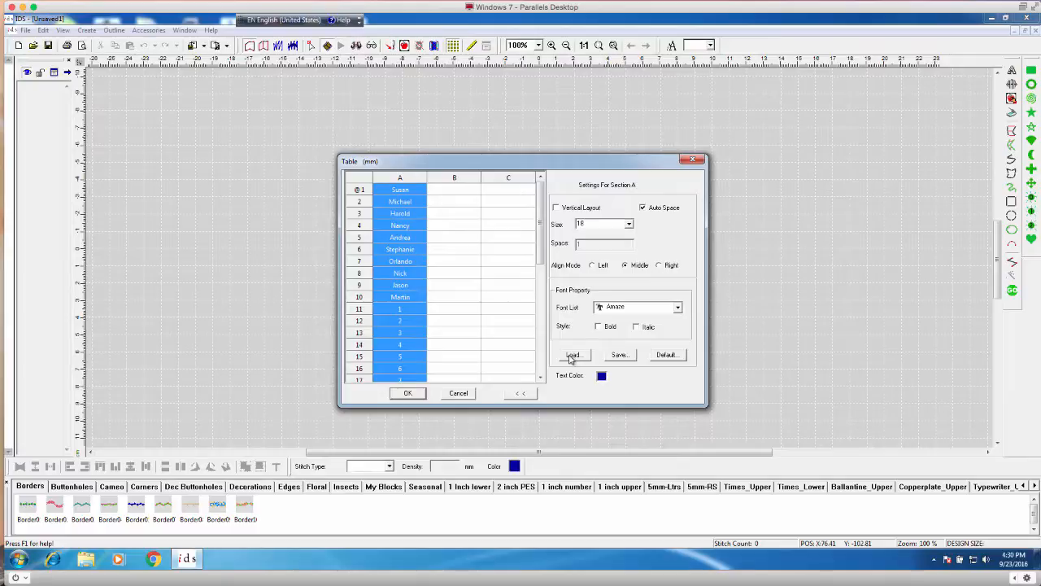
Load the Acme.ndp property file into section A's settings.
left_click(573, 355)
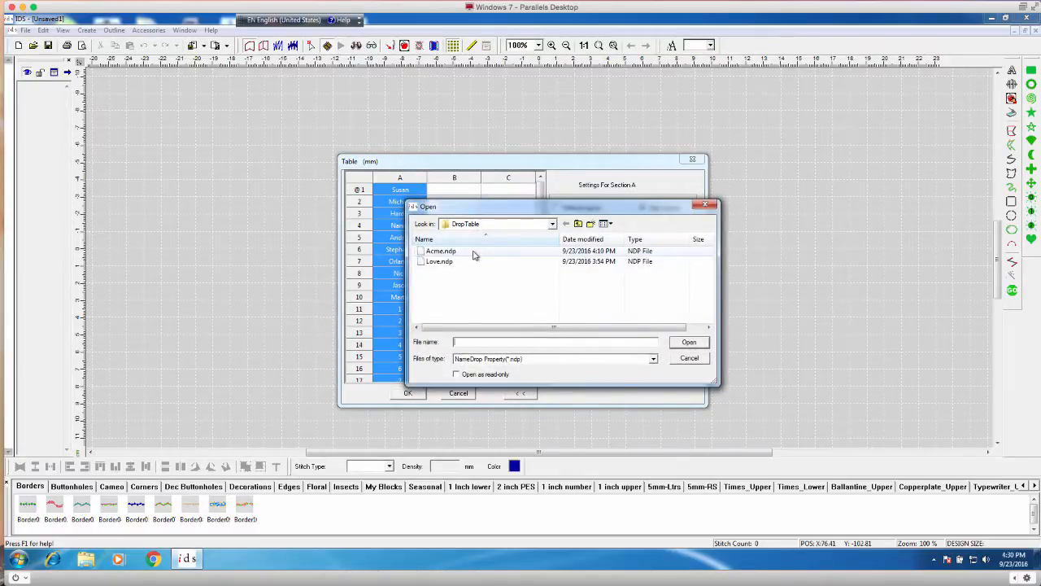
left_click(440, 250)
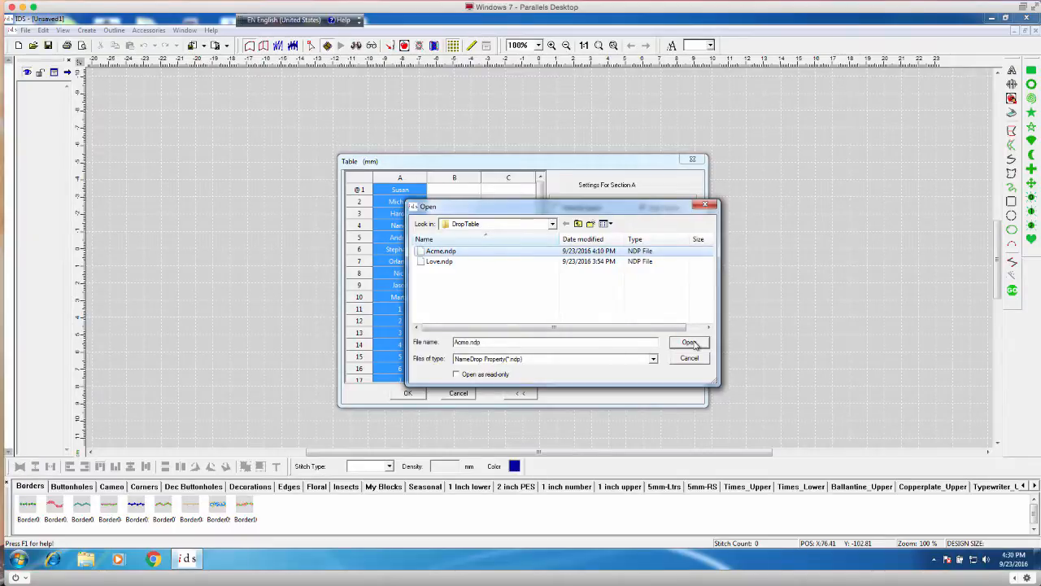
left_click(688, 342)
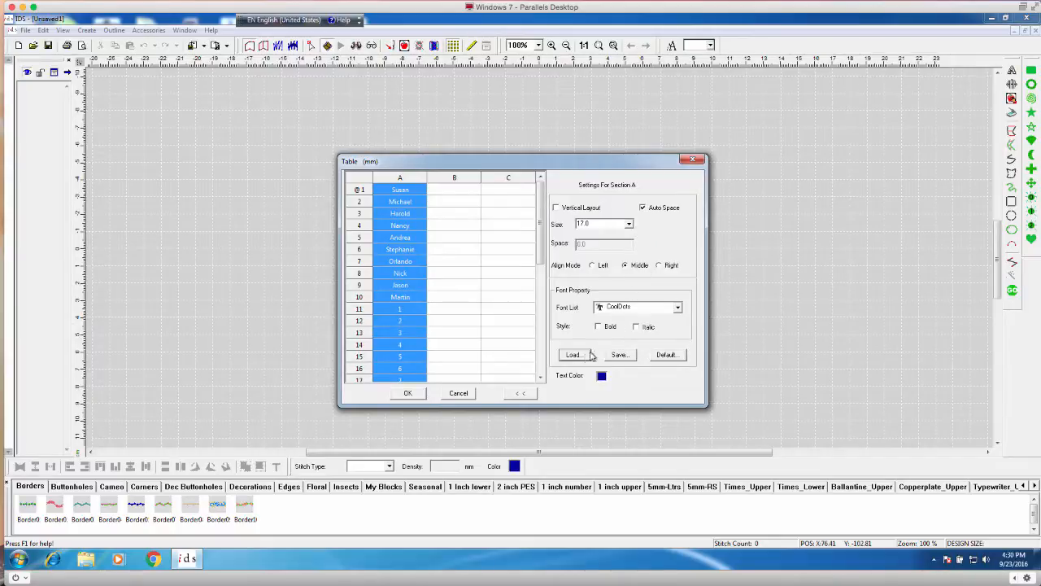
mouse_move(663, 306)
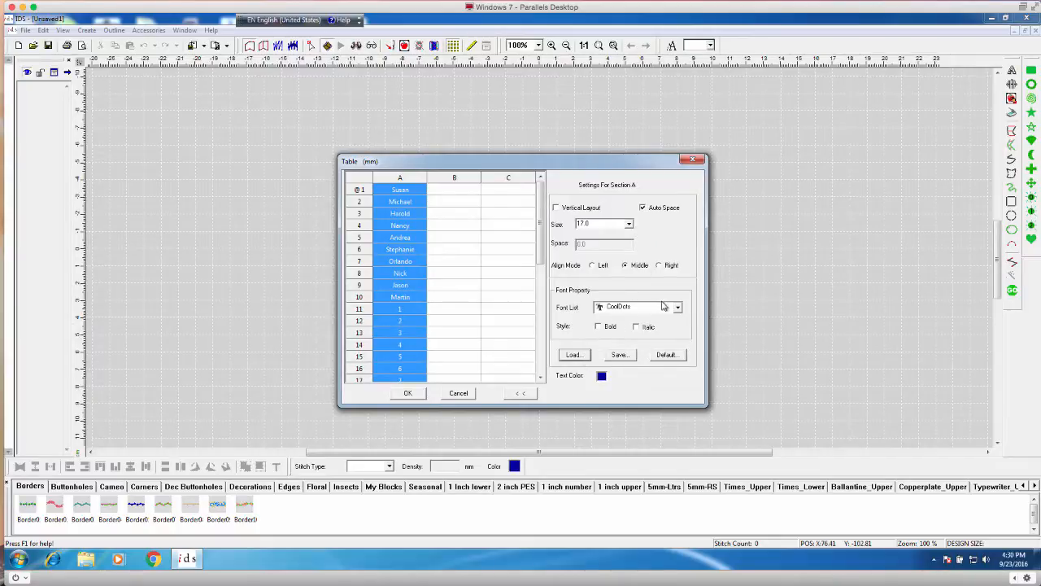
Choose another typeface from the font list for section A, replacing the Acme font.
left_click(677, 306)
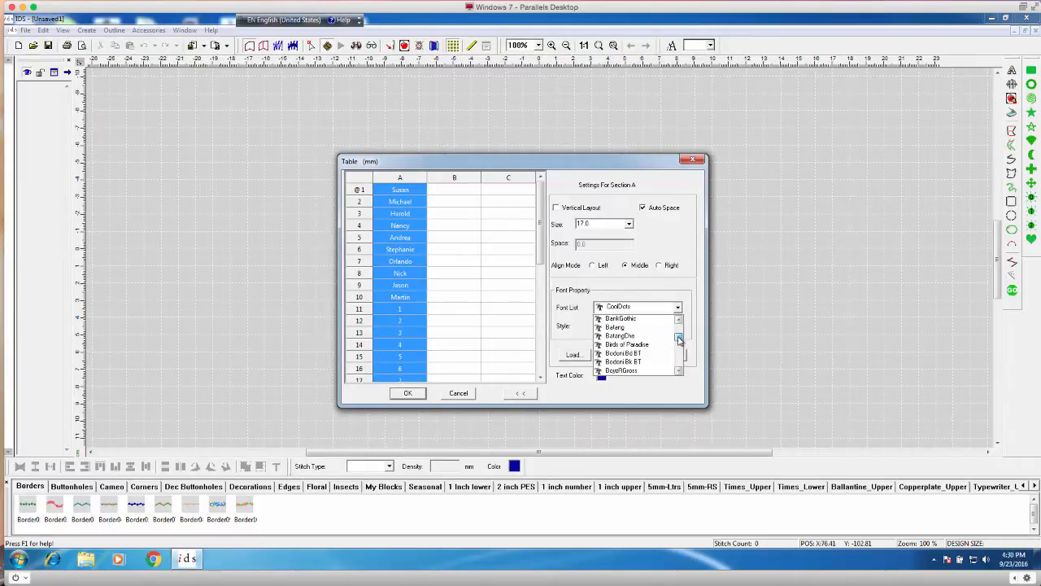
left_click(678, 322)
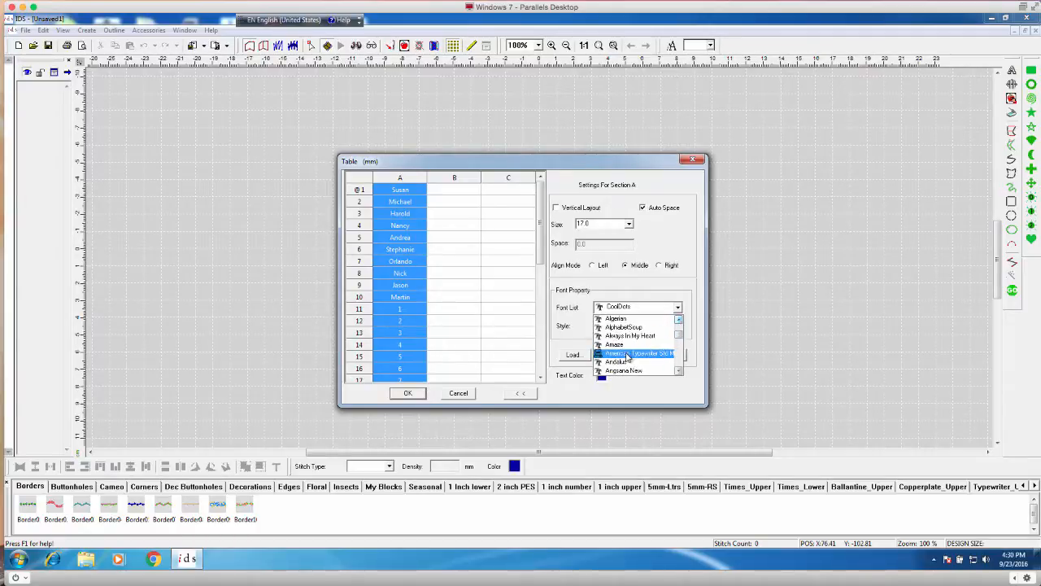
left_click(615, 344)
type("18")
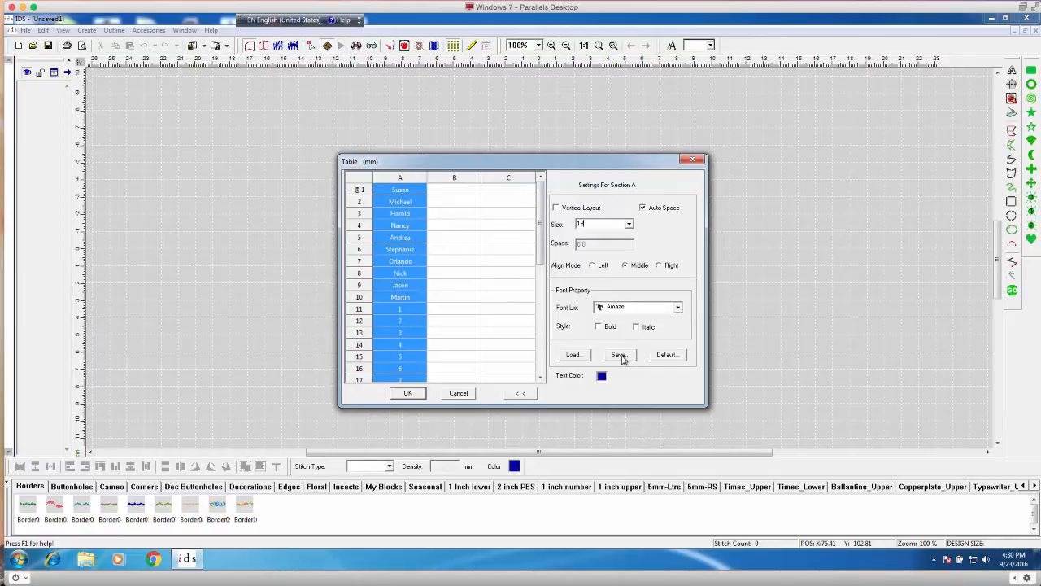
Save section A's settings as a new property file named starting with 'Co'.
left_click(618, 355)
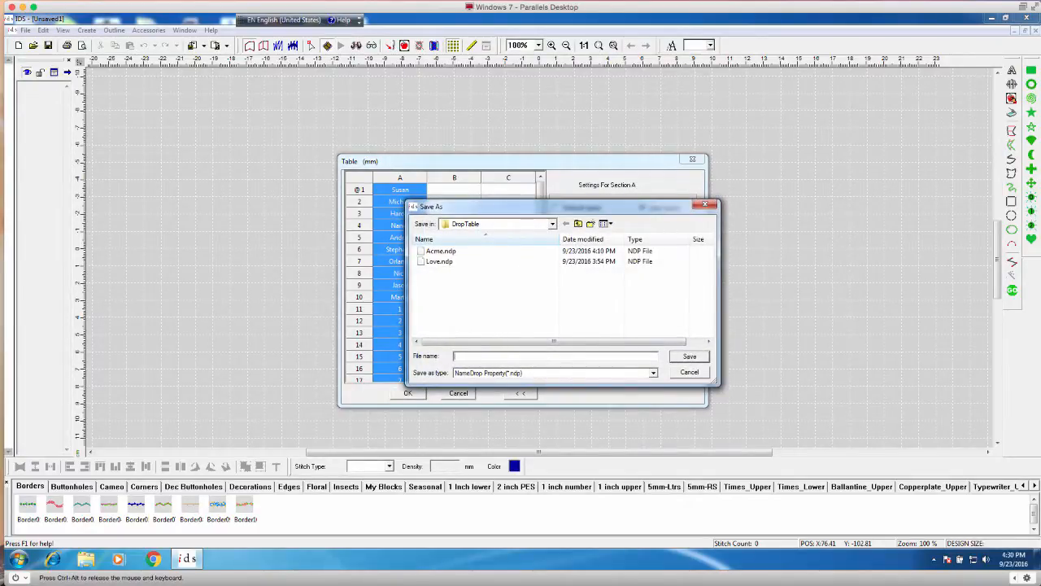
type("Corp A")
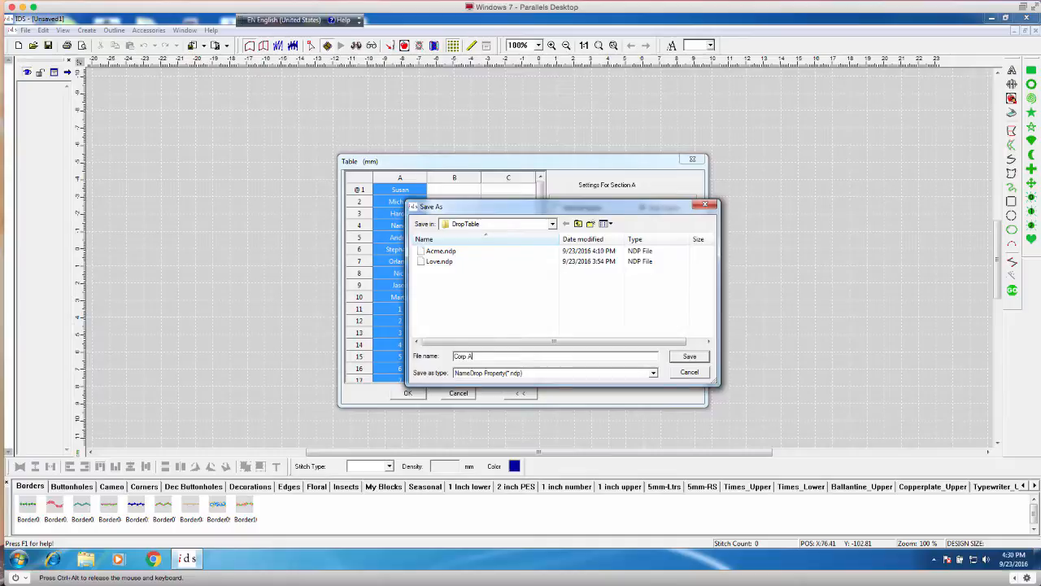
left_click(688, 355)
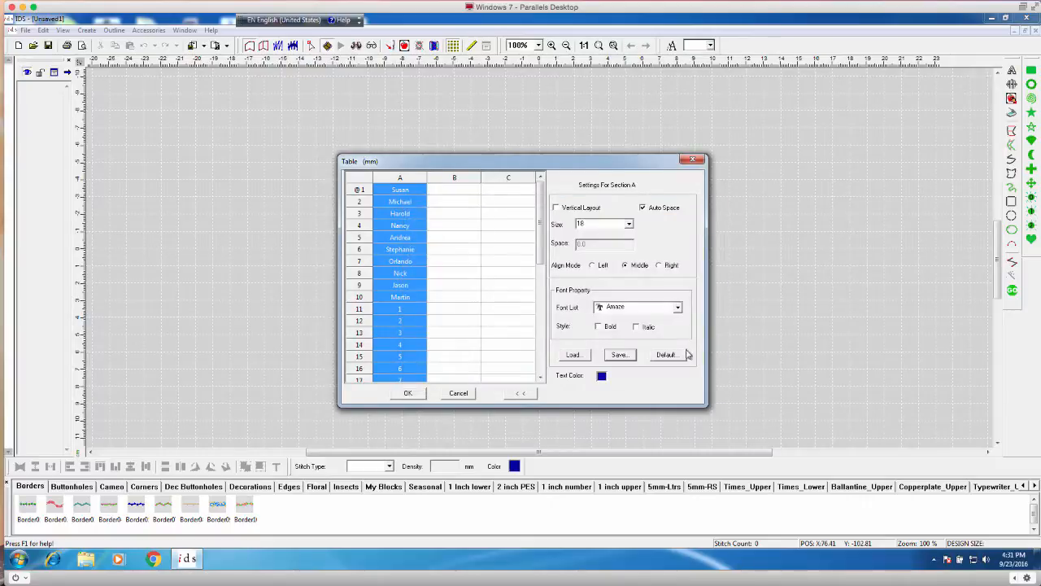
mouse_move(678, 337)
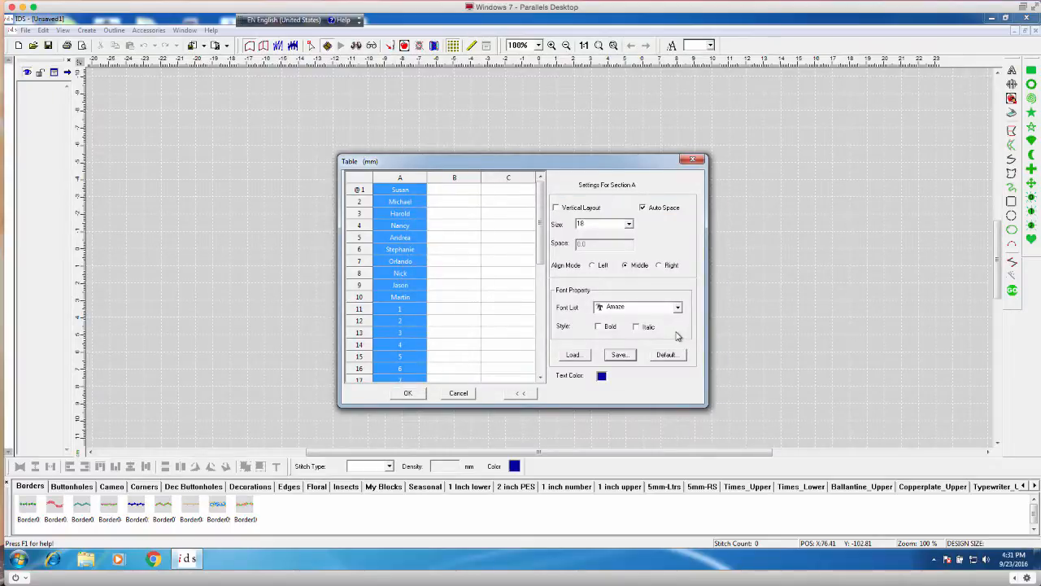
mouse_move(641, 314)
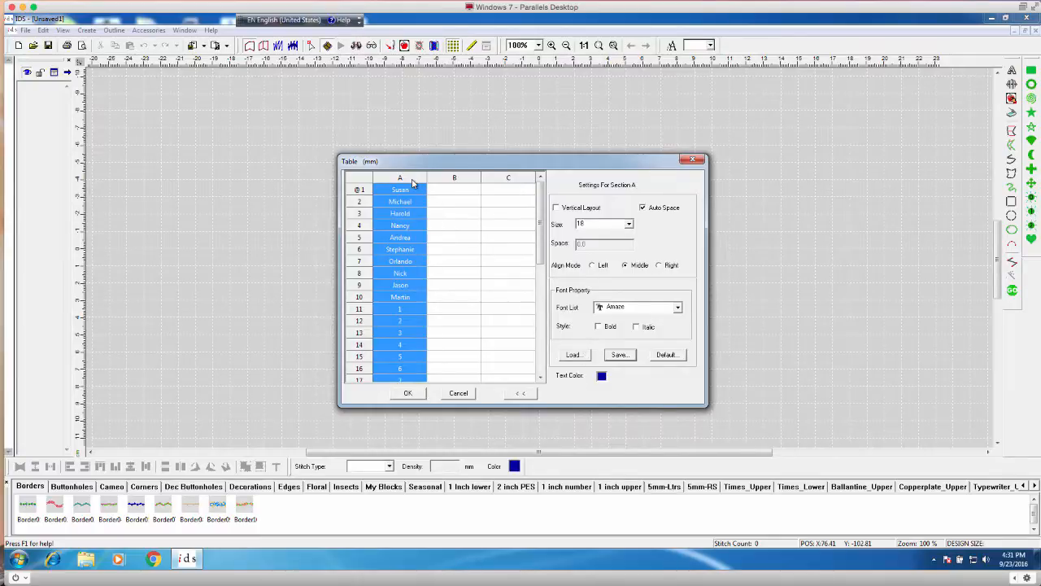
mouse_move(399, 400)
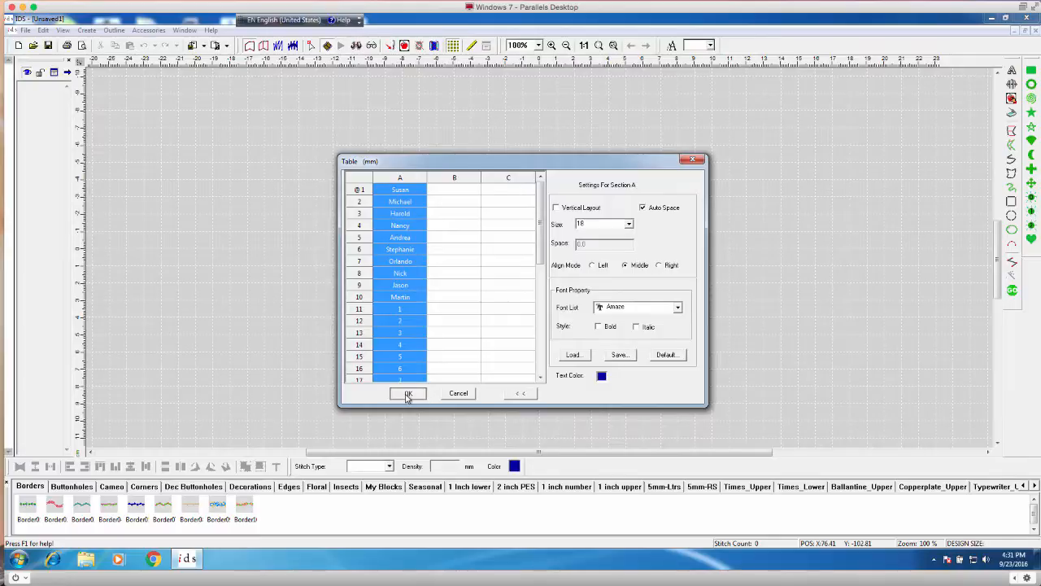
Apply the table with OK and display the name Andrea in the design.
left_click(407, 392)
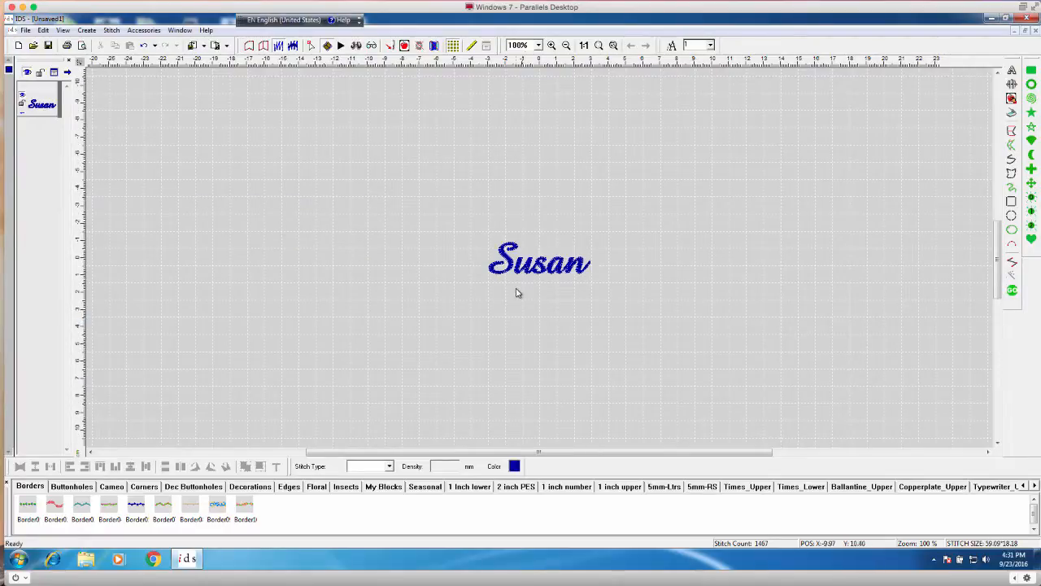
left_click(710, 45)
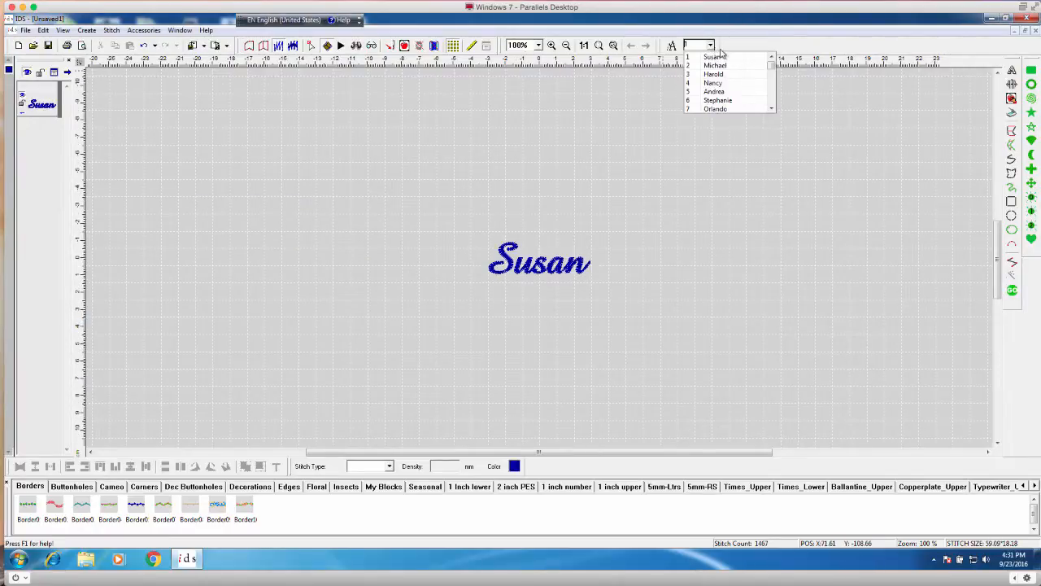
mouse_move(757, 67)
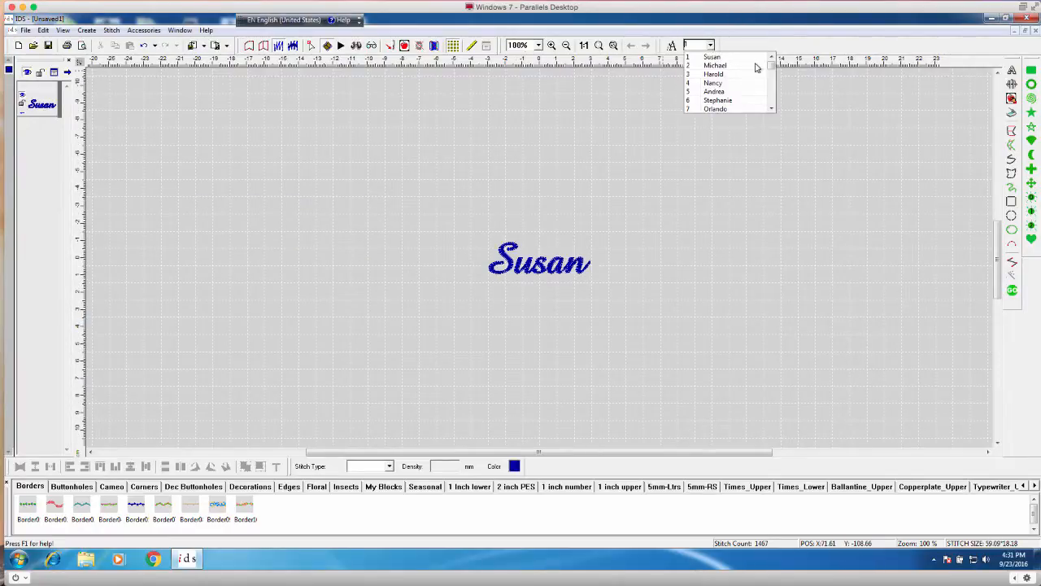
left_click(713, 91)
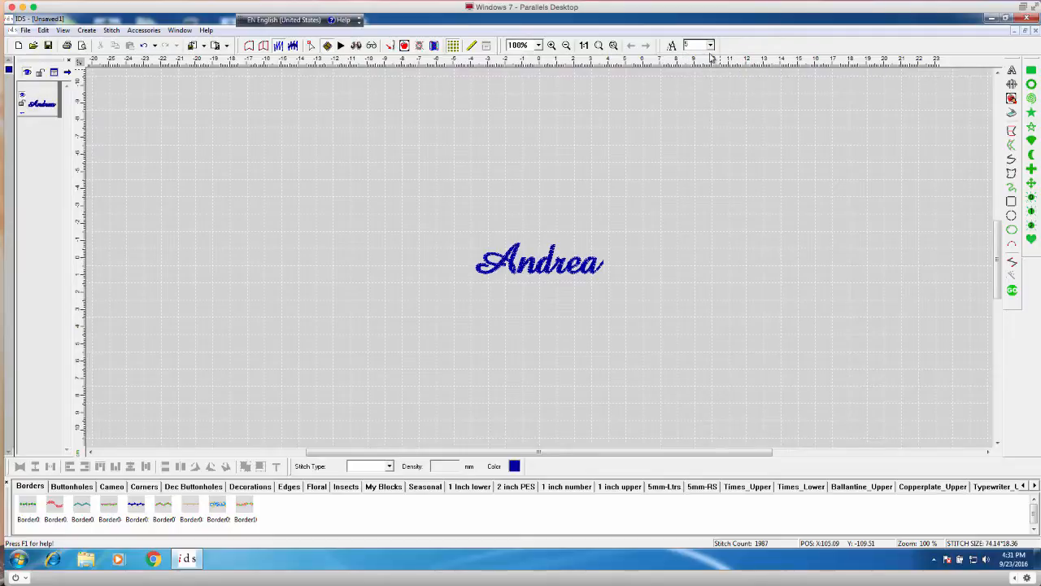
left_click(711, 45)
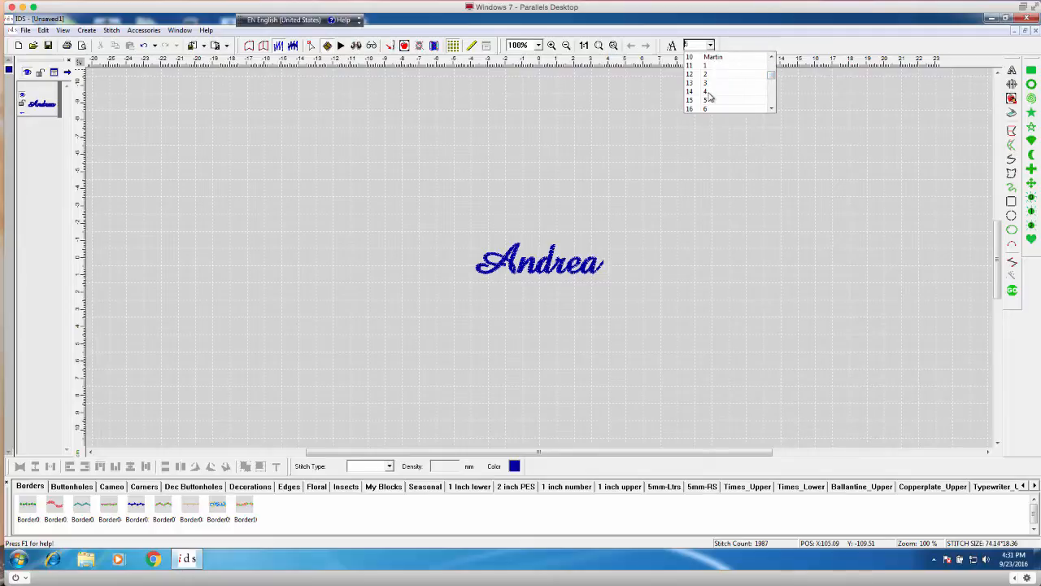
mouse_move(696, 95)
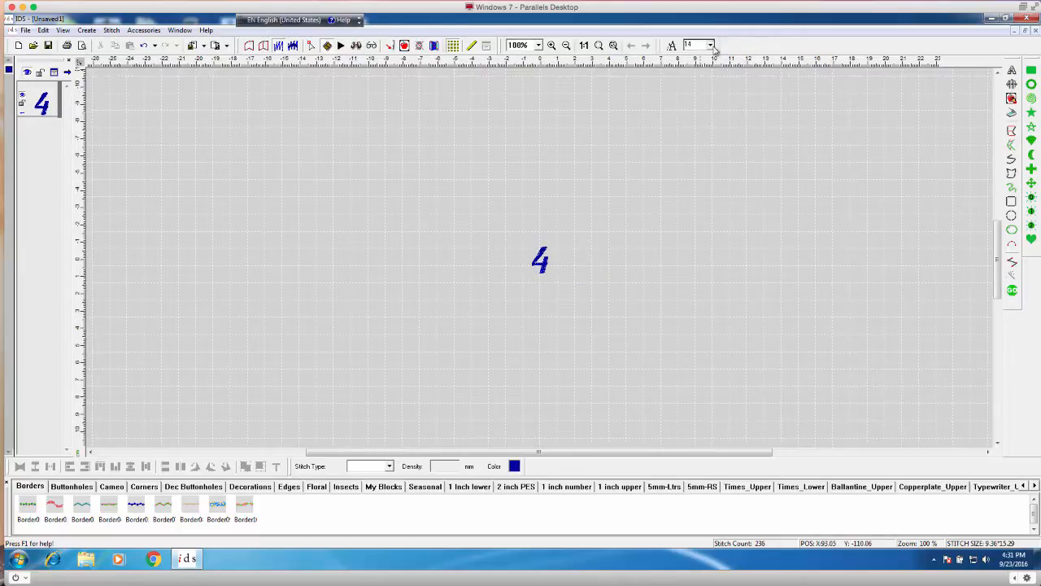
Switch the displayed entry to a number, then to the name Michael.
left_click(709, 45)
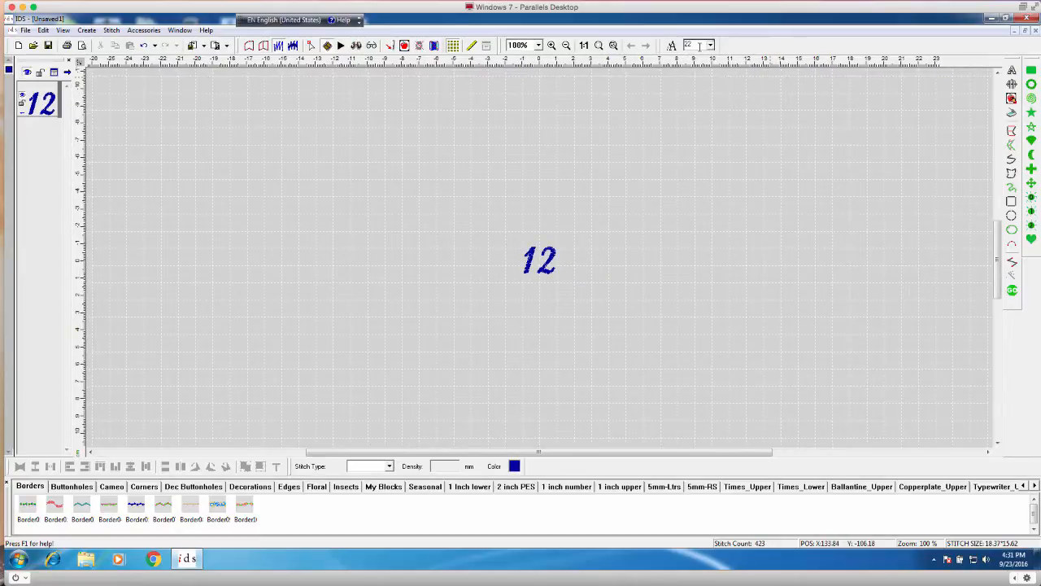
left_click(711, 46)
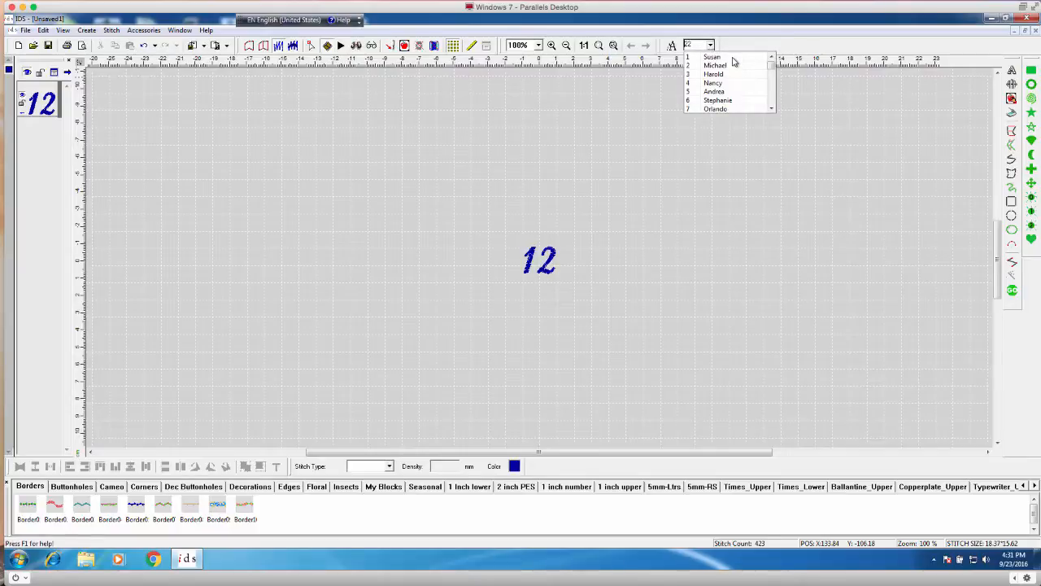
left_click(713, 56)
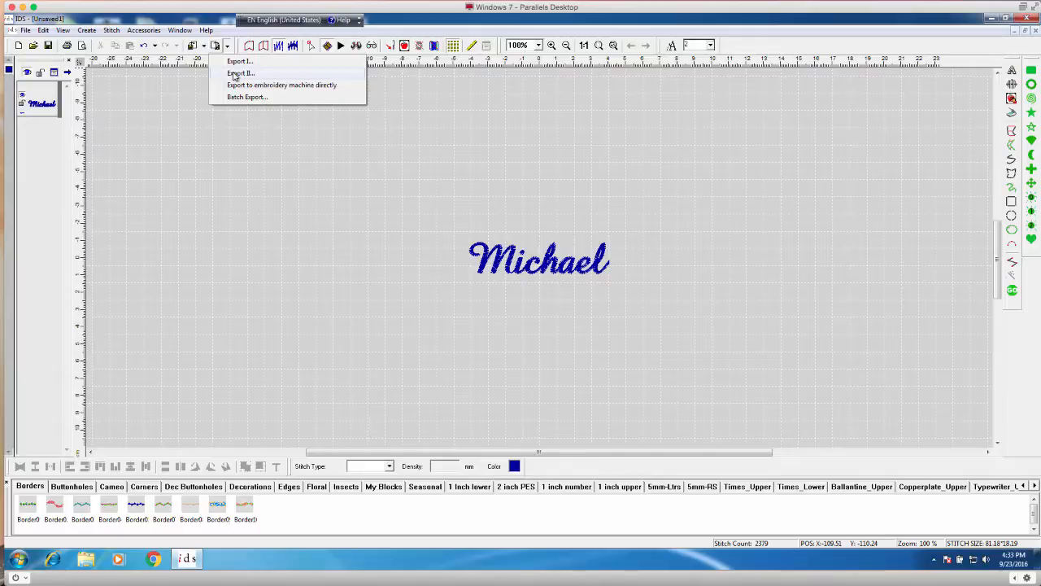
Export the Michael design to the Desktop as stitch file ND.dst.
left_click(239, 73)
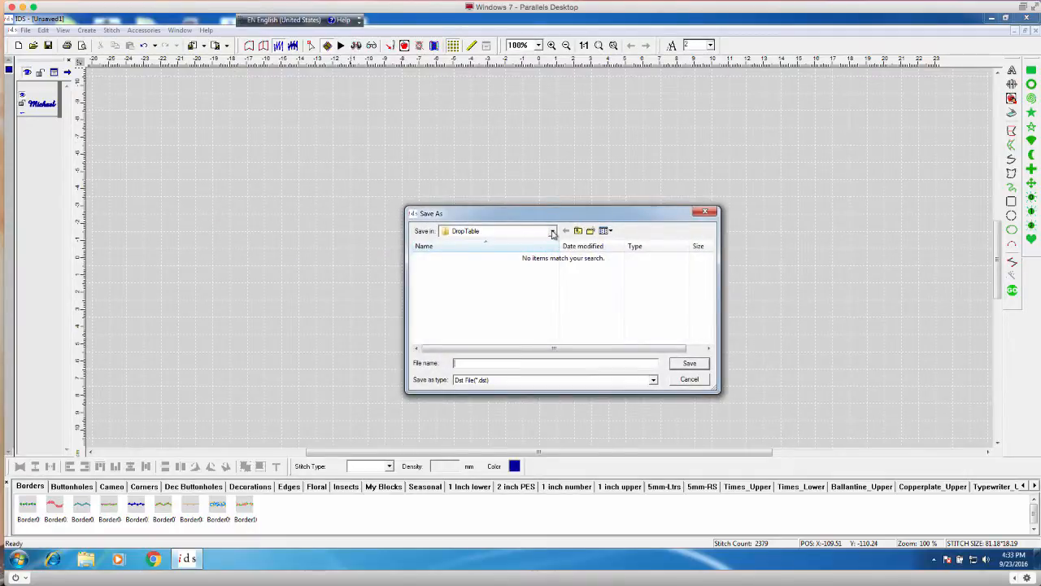
left_click(553, 231)
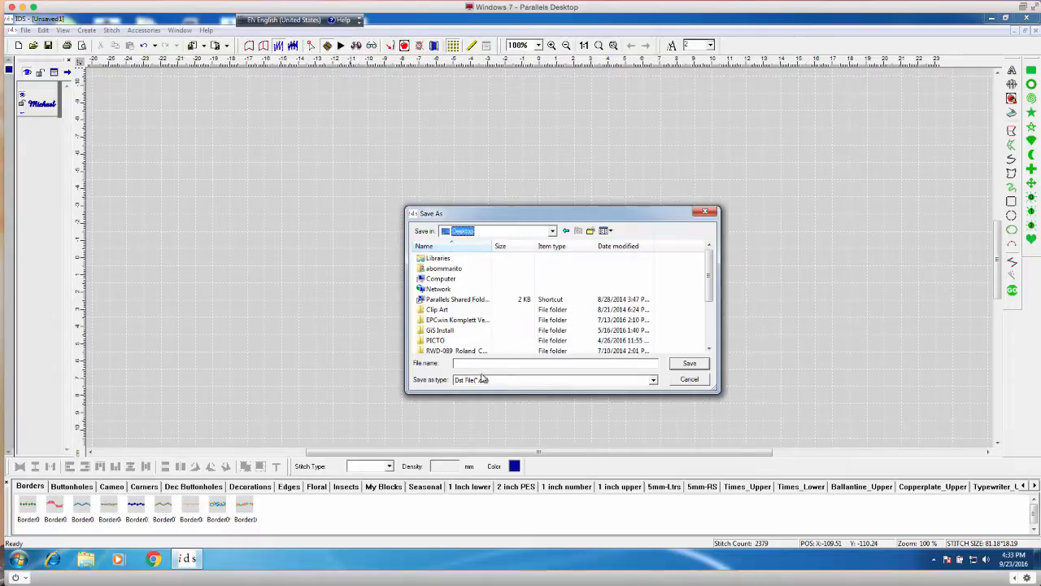
type("ND")
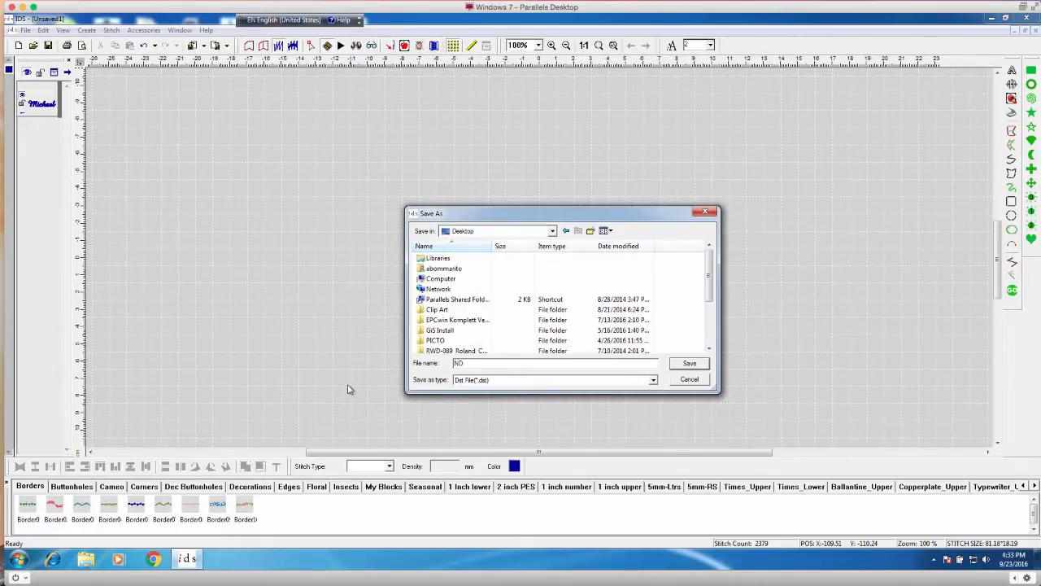
left_click(689, 362)
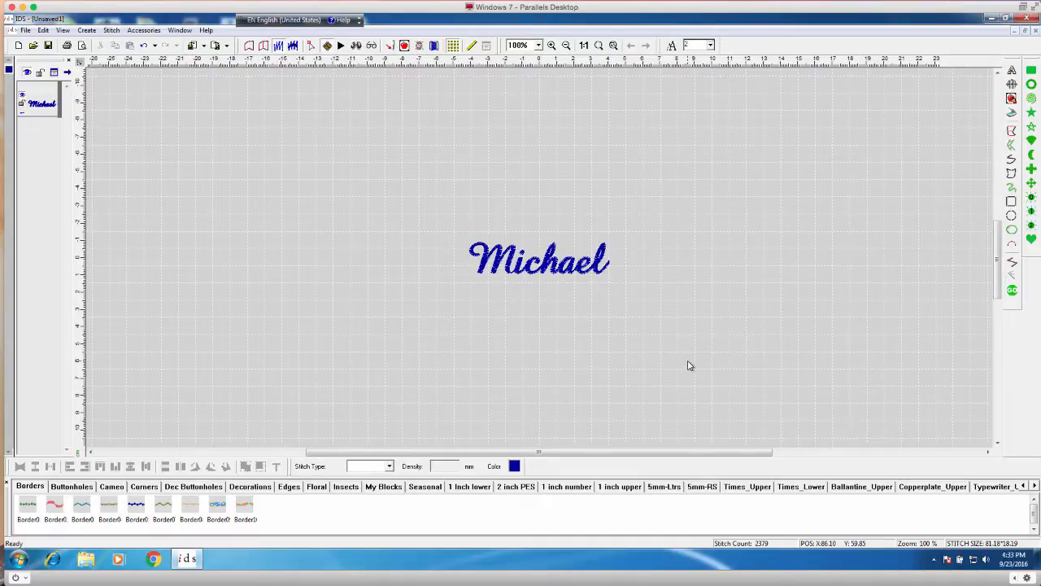
mouse_move(668, 366)
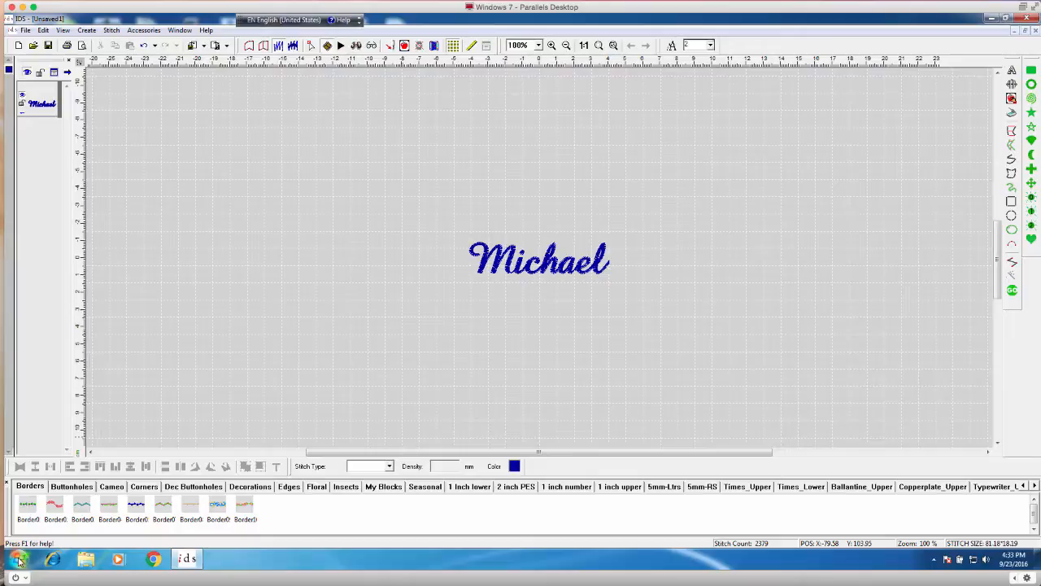
Browse to the Desktop in Windows Explorer and locate the ND.RGB file.
left_click(18, 560)
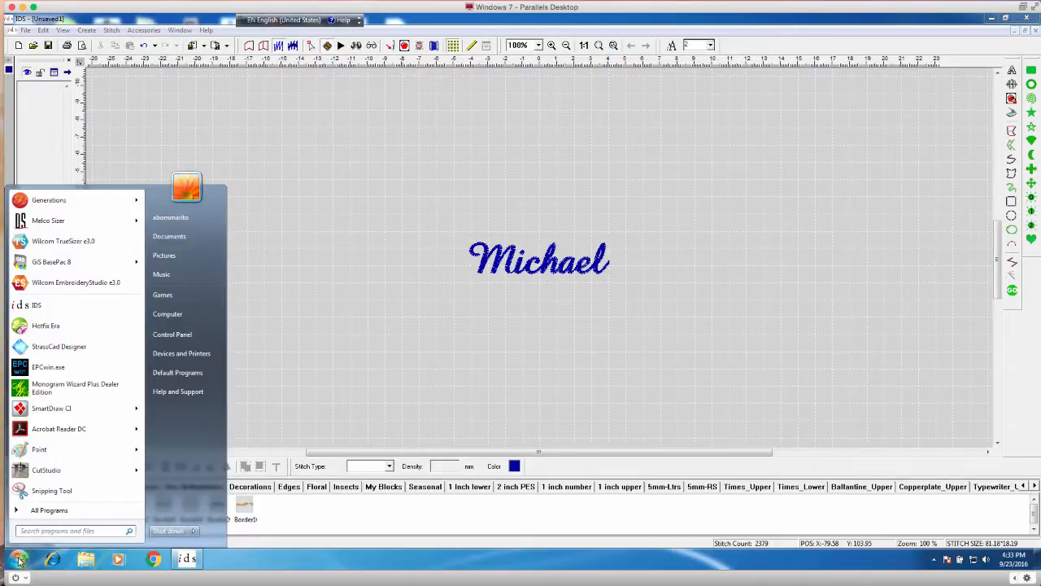
mouse_move(166, 312)
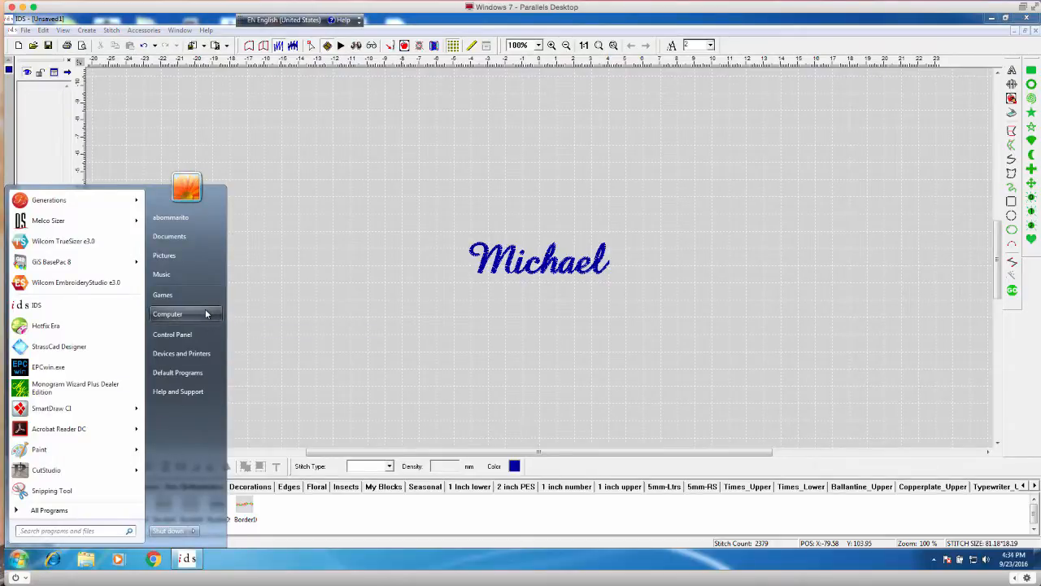
left_click(168, 314)
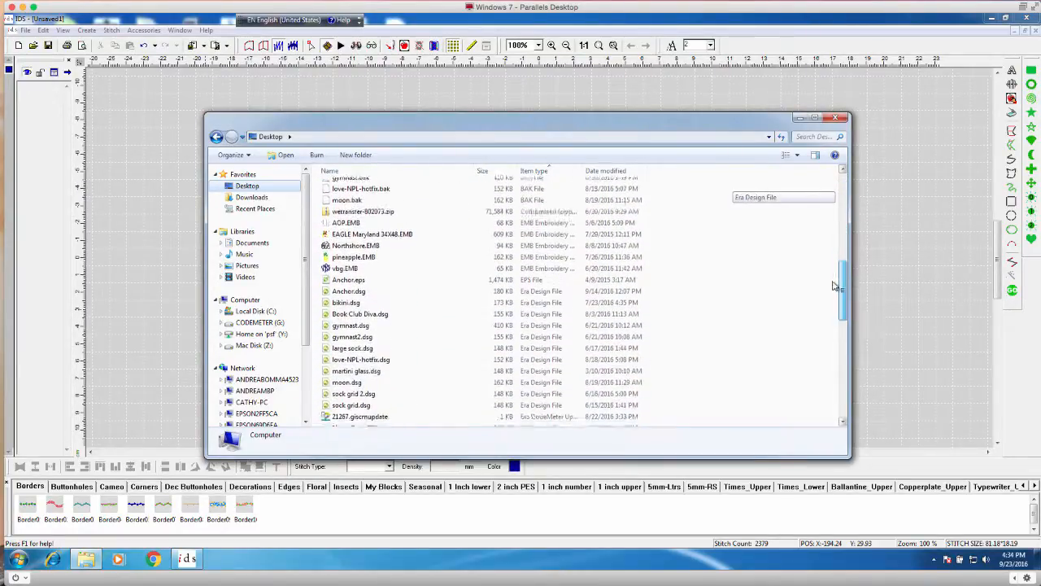
scroll("down", 3)
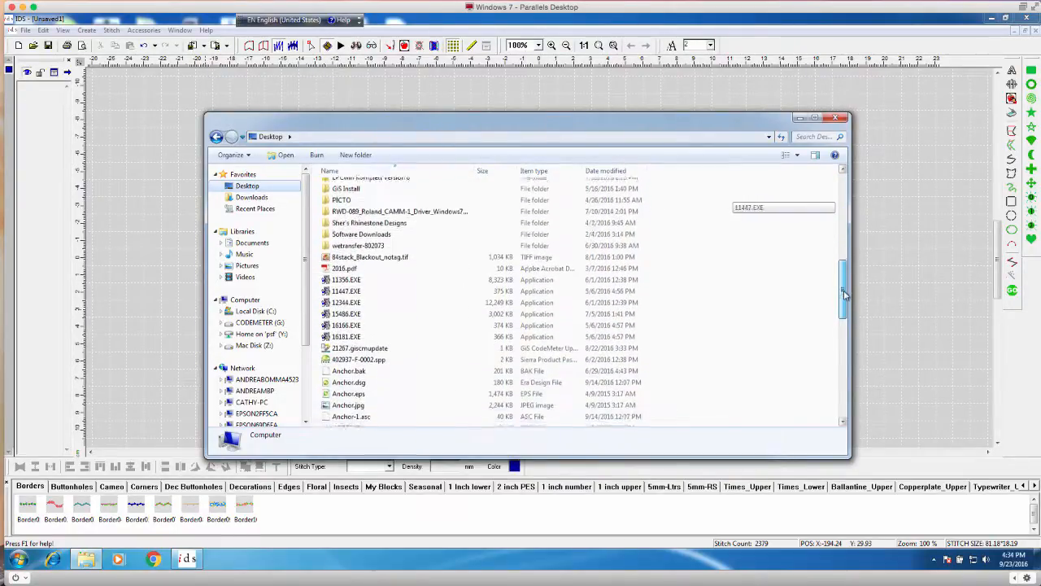
scroll("down", 3)
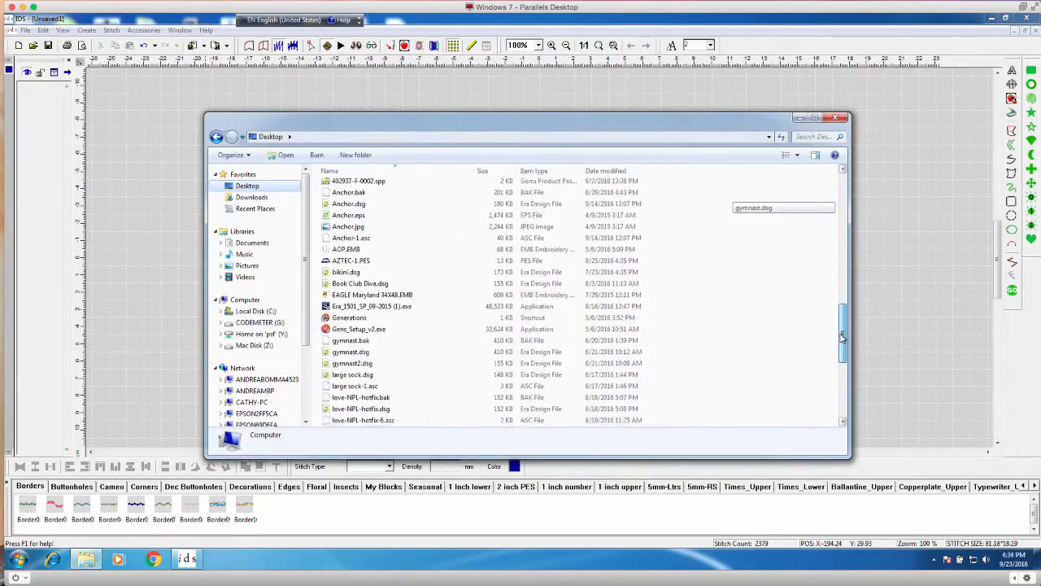
scroll("down", 3)
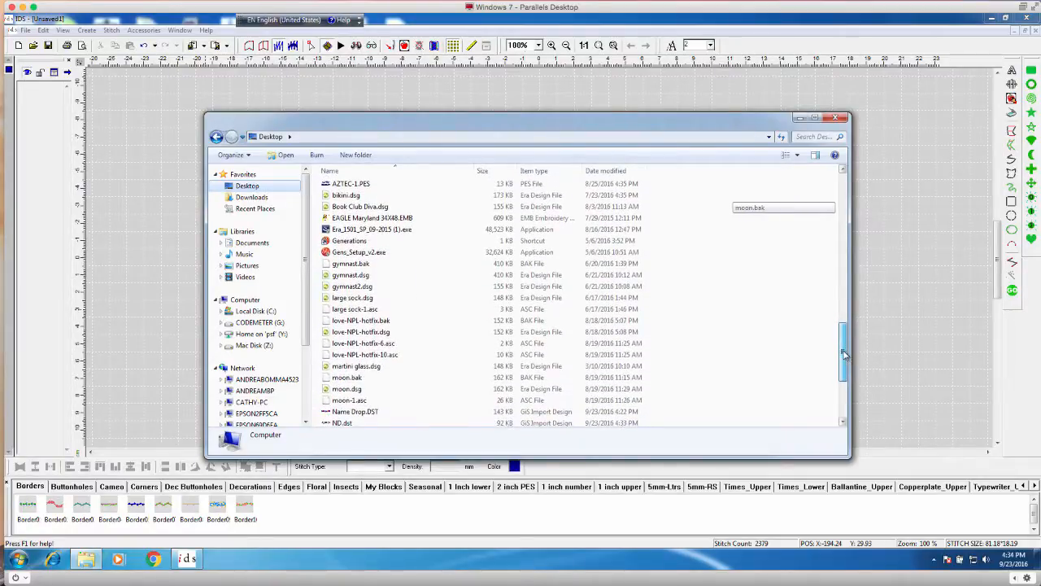
scroll("down", 3)
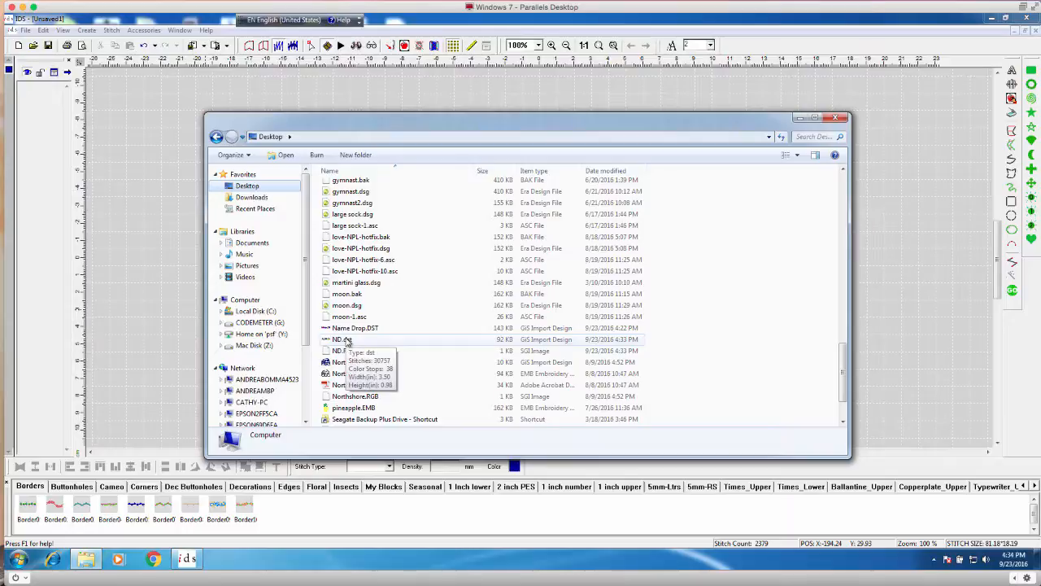
mouse_move(342, 351)
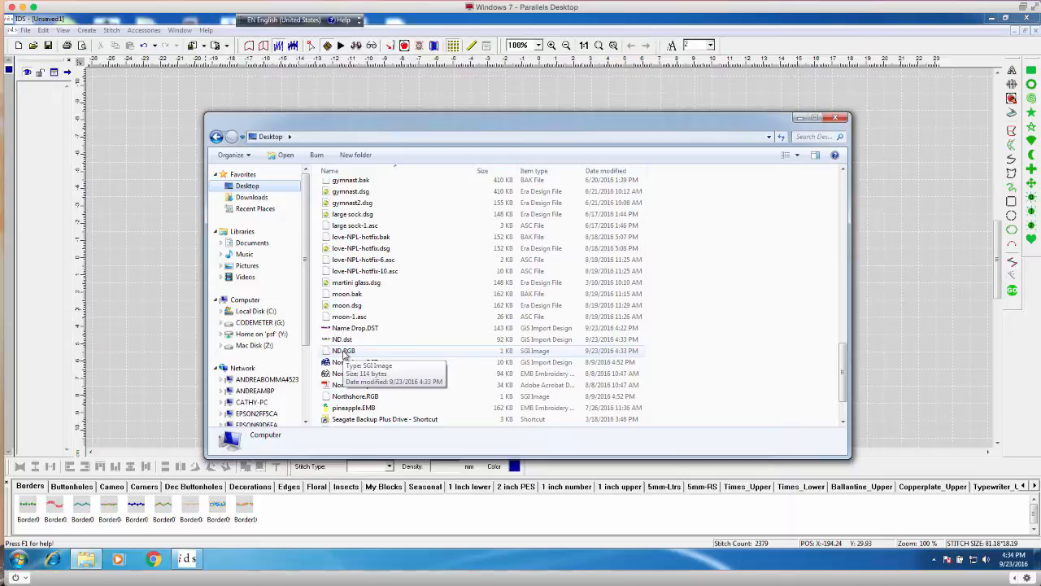
Delete ND.RGB from the Desktop, sending it to the Recycle Bin.
right_click(343, 352)
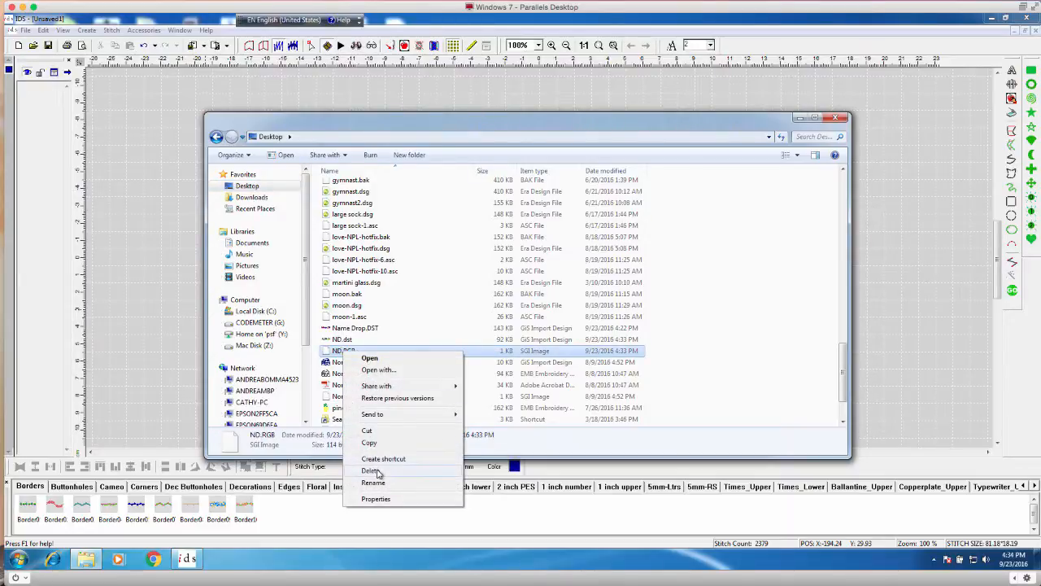
left_click(370, 470)
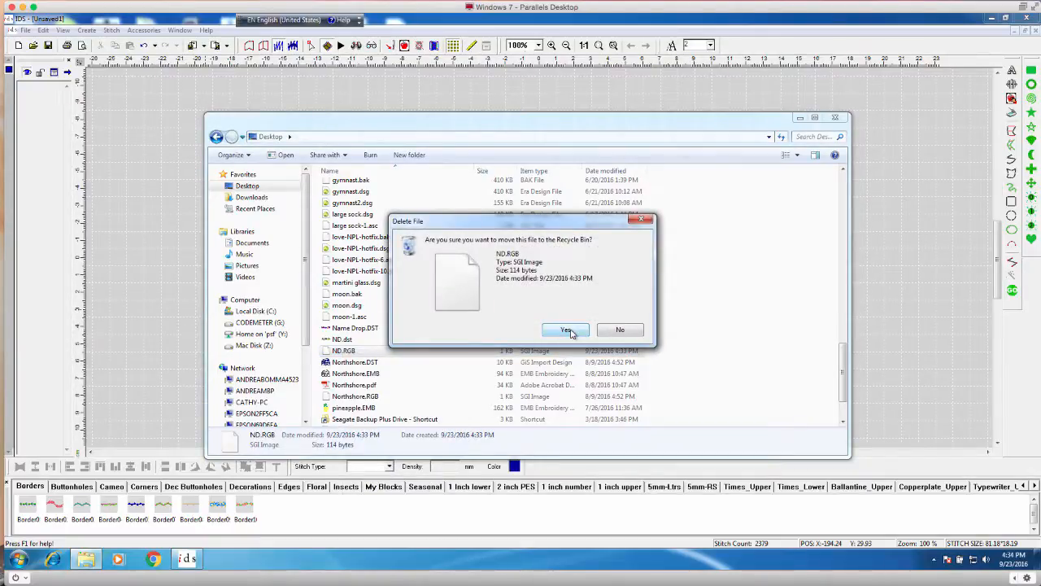
left_click(566, 329)
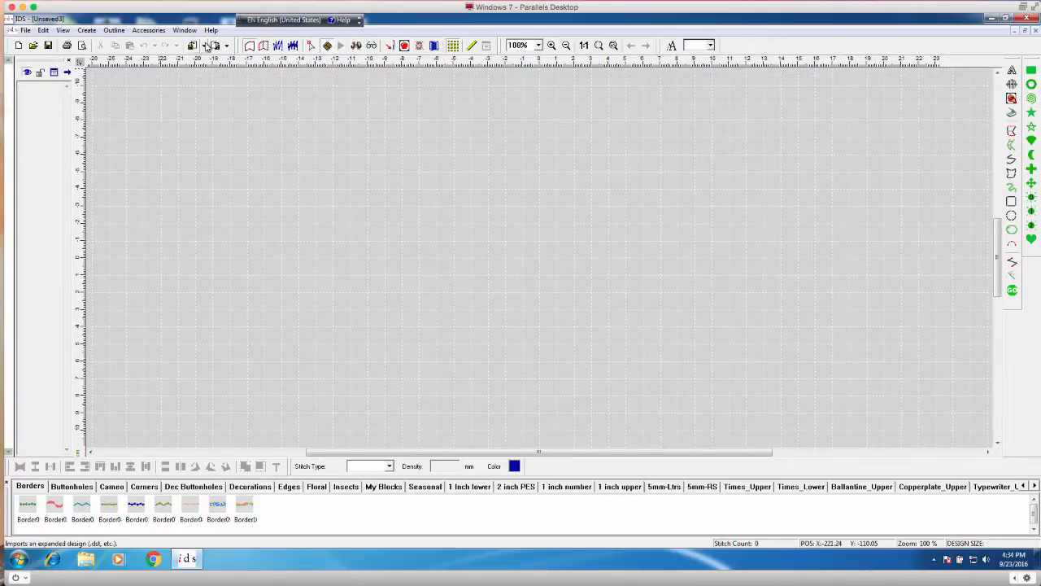
Reopen the exported ND.dst design from the Desktop.
left_click(205, 46)
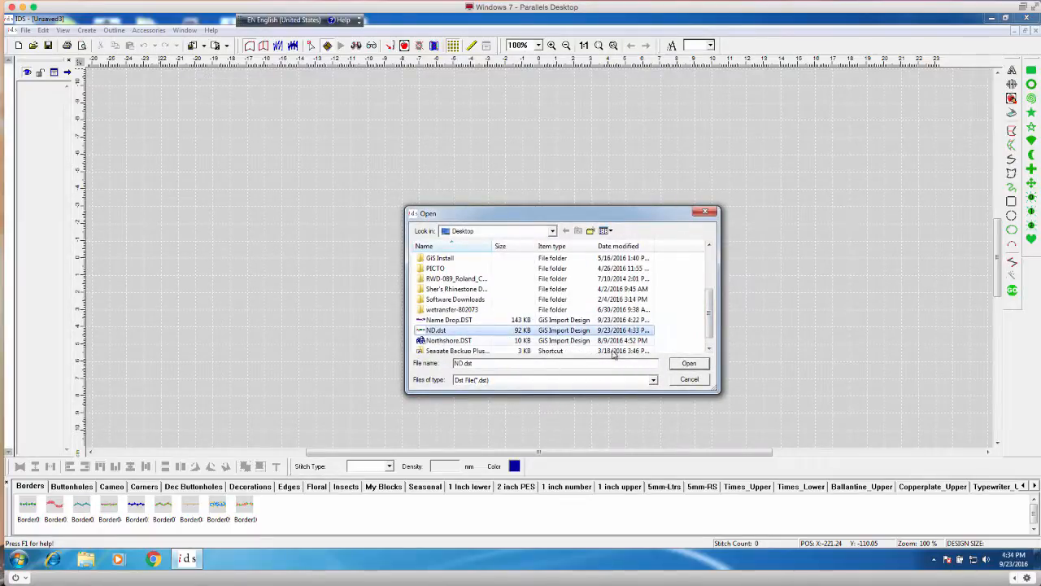
left_click(688, 363)
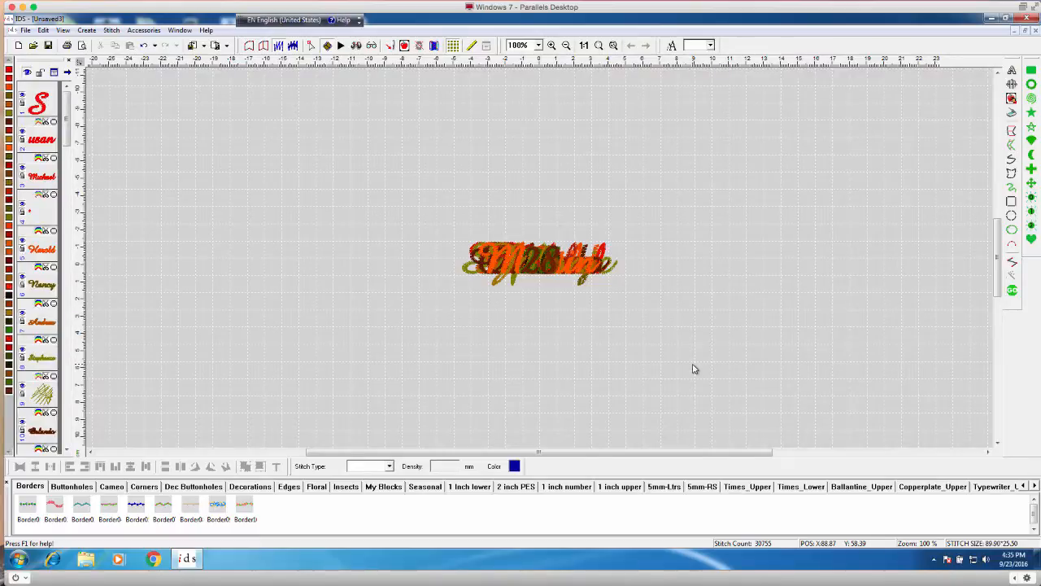
mouse_move(295, 241)
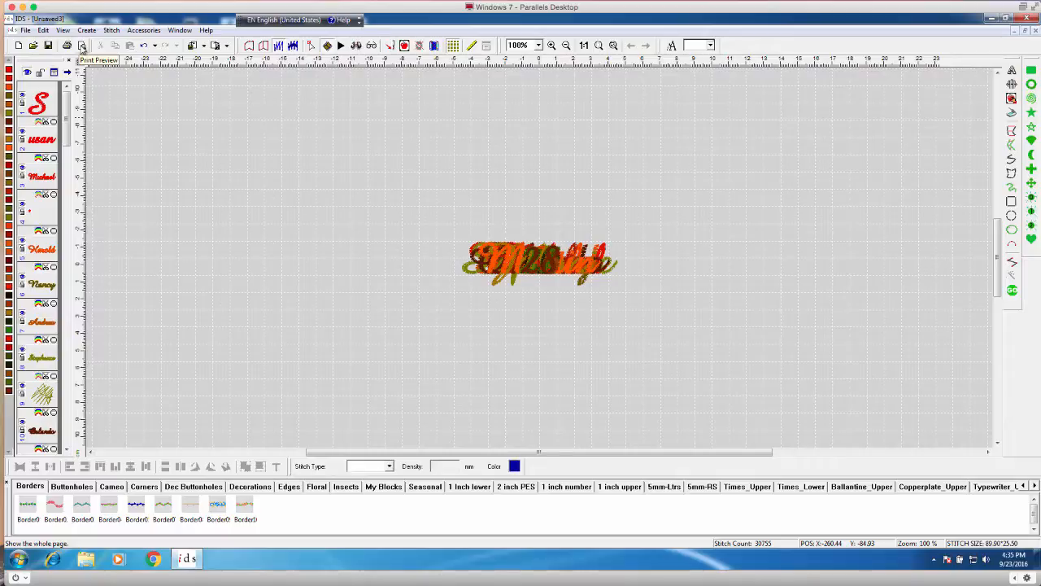
Preview the printout with 'Print extra color sequence icon list page(s)' enabled.
left_click(82, 45)
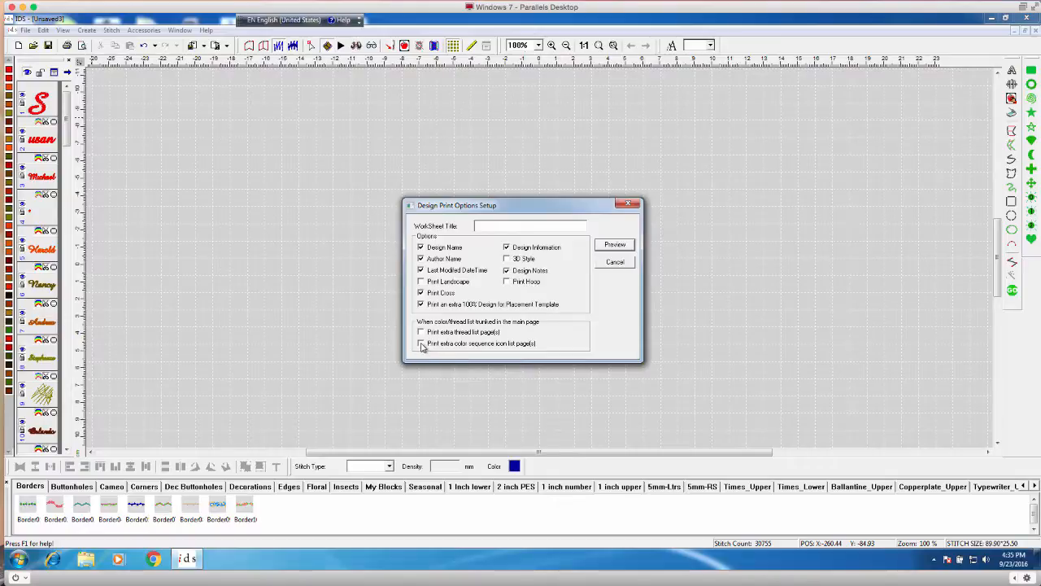
left_click(420, 342)
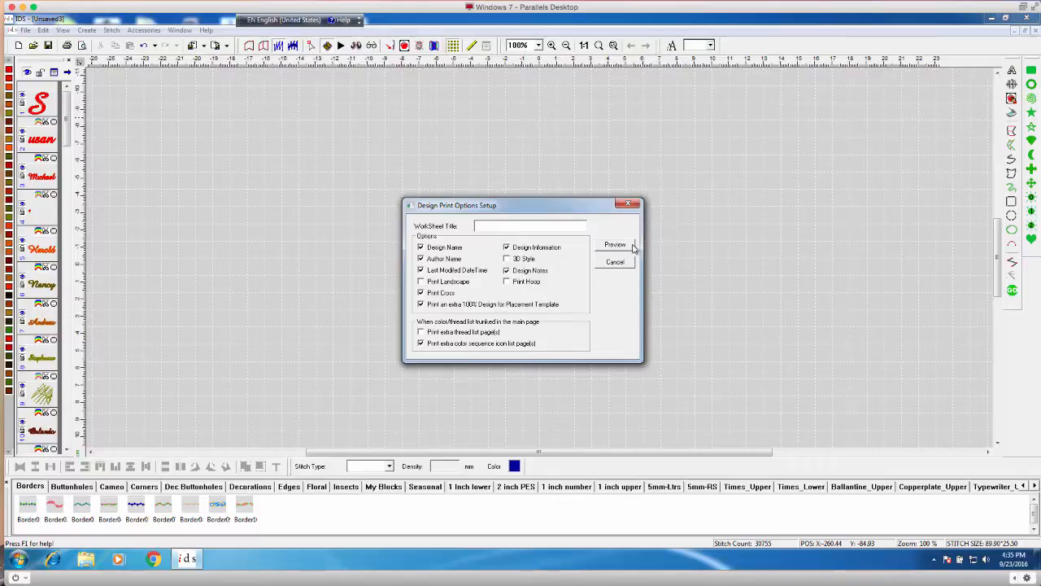
left_click(615, 244)
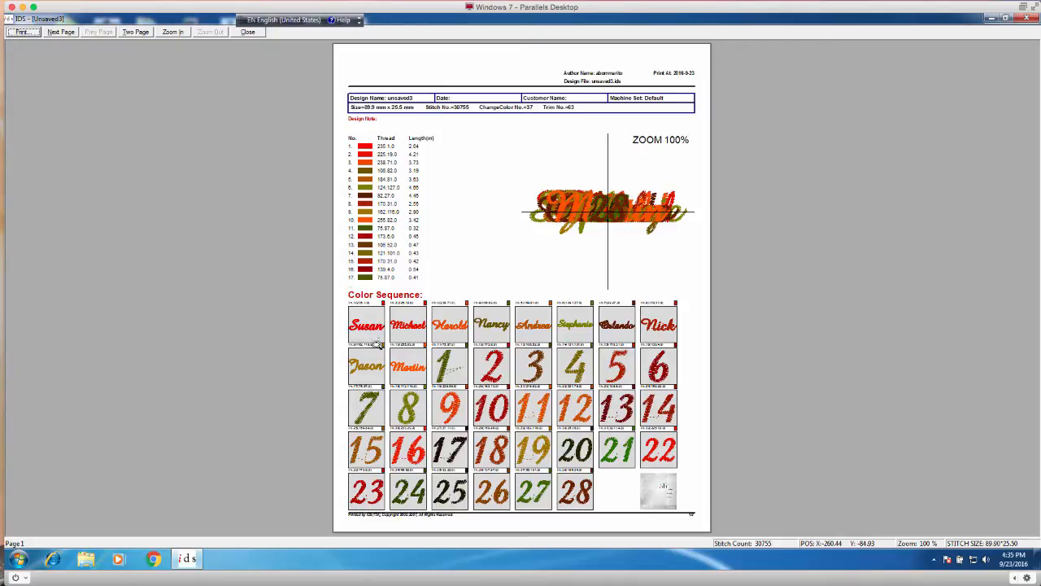
mouse_move(351, 378)
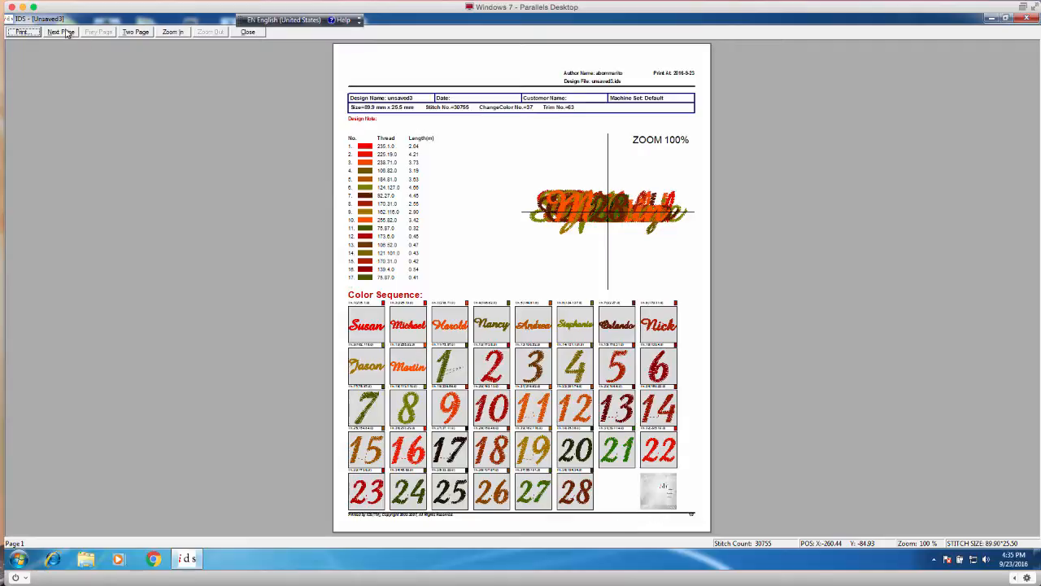
Page through both preview pages, close the preview and switch to the Unsaved1 design.
left_click(58, 33)
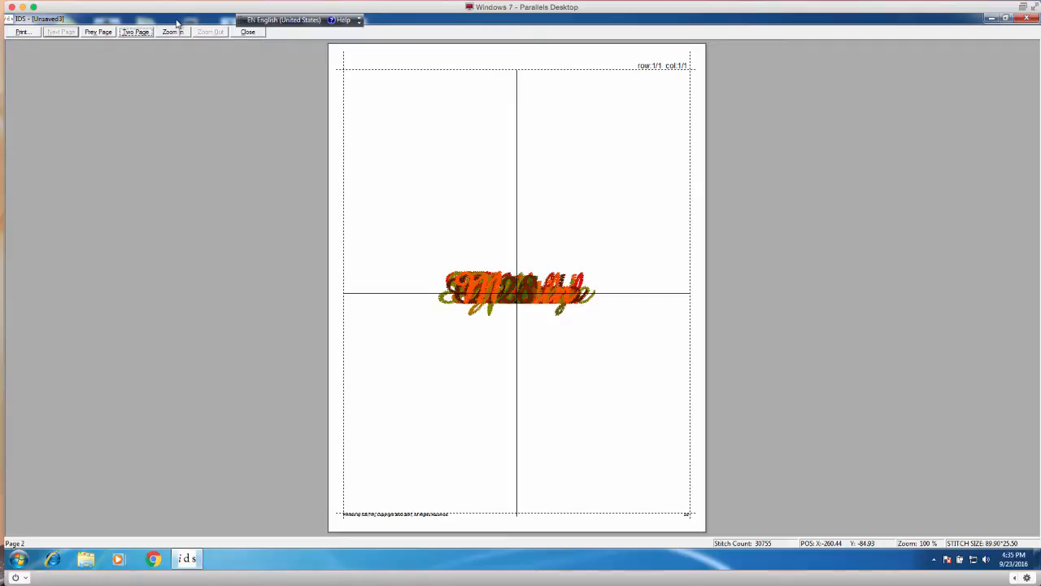
left_click(98, 33)
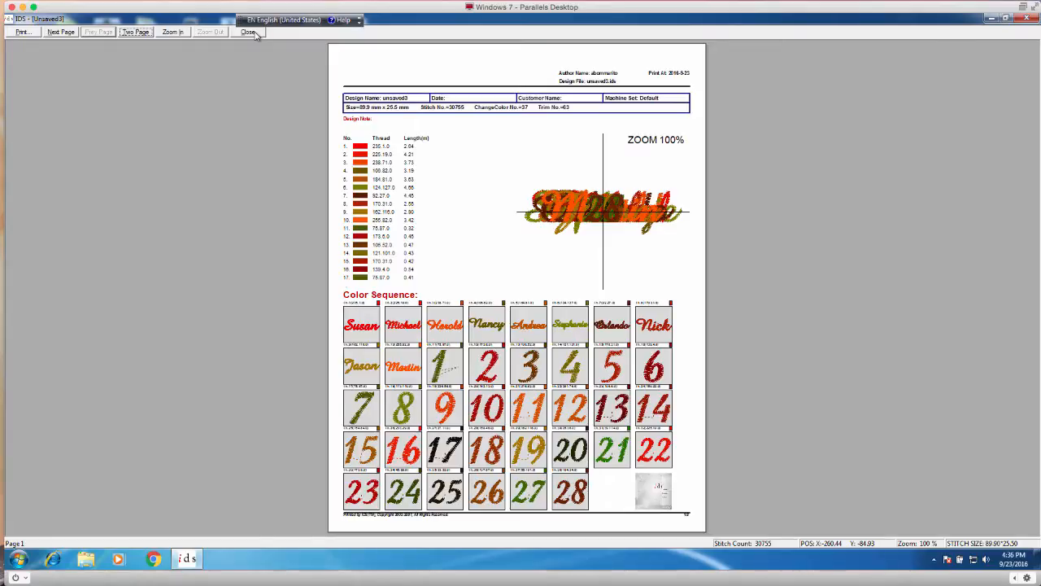
mouse_move(621, 384)
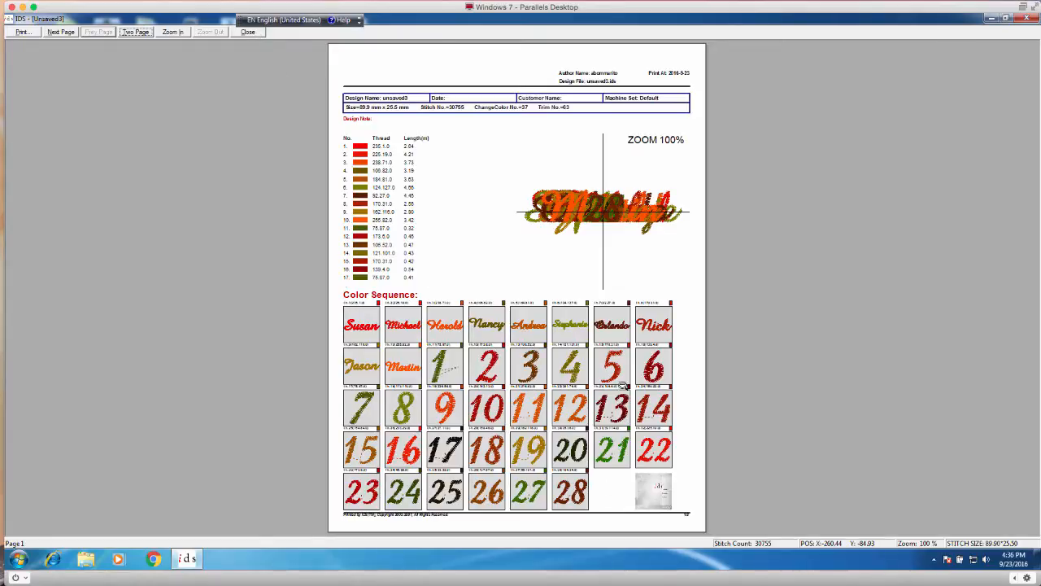
mouse_move(271, 94)
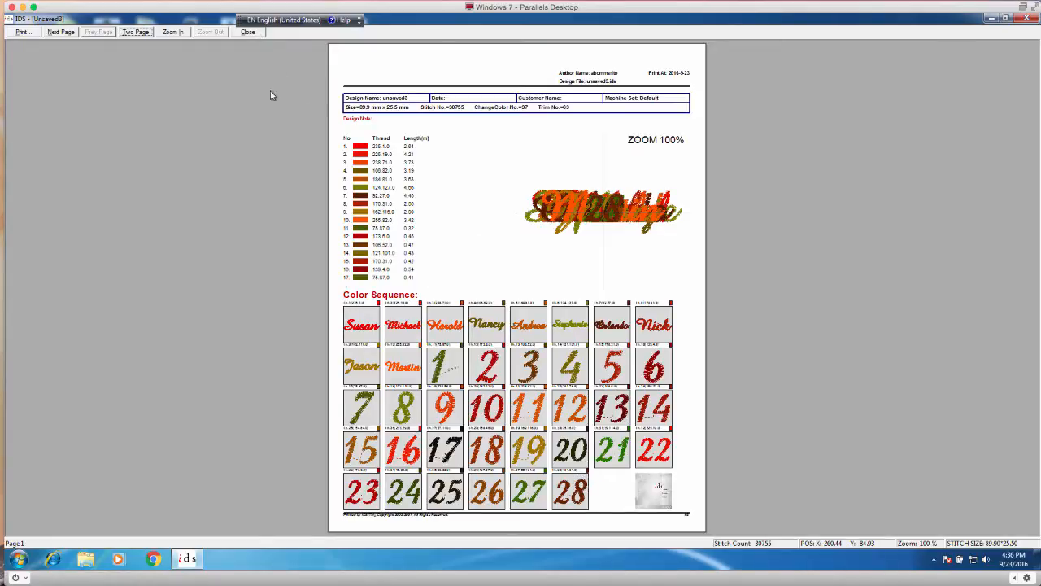
left_click(247, 33)
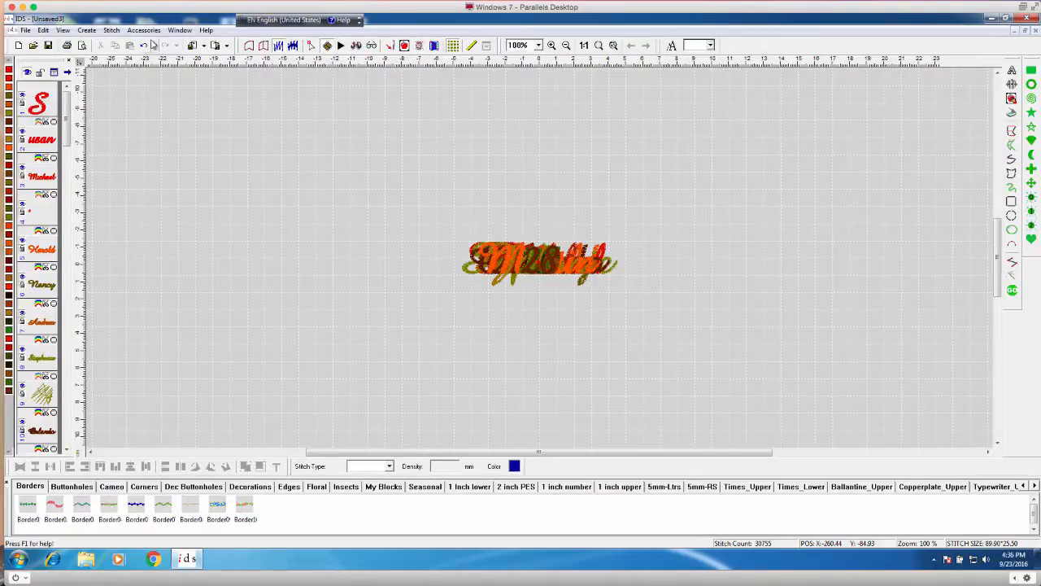
left_click(179, 29)
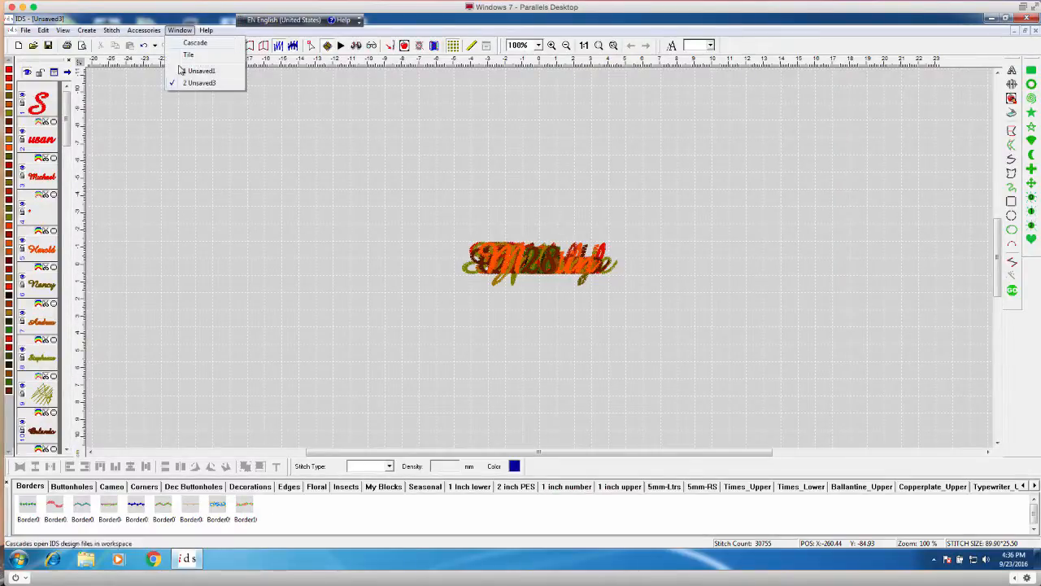
left_click(202, 72)
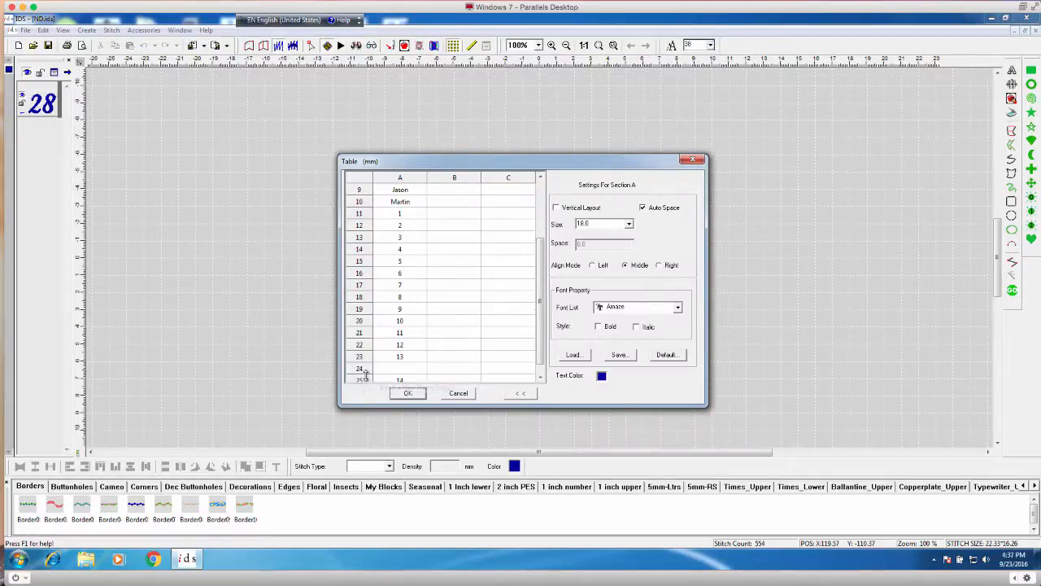
Insert several new empty name entries into column A of the name drop table.
right_click(361, 371)
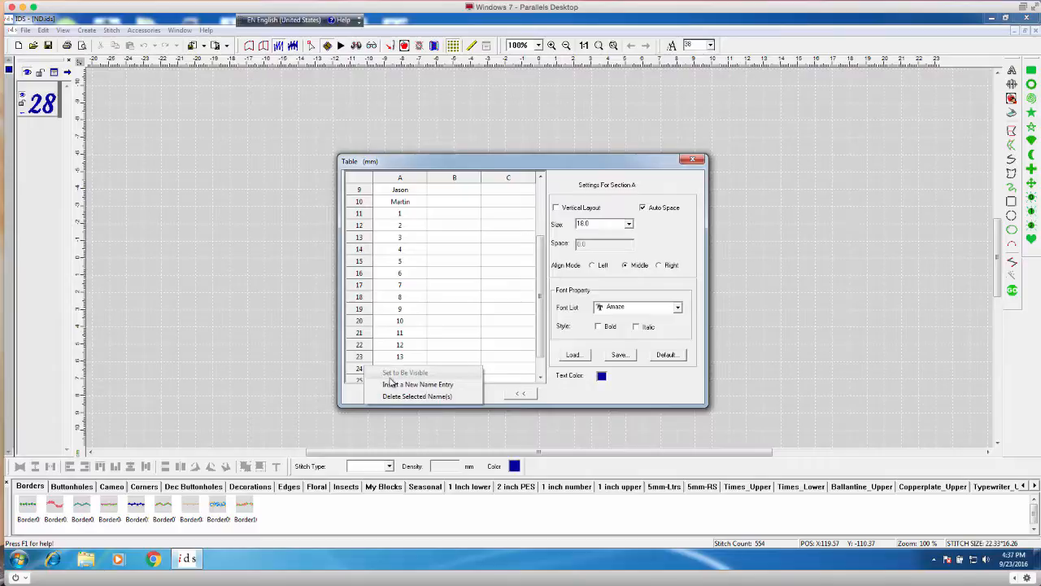
left_click(416, 384)
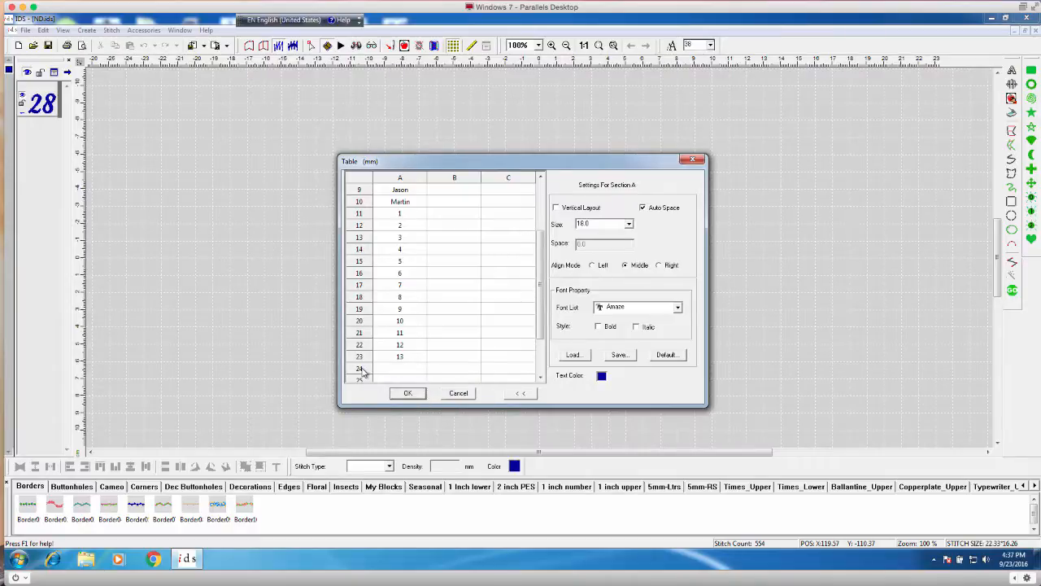
right_click(361, 369)
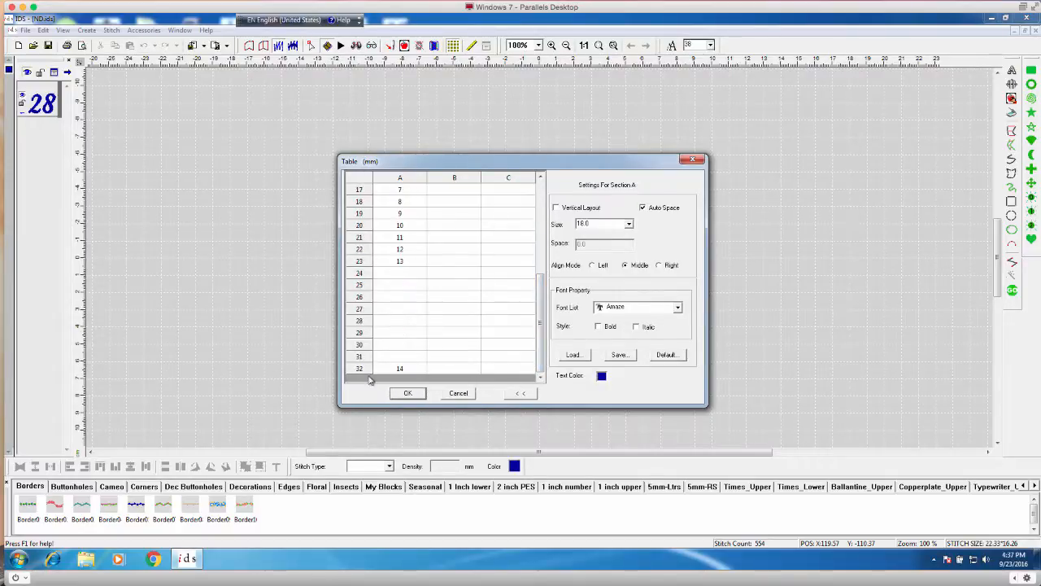
right_click(370, 368)
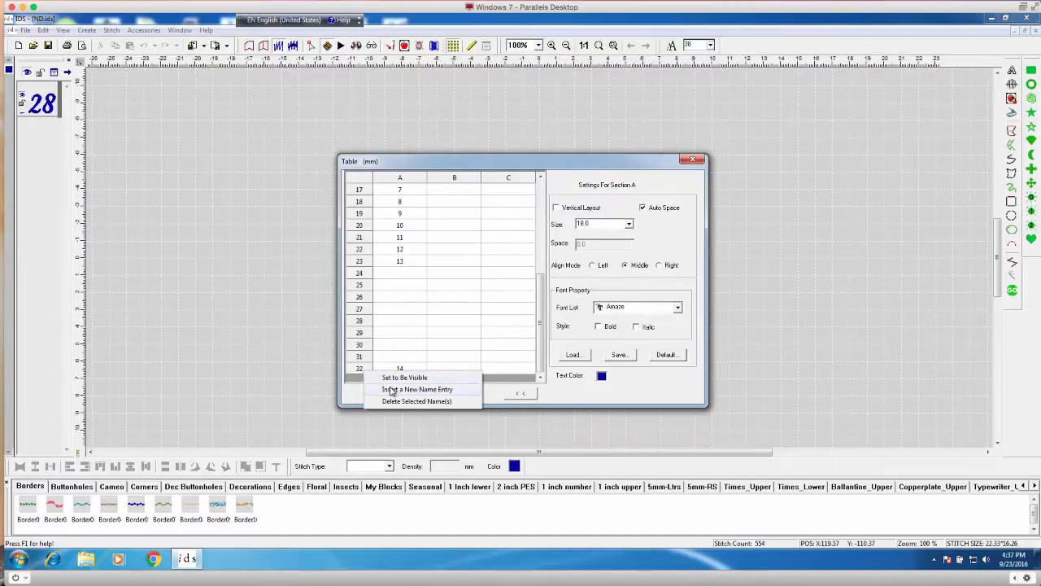
left_click(416, 388)
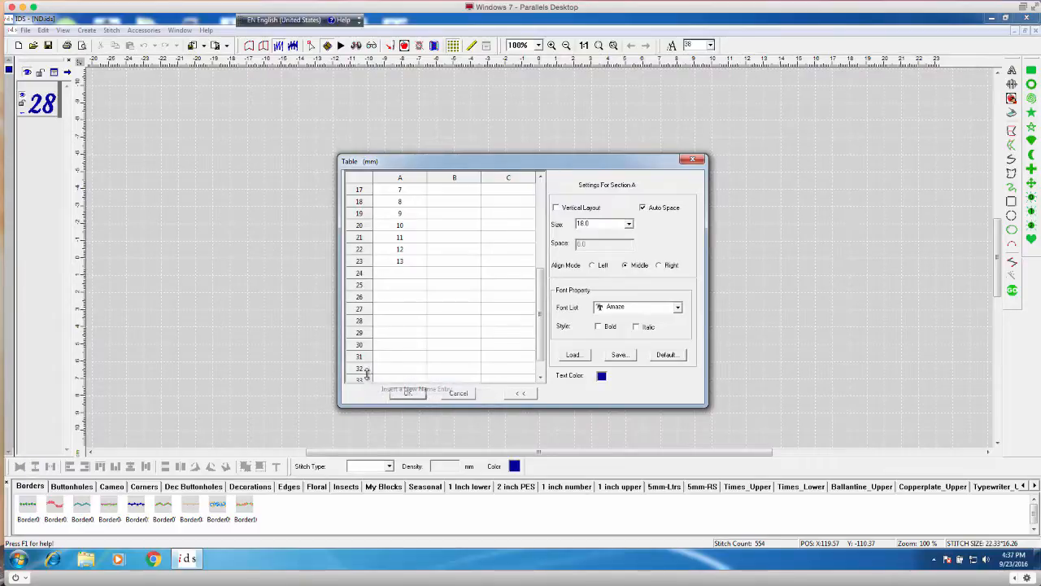
right_click(366, 371)
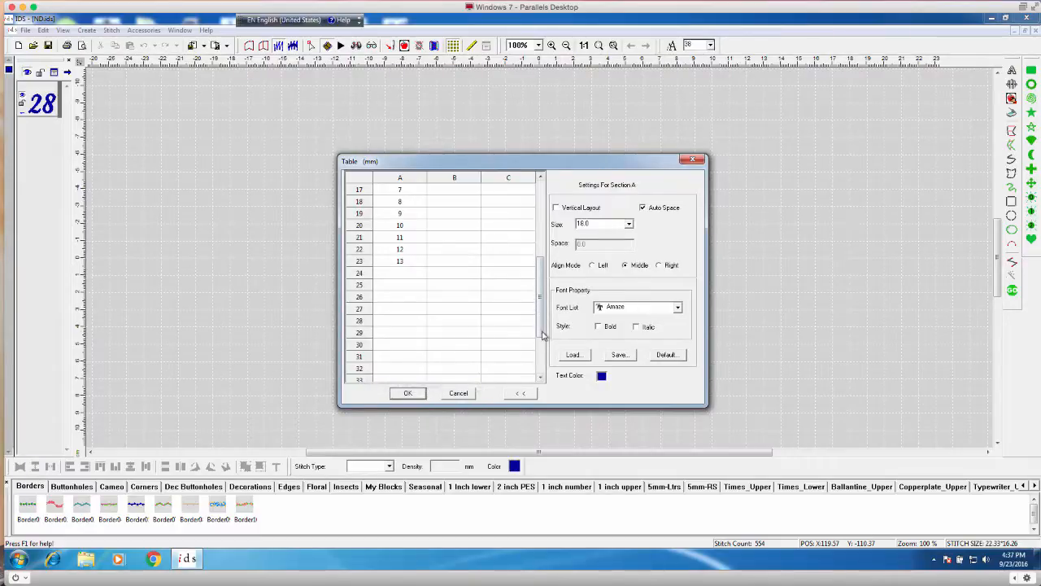
scroll("down", 3)
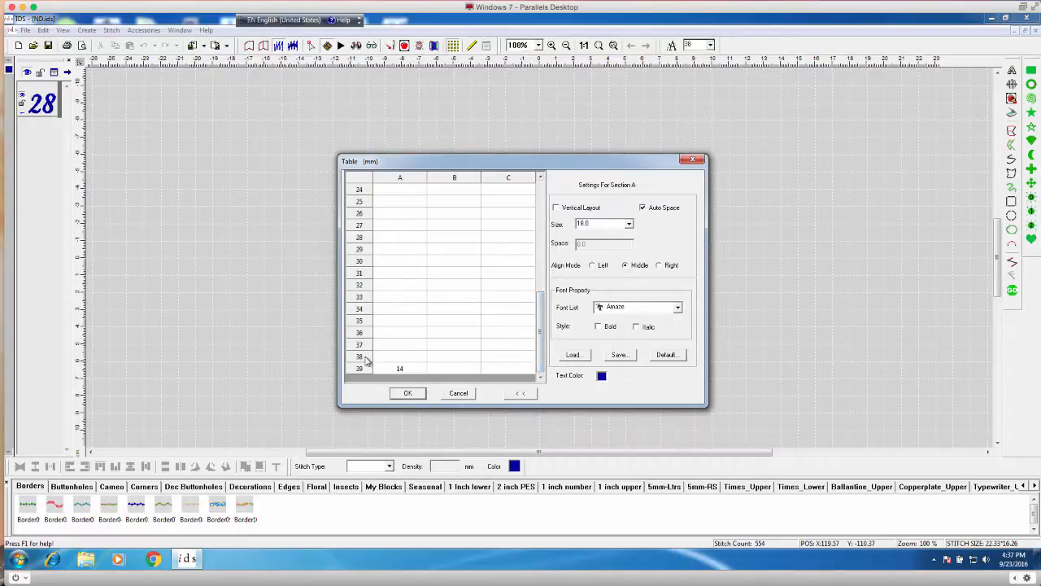
right_click(361, 358)
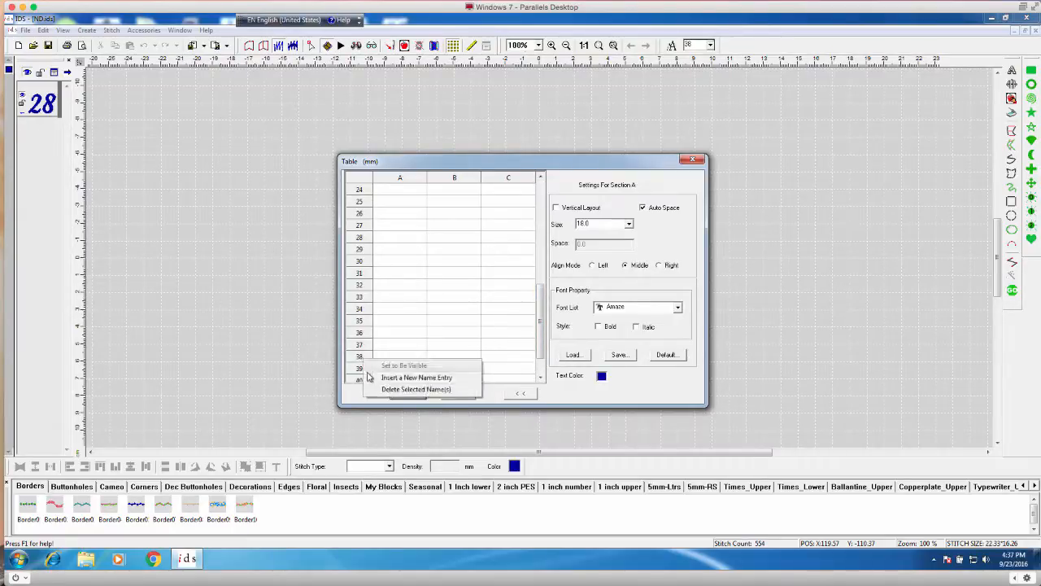
left_click(503, 332)
type("b")
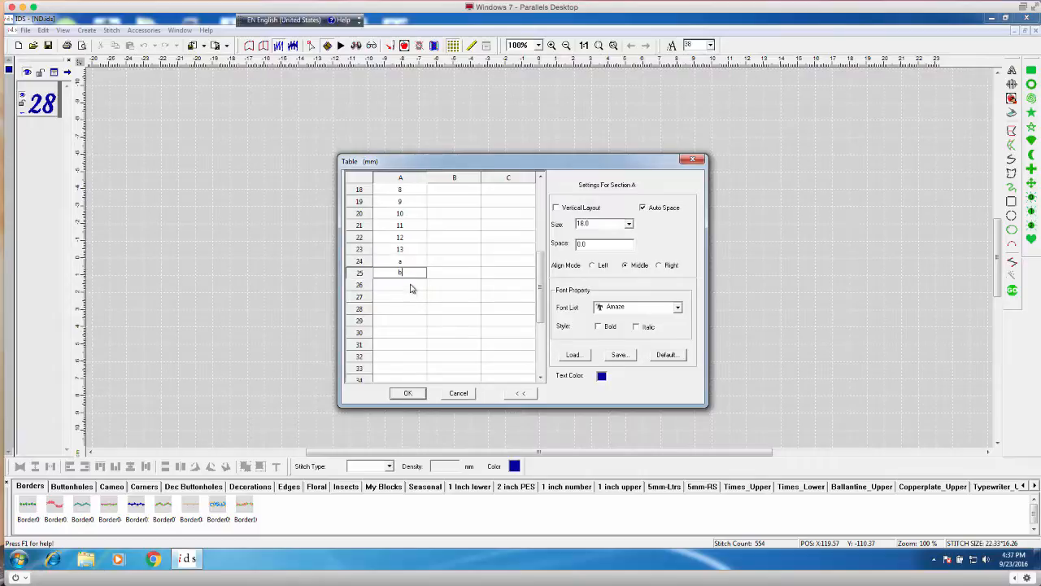
Fill the new column A entries with the remaining letters through u and accept the table.
left_click(400, 310)
type("k")
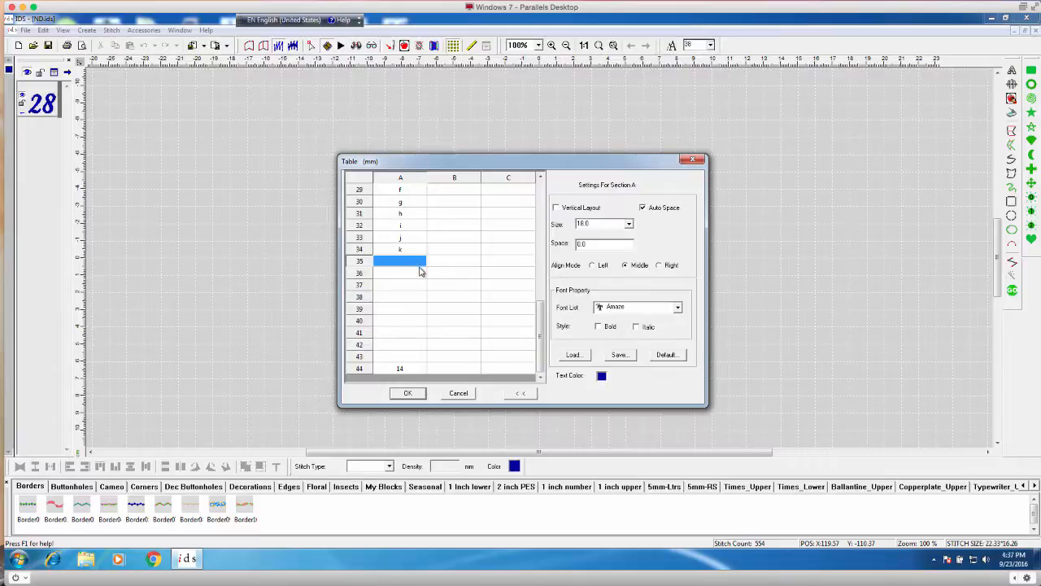
type("m")
left_click(401, 345)
type("s")
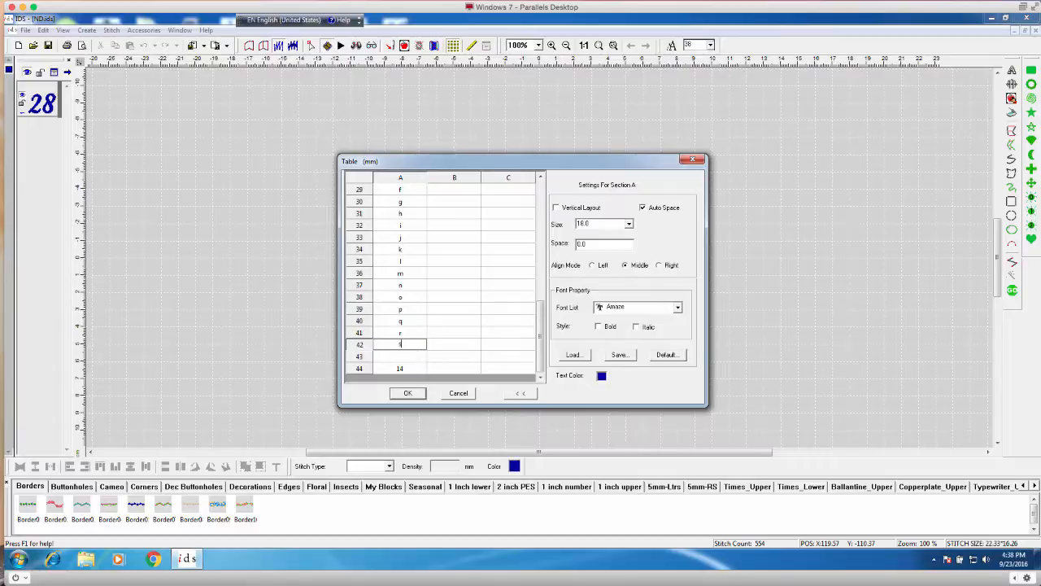
left_click(400, 368)
type("u")
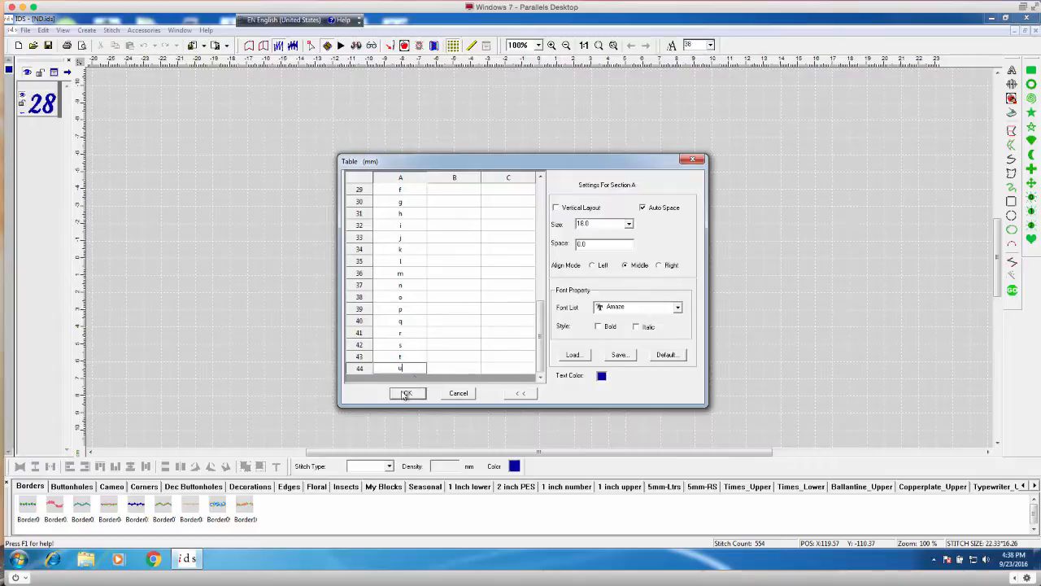
left_click(406, 392)
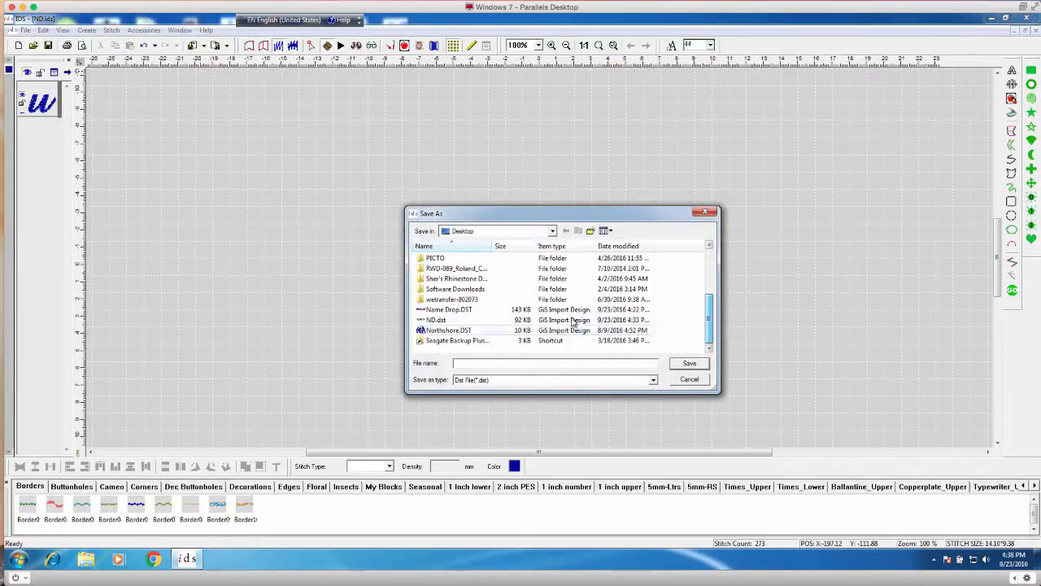
Save the design over the existing ND.dst on the Desktop, confirming the replace.
left_click(689, 363)
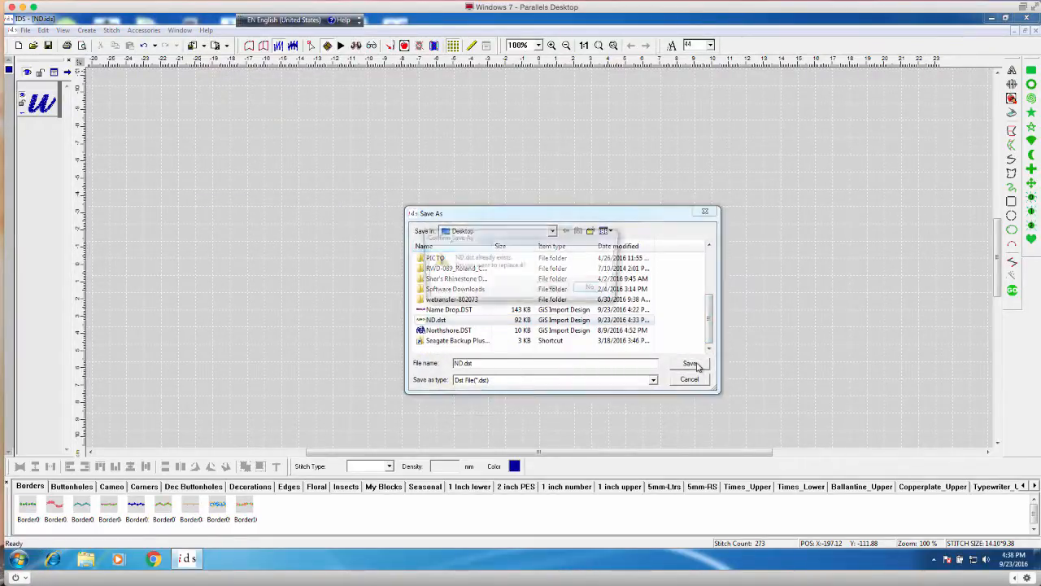
left_click(690, 363)
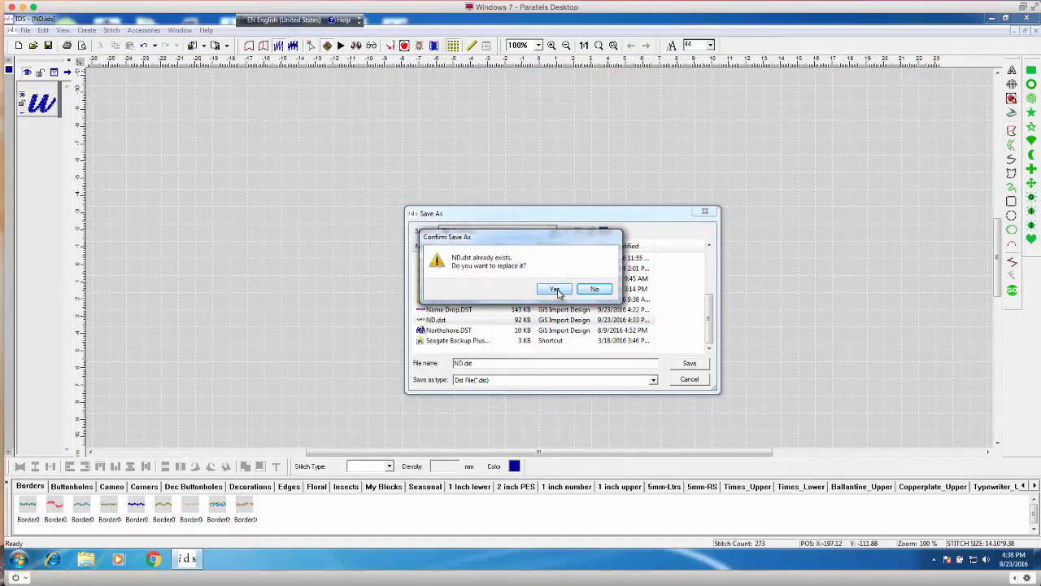
left_click(557, 290)
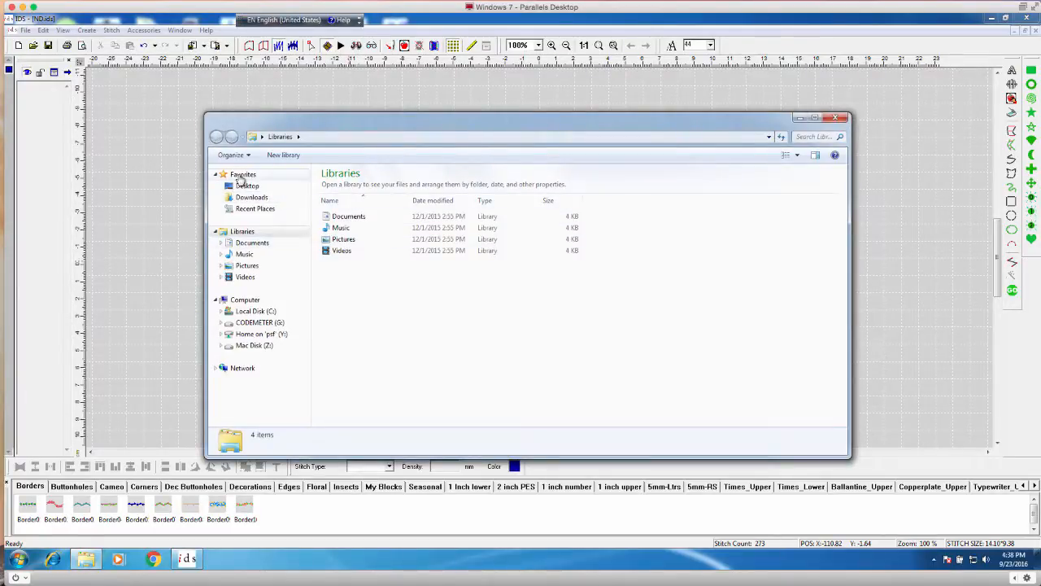
Show the Desktop folder in Explorer and scroll to the ND.RGB file.
left_click(247, 186)
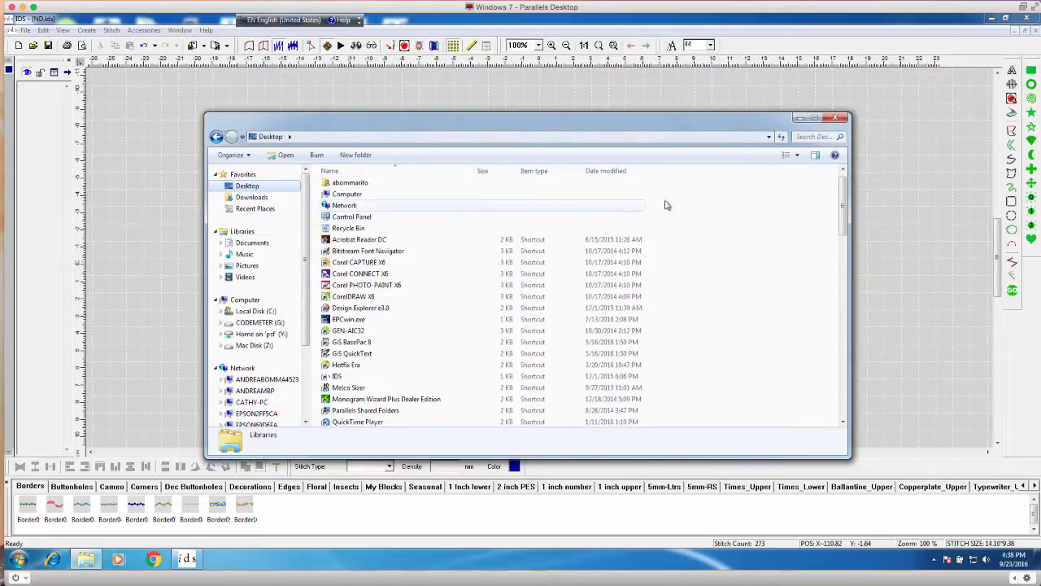
scroll("down", 3)
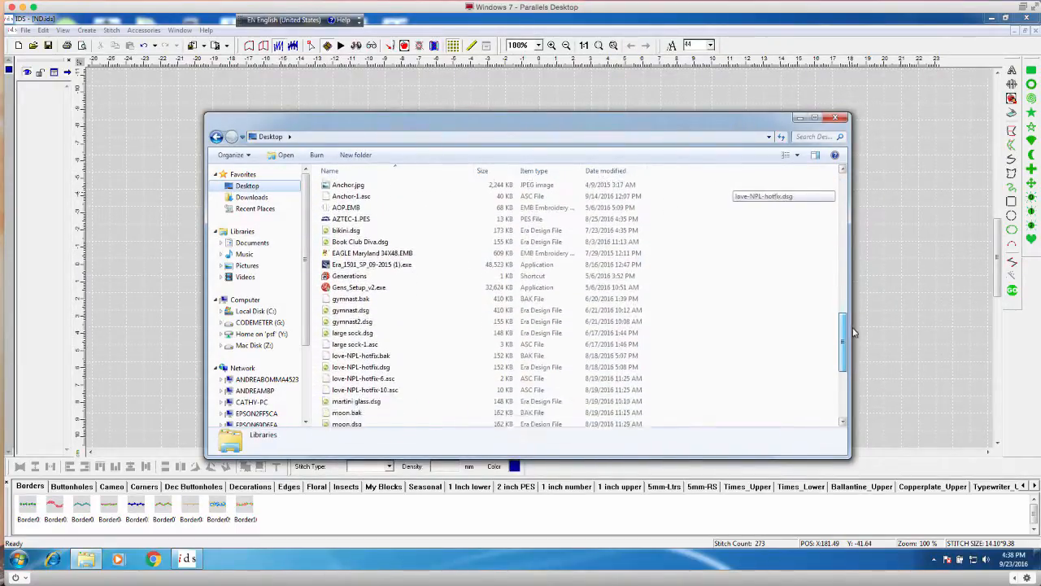
scroll("down", 3)
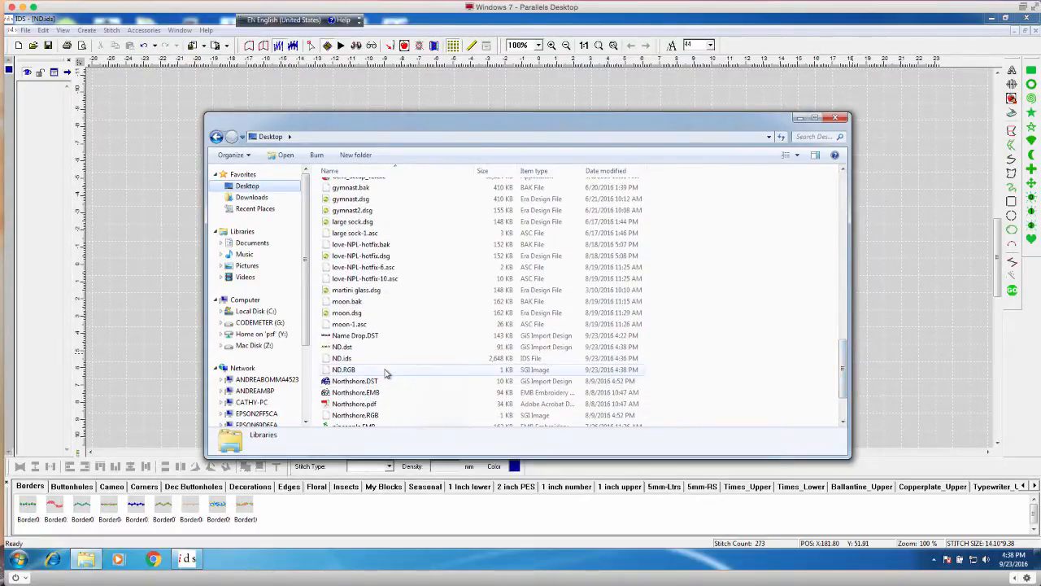
right_click(388, 371)
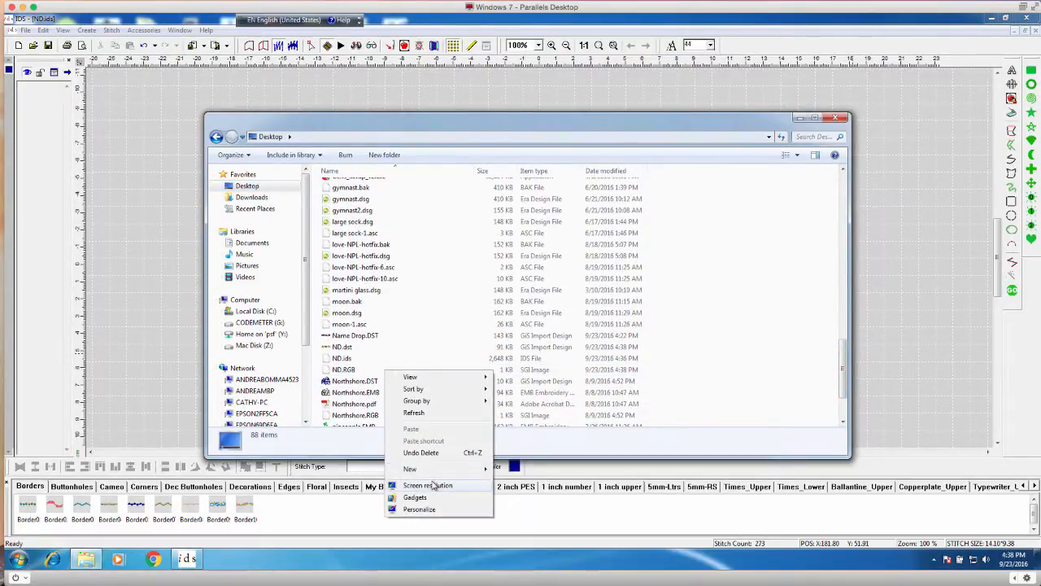
mouse_move(413, 389)
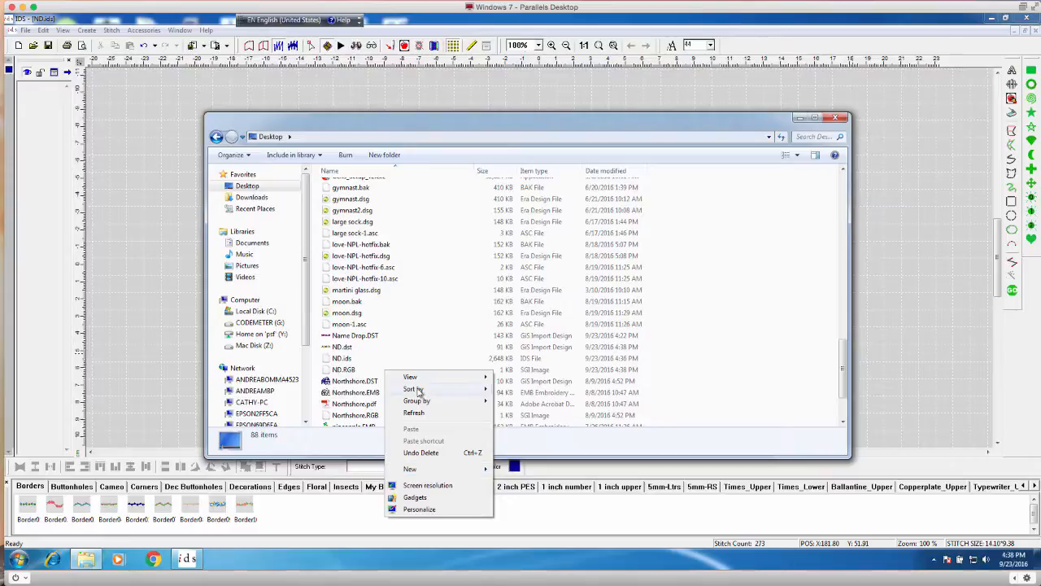
Delete the new ND.RGB from the Desktop, sending it to the Recycle Bin.
left_click(341, 369)
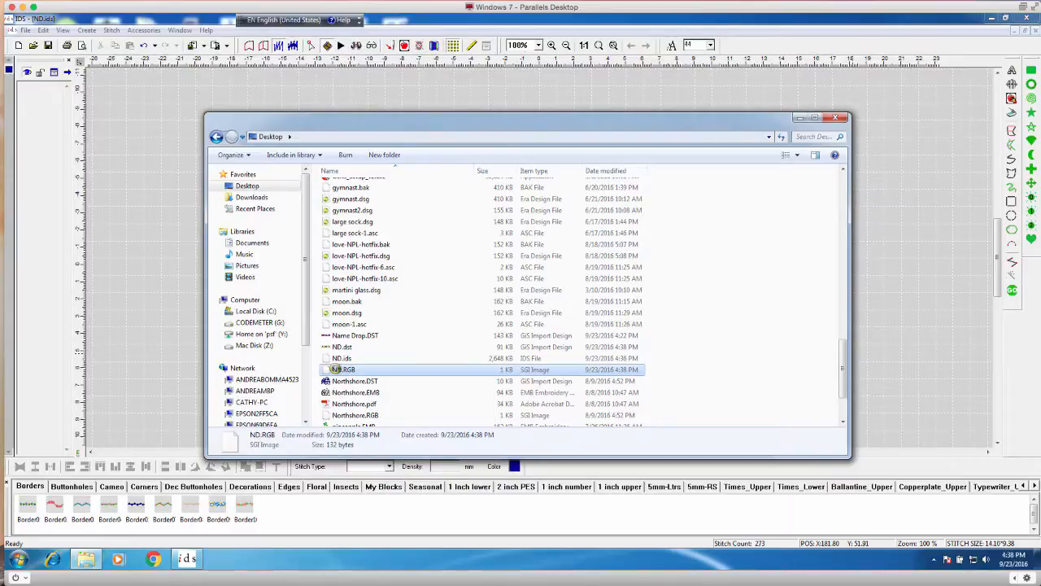
right_click(342, 370)
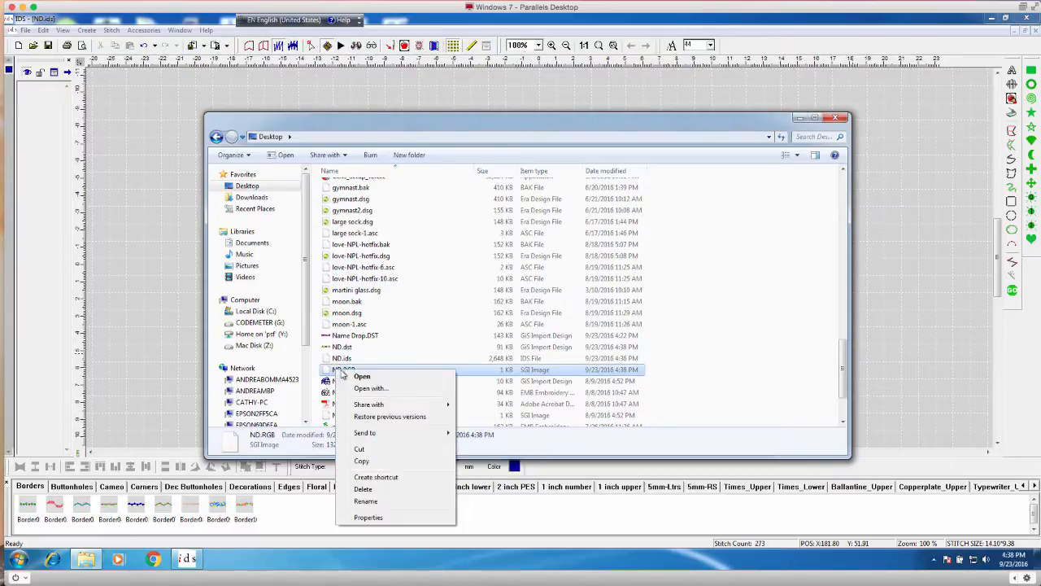
left_click(362, 488)
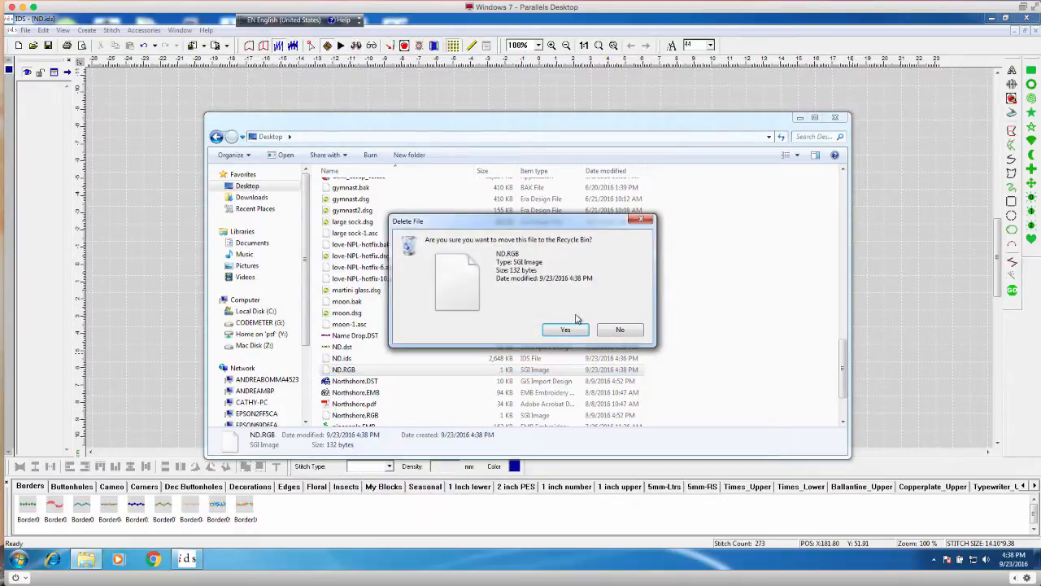
left_click(566, 329)
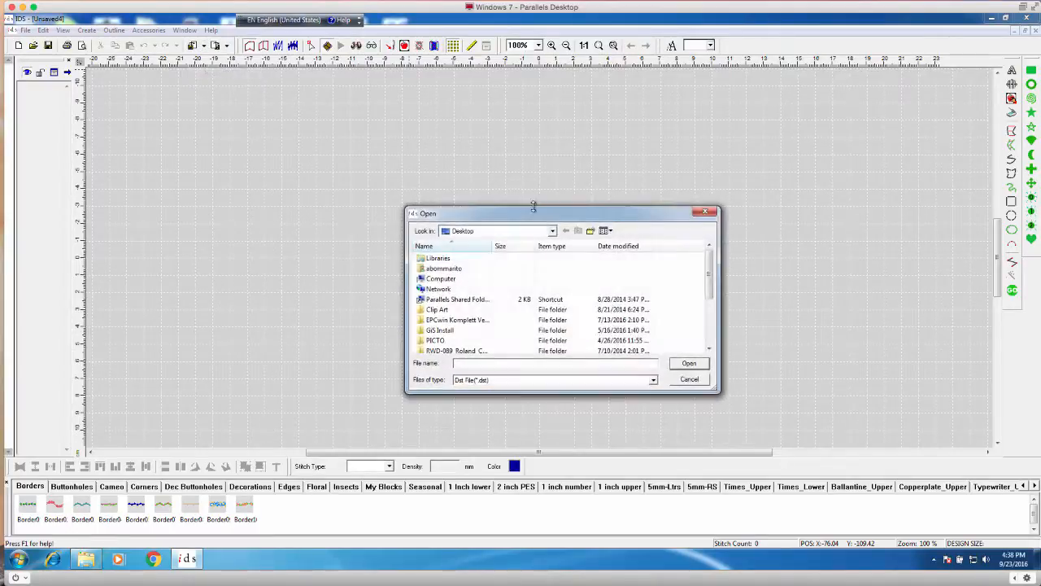
Scroll the file list to find ND.dst for reopening.
scroll("down", 3)
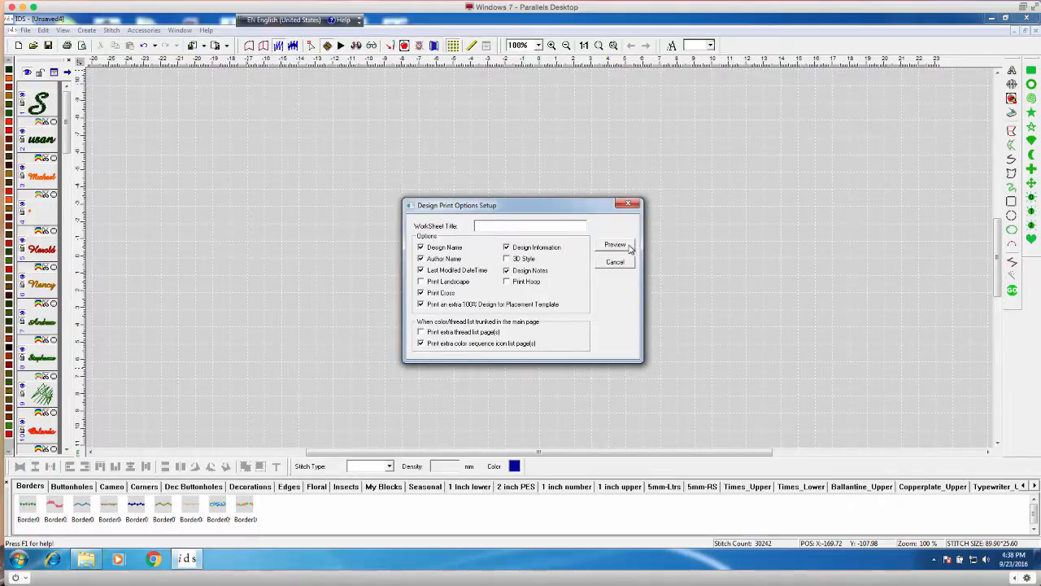
Preview the printout and check both pages of color sequence thumbnails through letter u.
left_click(615, 244)
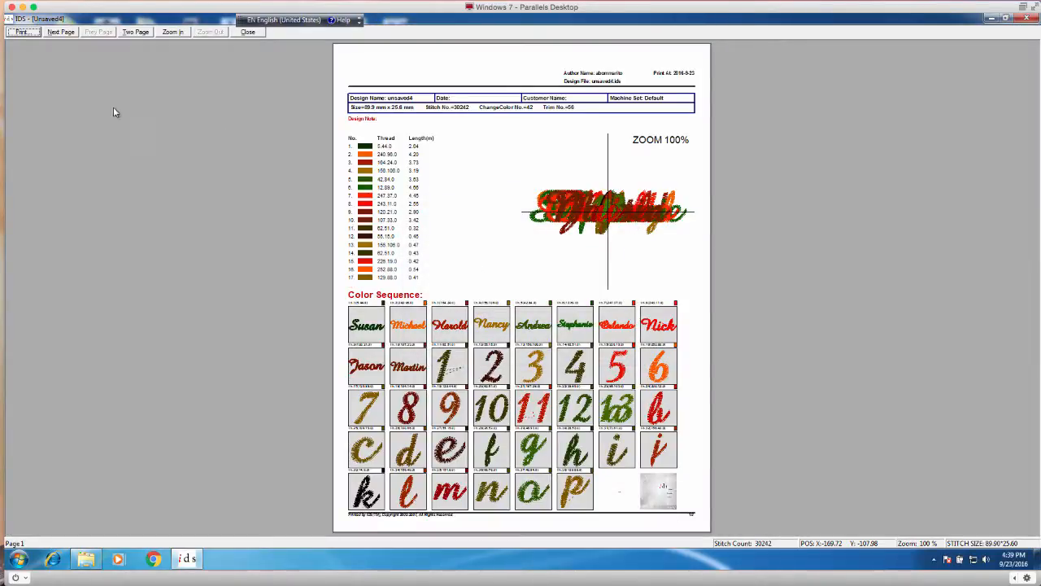
left_click(61, 33)
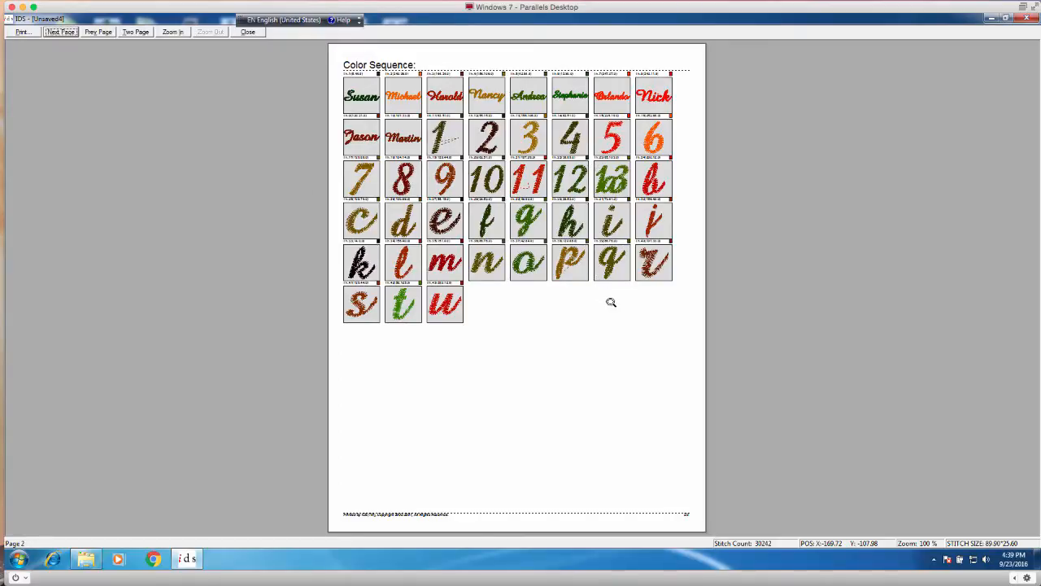
mouse_move(573, 351)
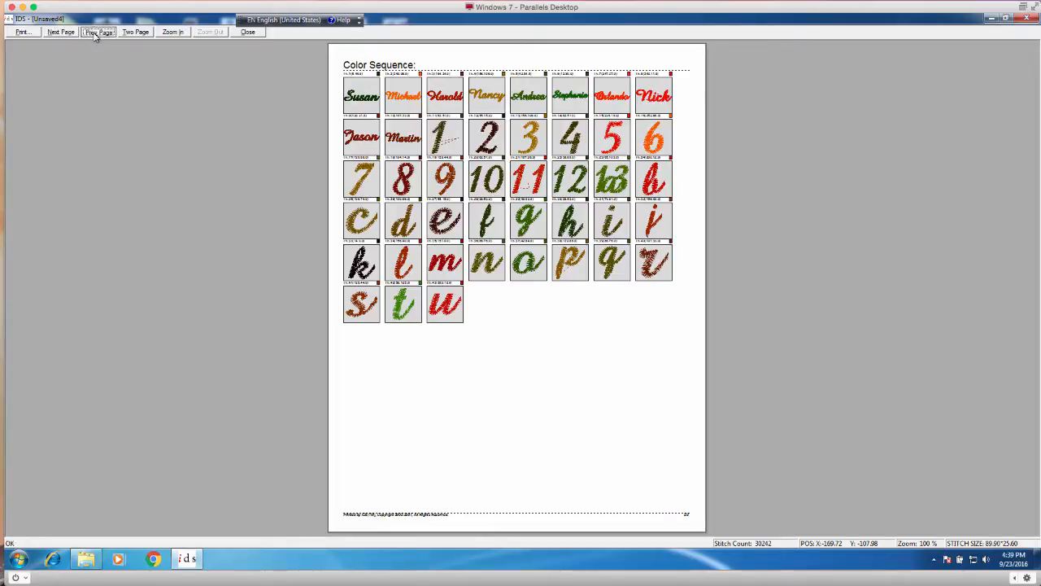
left_click(98, 33)
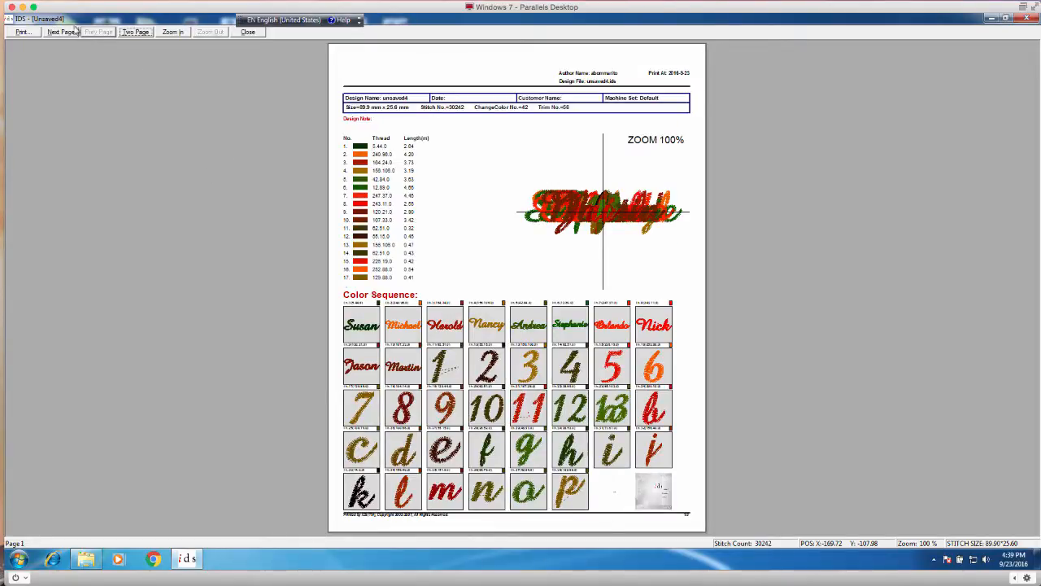
left_click(60, 32)
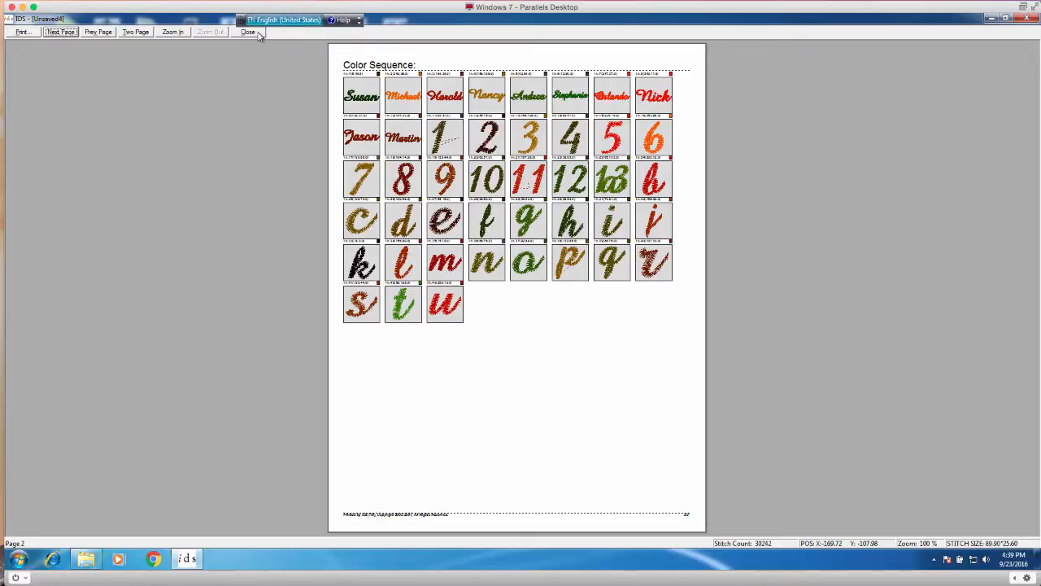
mouse_move(459, 233)
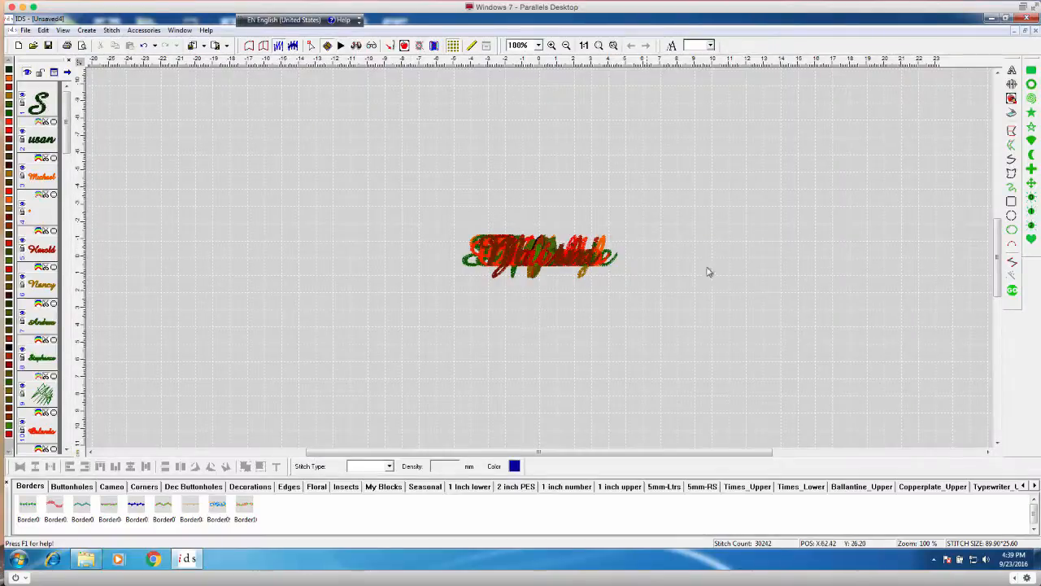
mouse_move(679, 161)
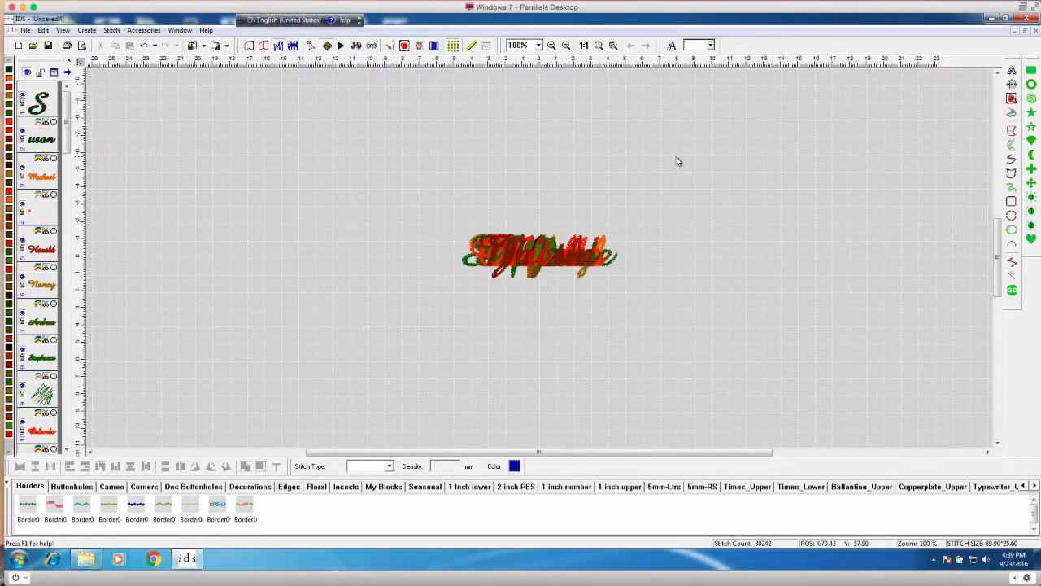
mouse_move(553, 187)
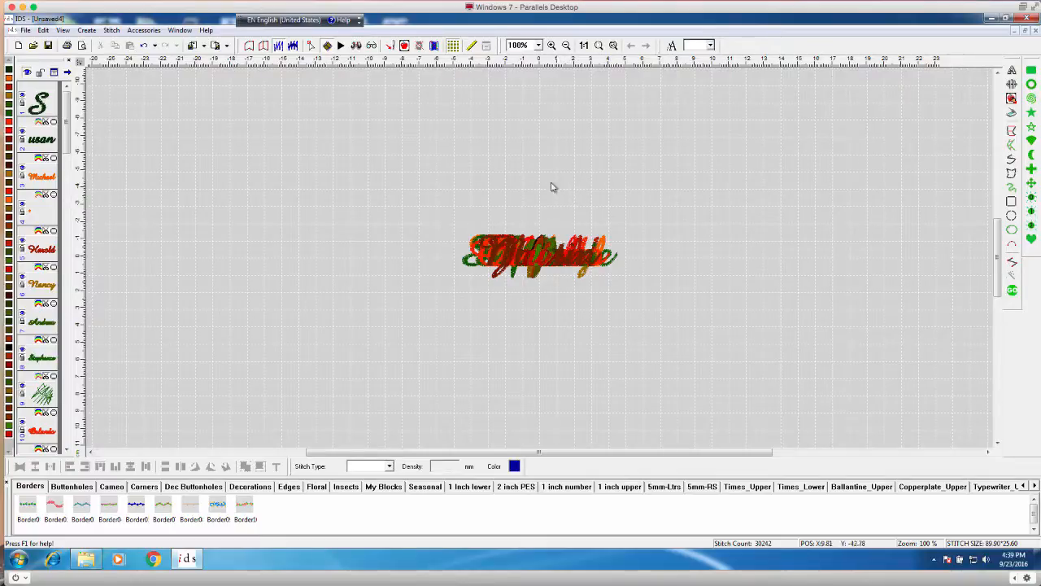